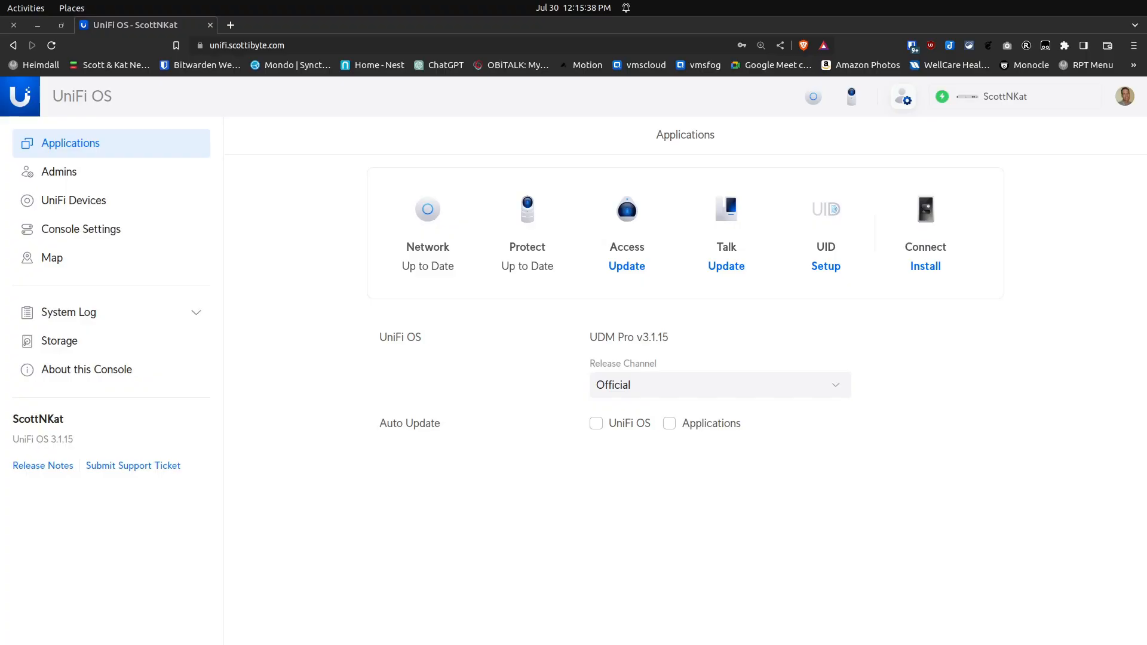
pyautogui.moveTo(292, 447)
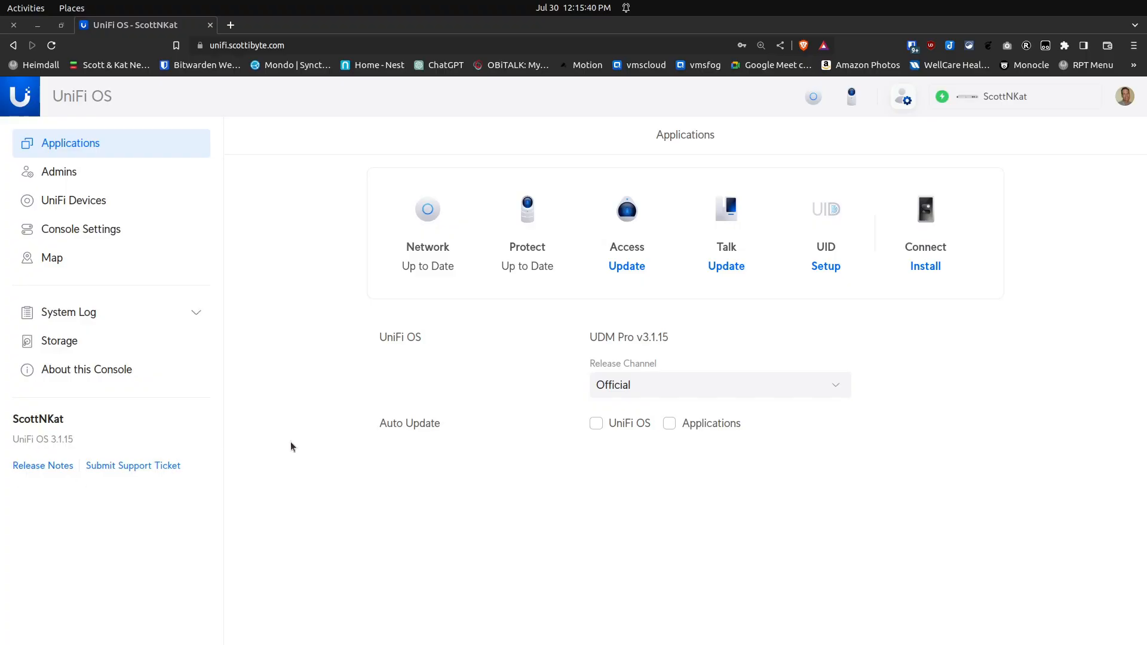
pyautogui.moveTo(427, 344)
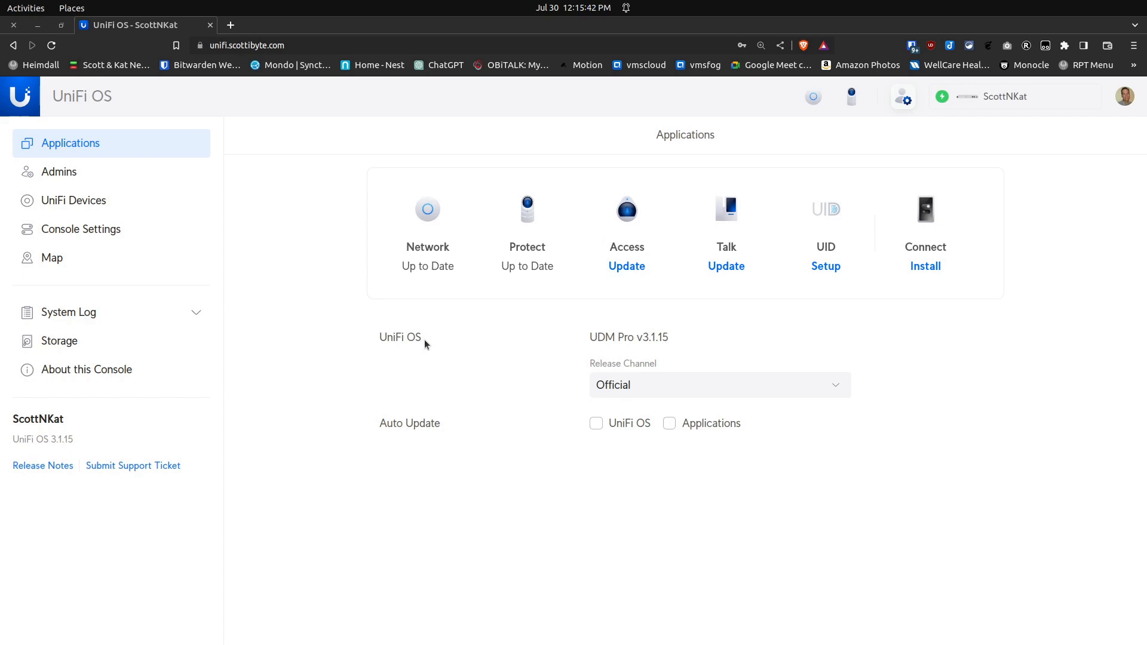
pyautogui.moveTo(441, 318)
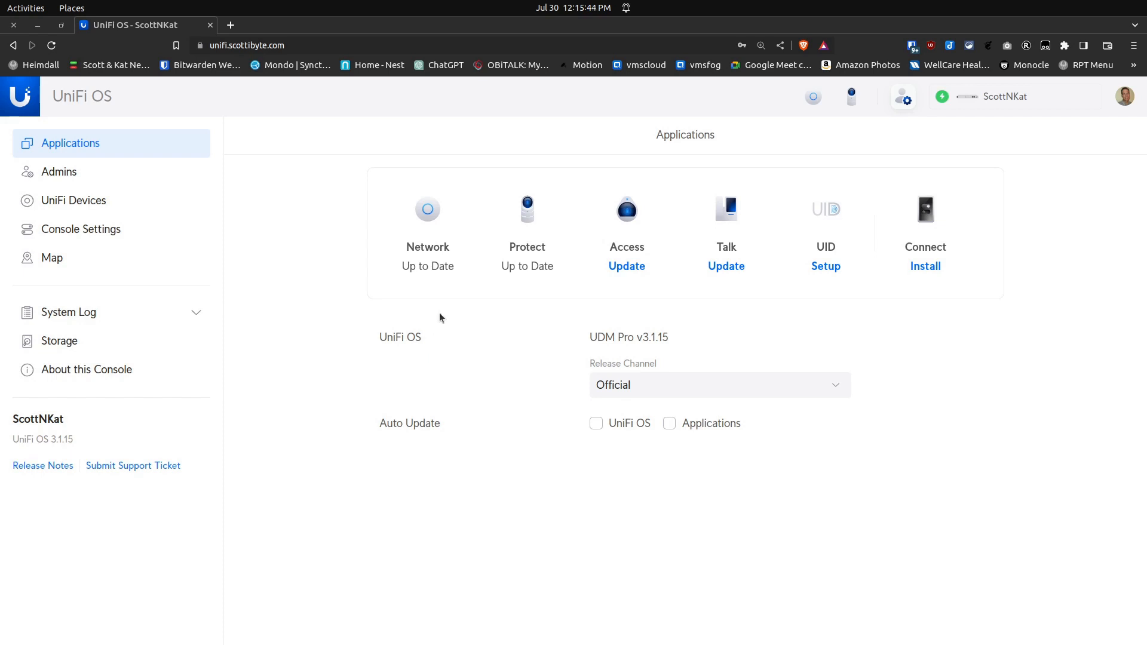
pyautogui.moveTo(433, 222)
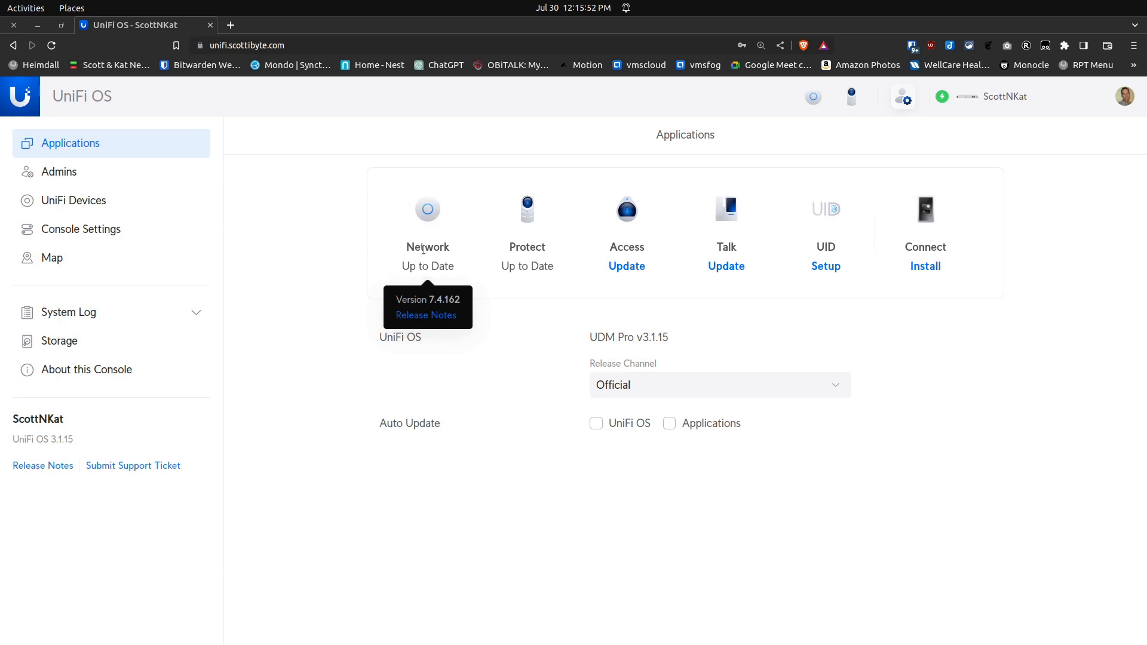
# - Launch the Network application from the UniFi OS Applications page
pyautogui.click(428, 209)
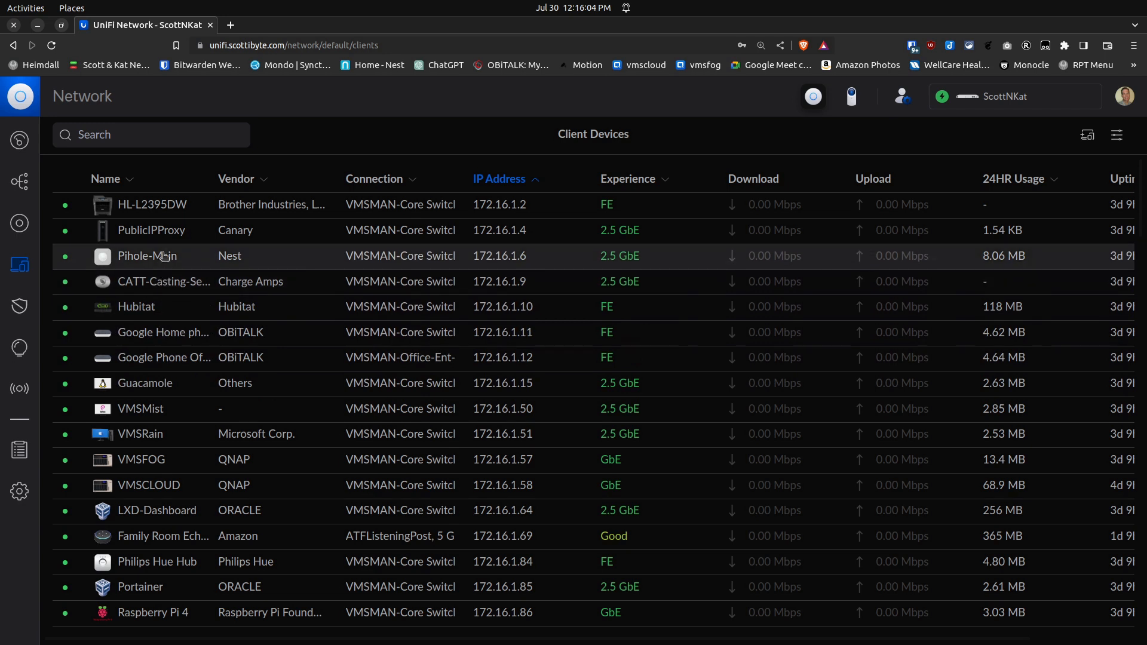
pyautogui.moveTo(153, 303)
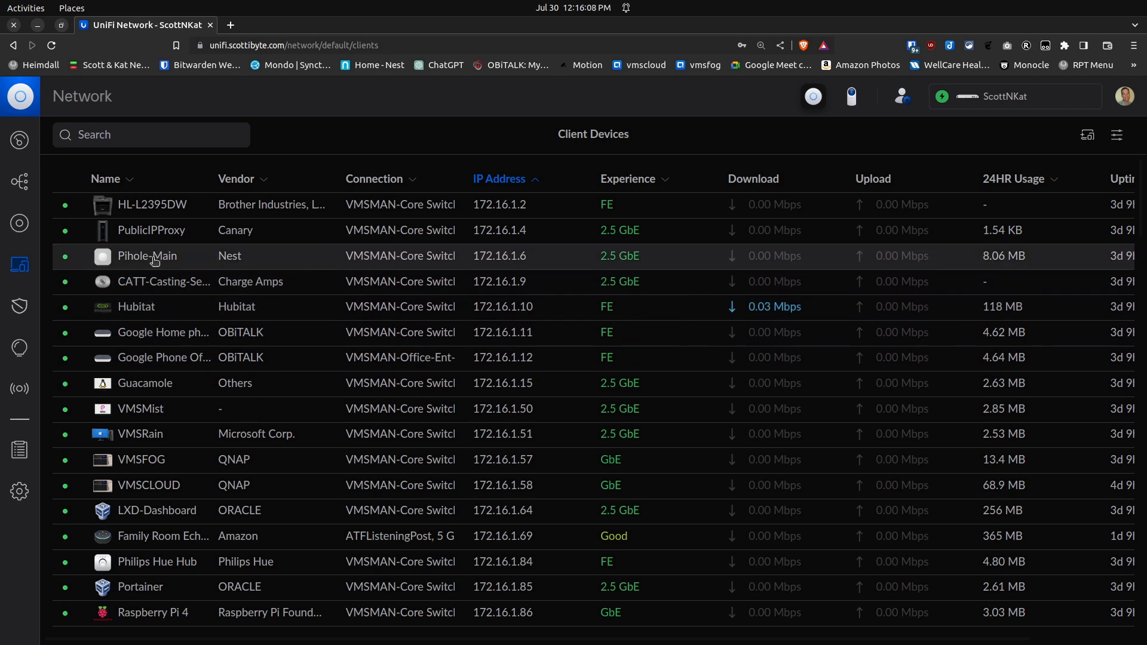
pyautogui.moveTo(148, 234)
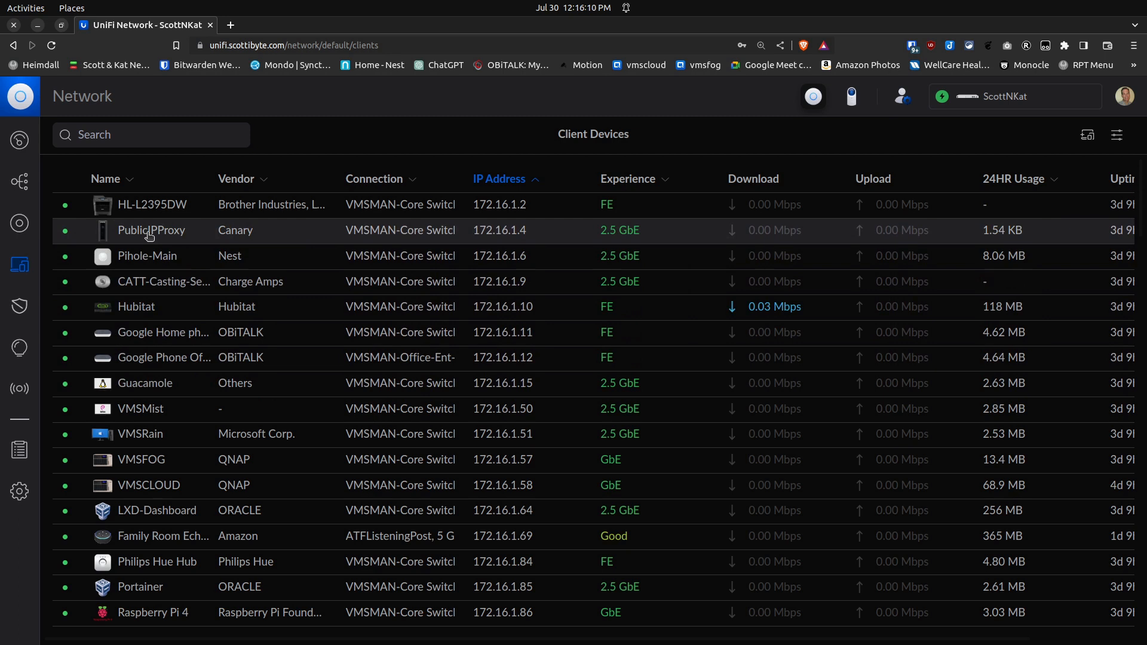
pyautogui.click(150, 230)
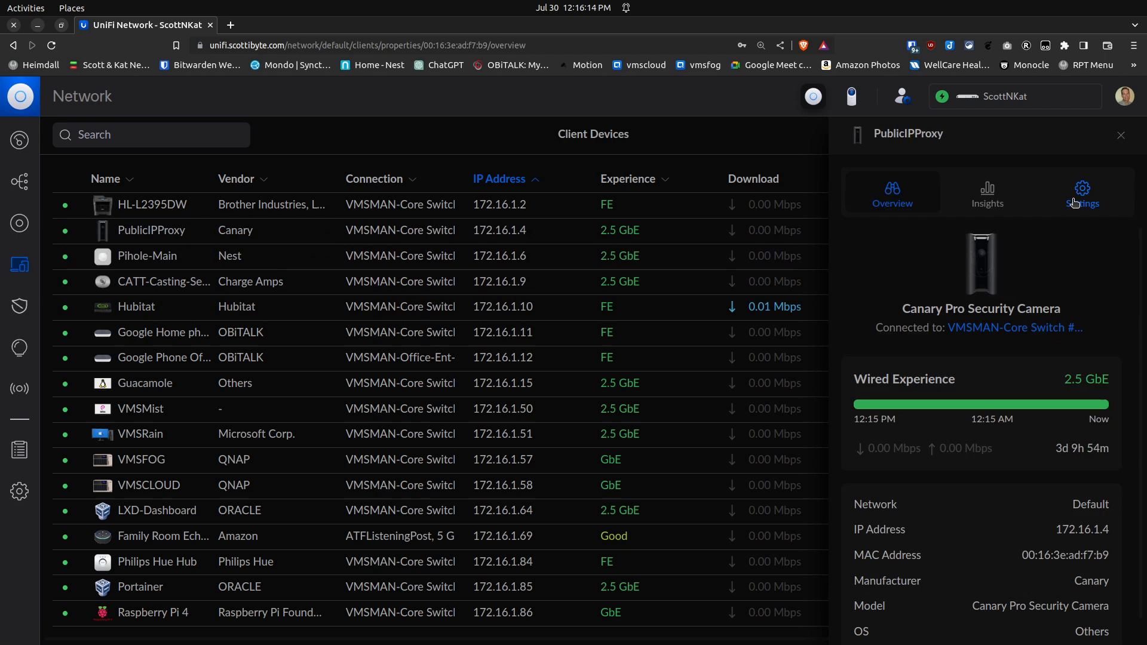
pyautogui.click(1083, 194)
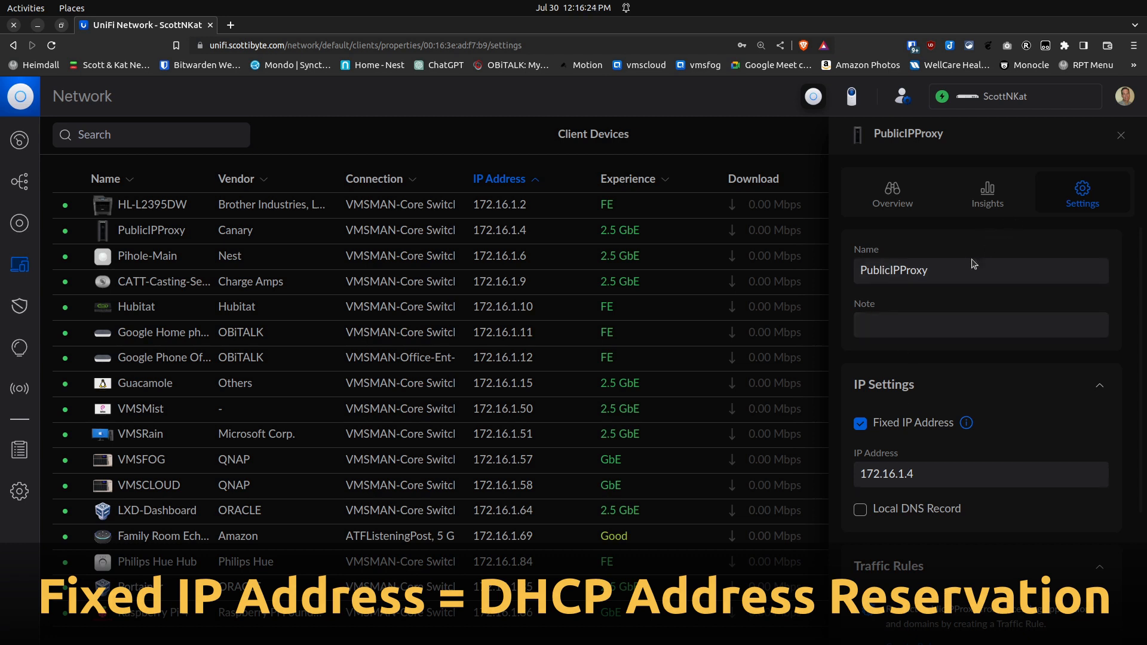
pyautogui.moveTo(899, 445)
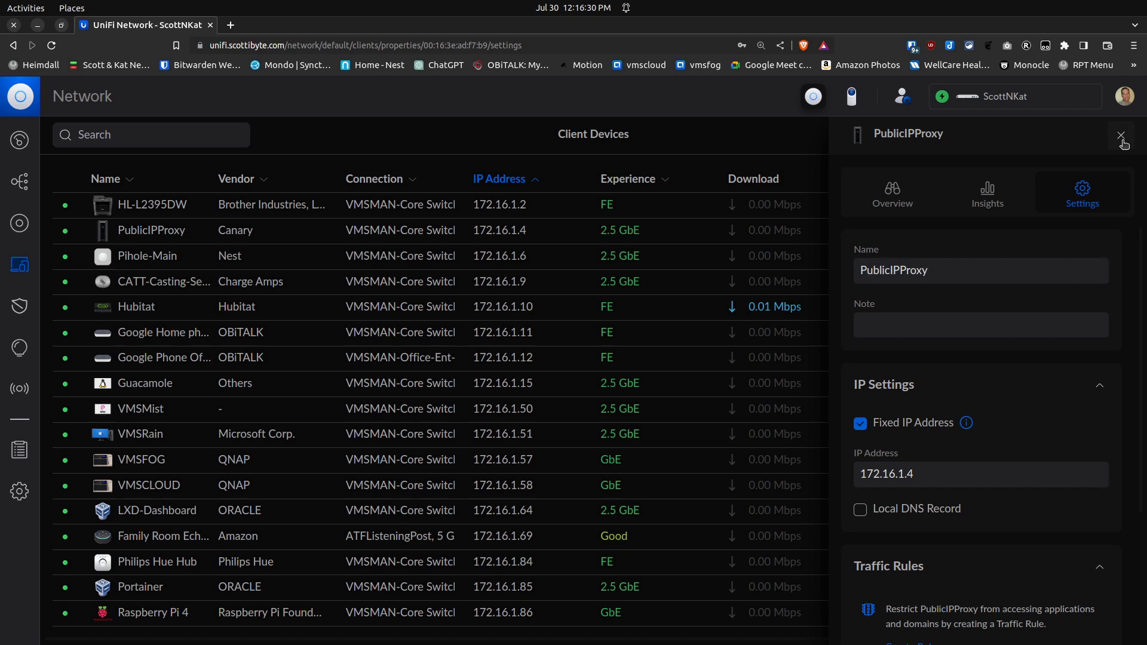
pyautogui.click(1121, 135)
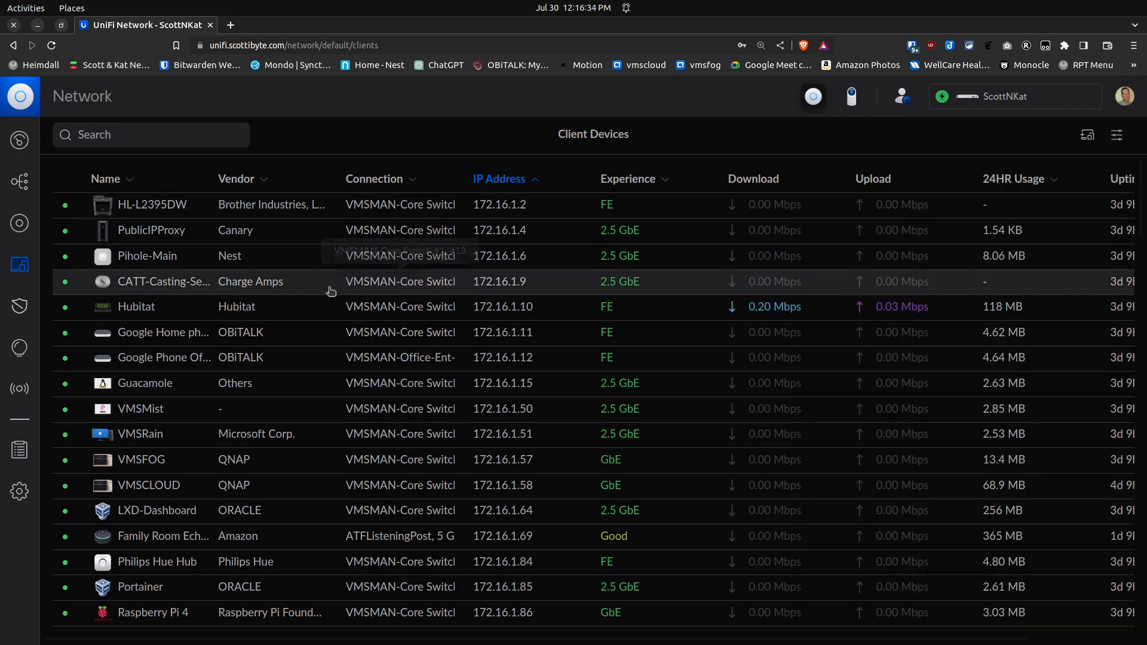
pyautogui.moveTo(49, 406)
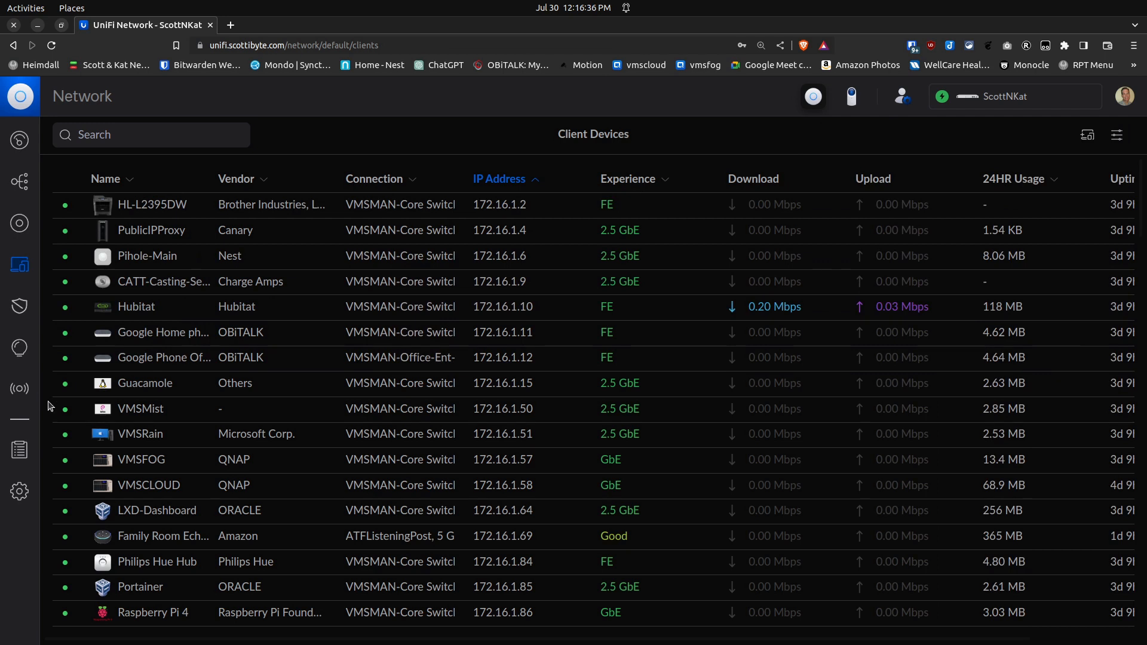
pyautogui.moveTo(19, 347)
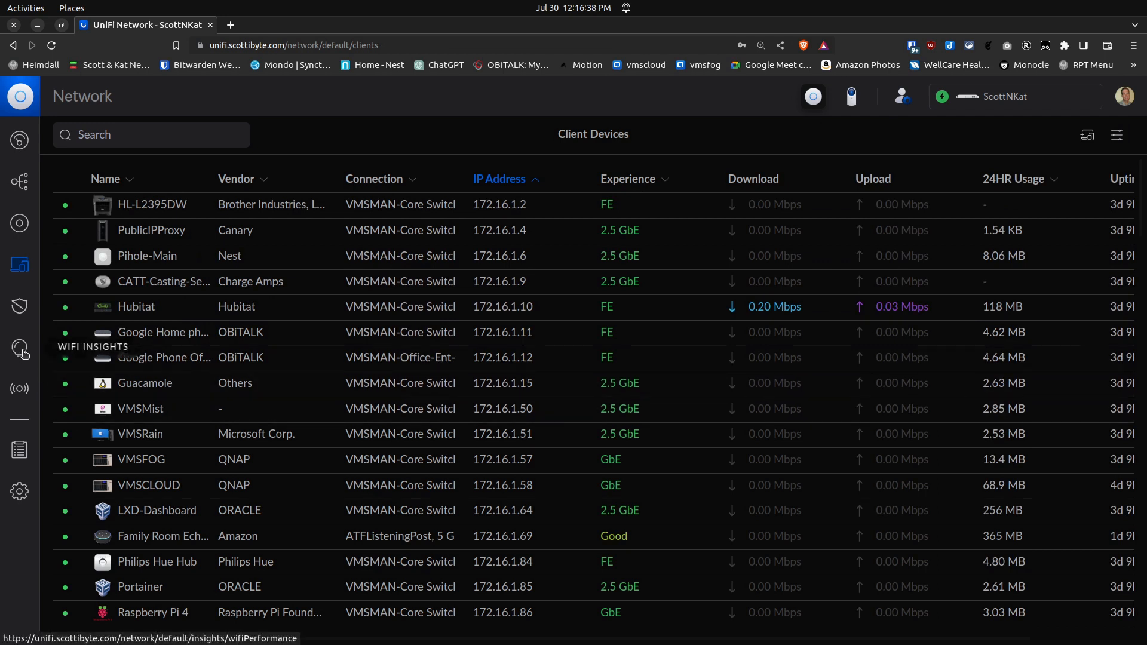
# - Switch to the legacy interface and show Insights past connections for the last 24 hours
pyautogui.click(20, 349)
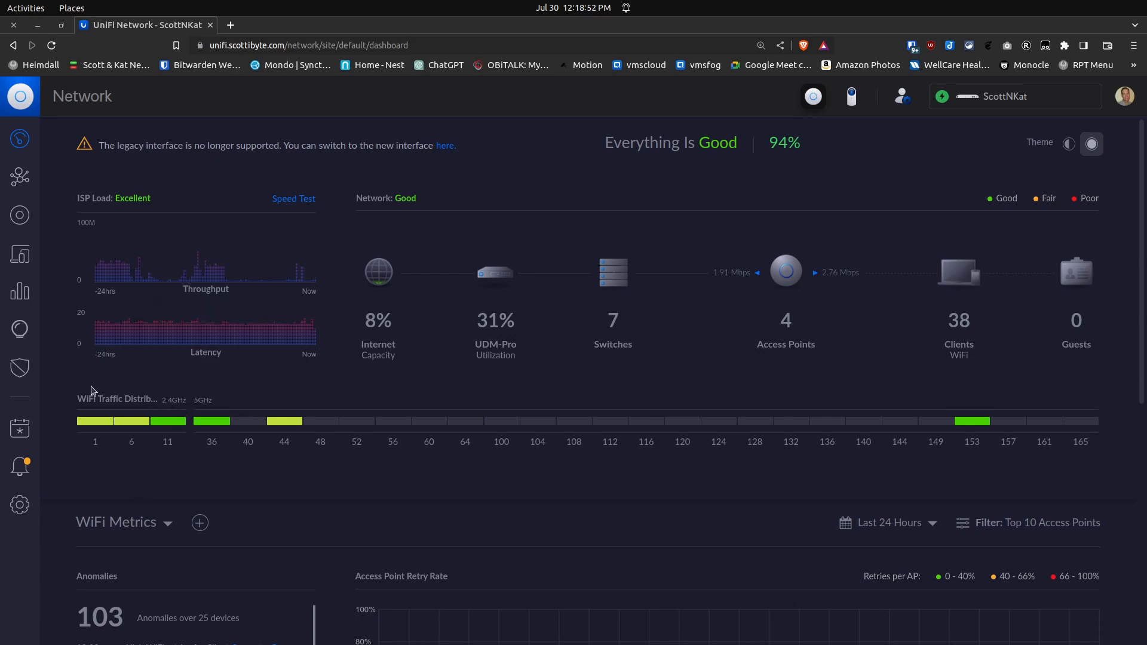
pyautogui.moveTo(19, 330)
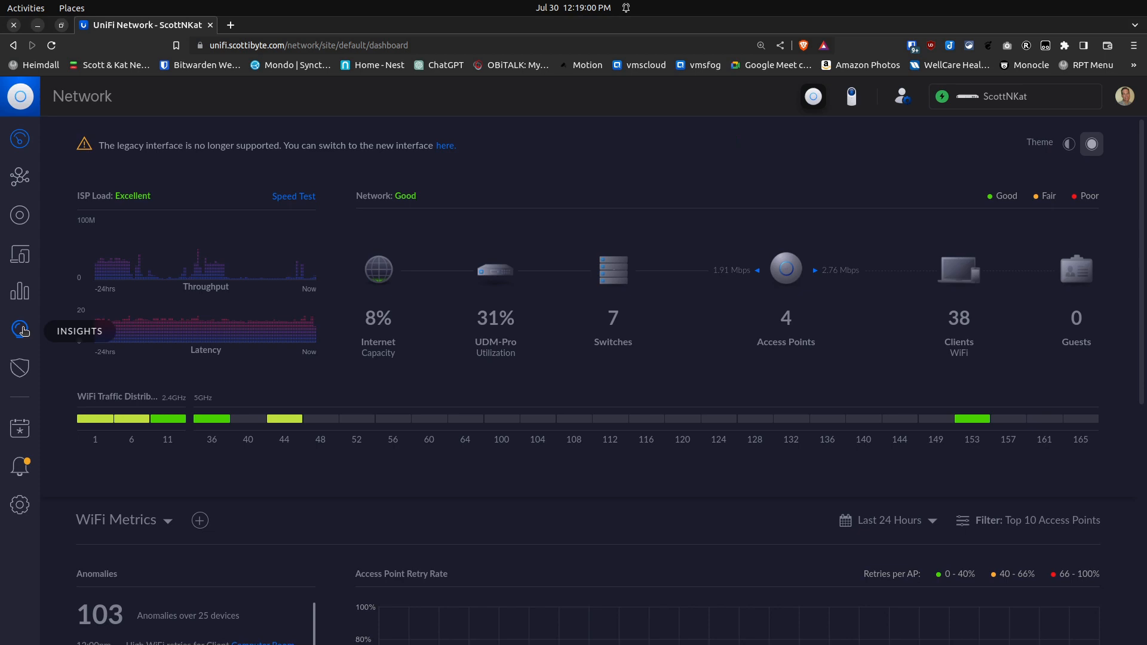
pyautogui.click(19, 331)
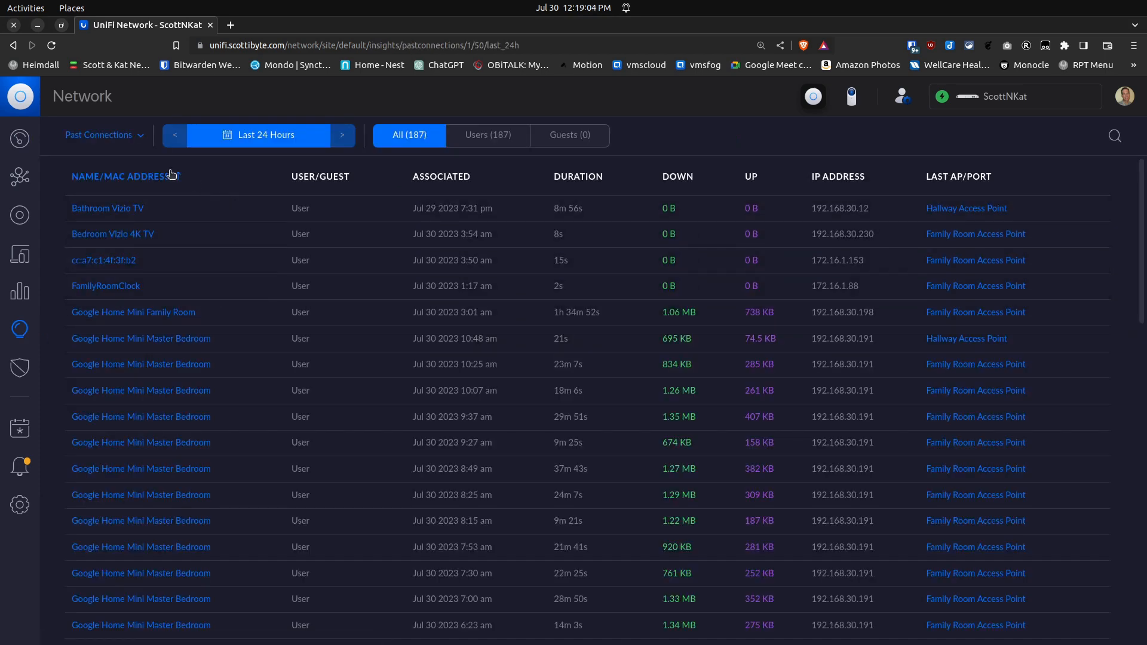
# - Switch Insights to Client History and sort clients by the Fixed IP column
pyautogui.click(121, 177)
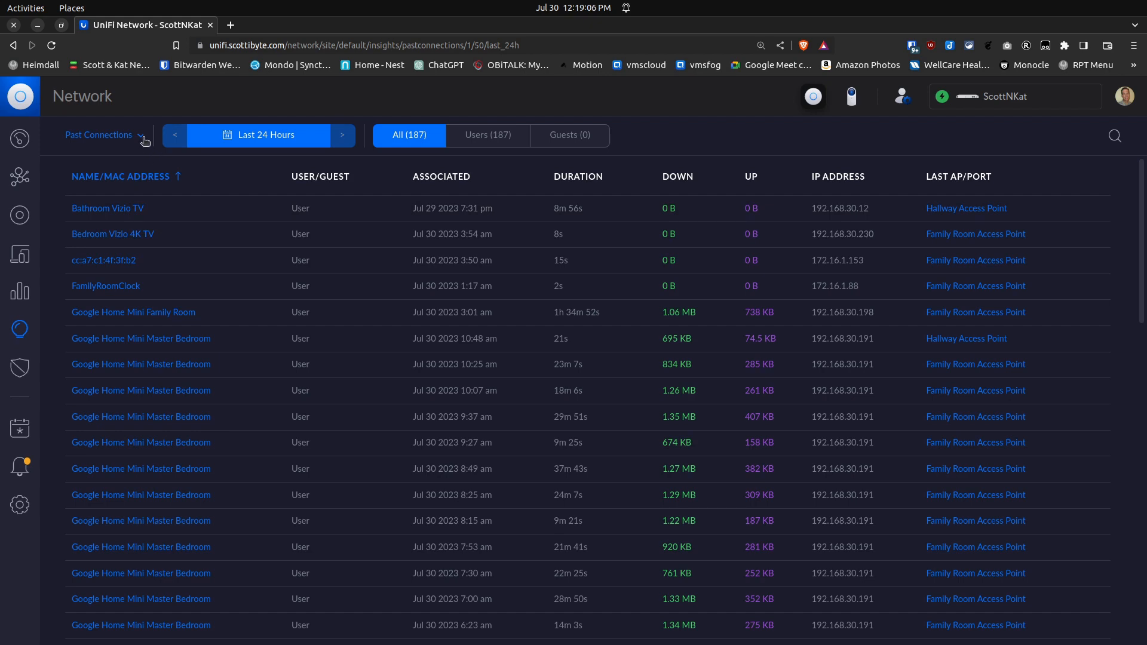
pyautogui.click(105, 134)
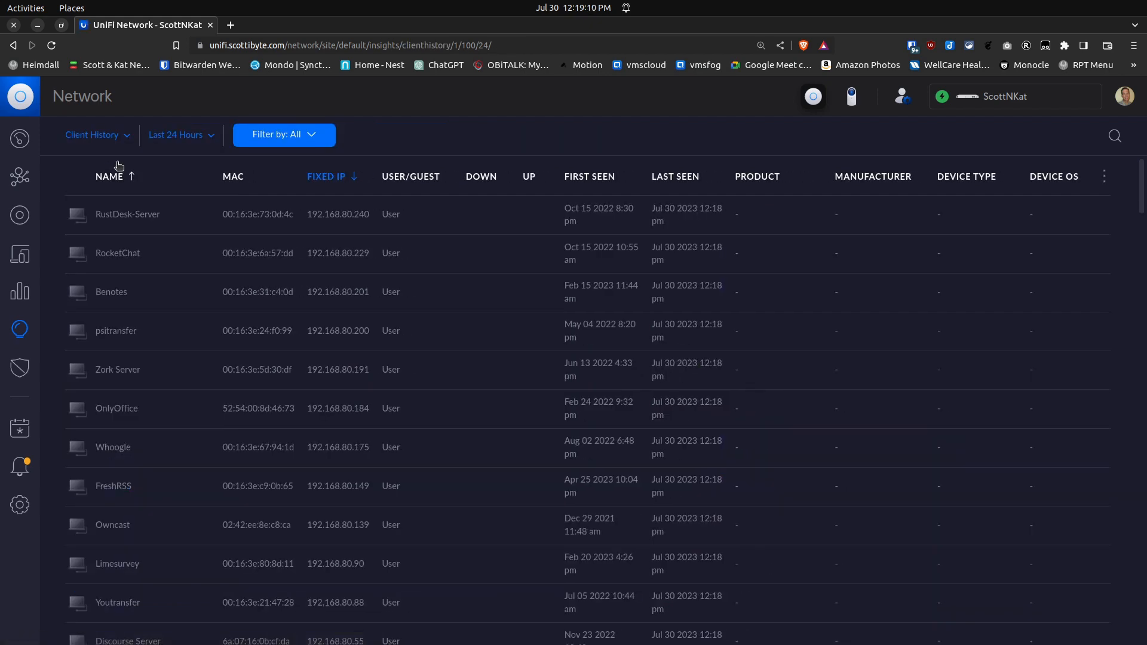
pyautogui.moveTo(284, 320)
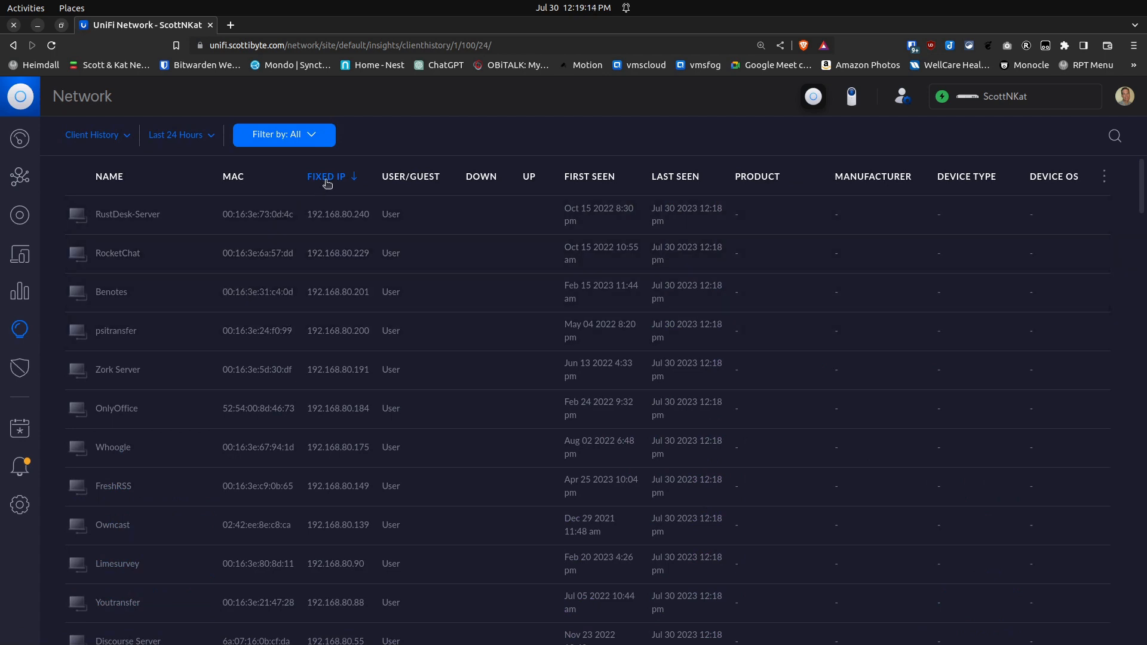
pyautogui.click(325, 177)
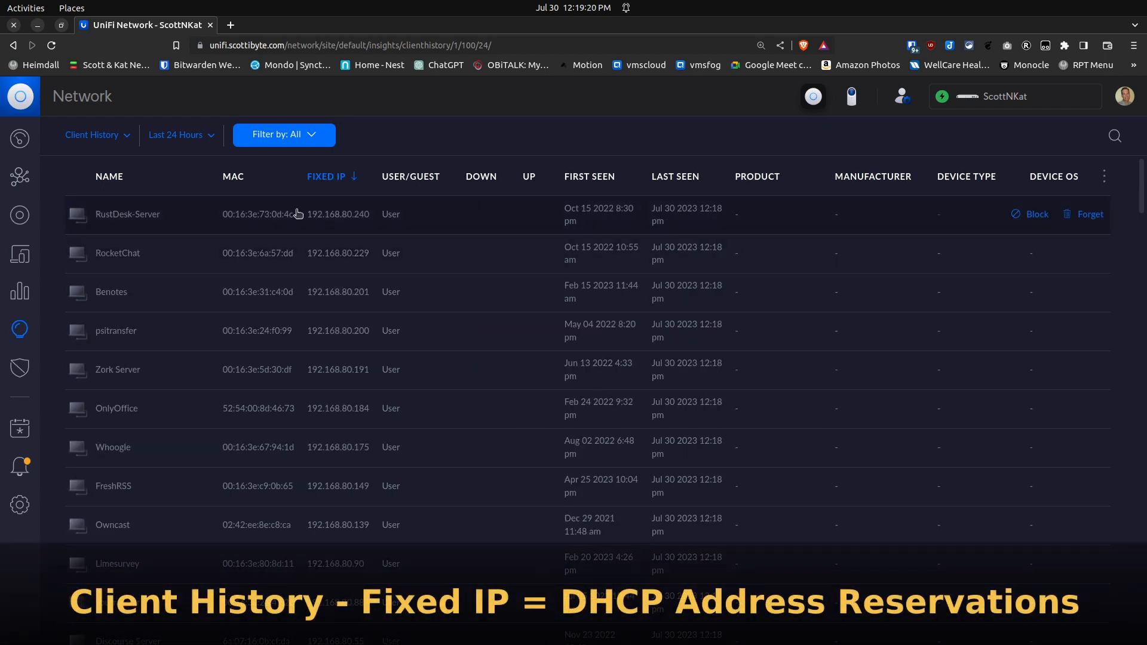
pyautogui.moveTo(354, 393)
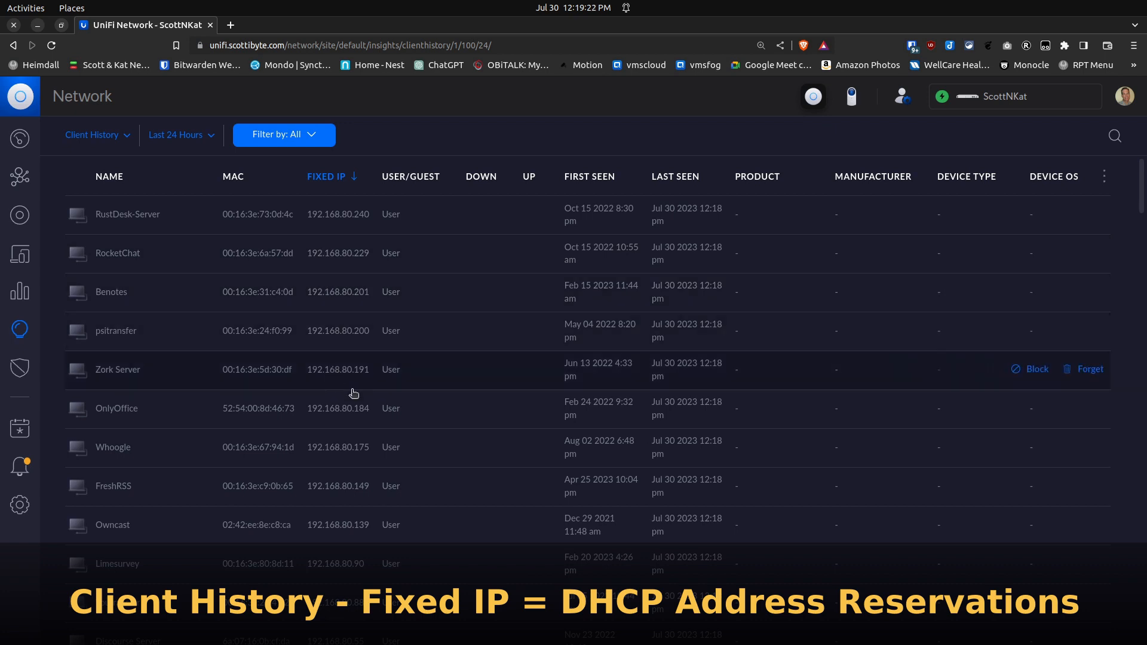
pyautogui.moveTo(425, 441)
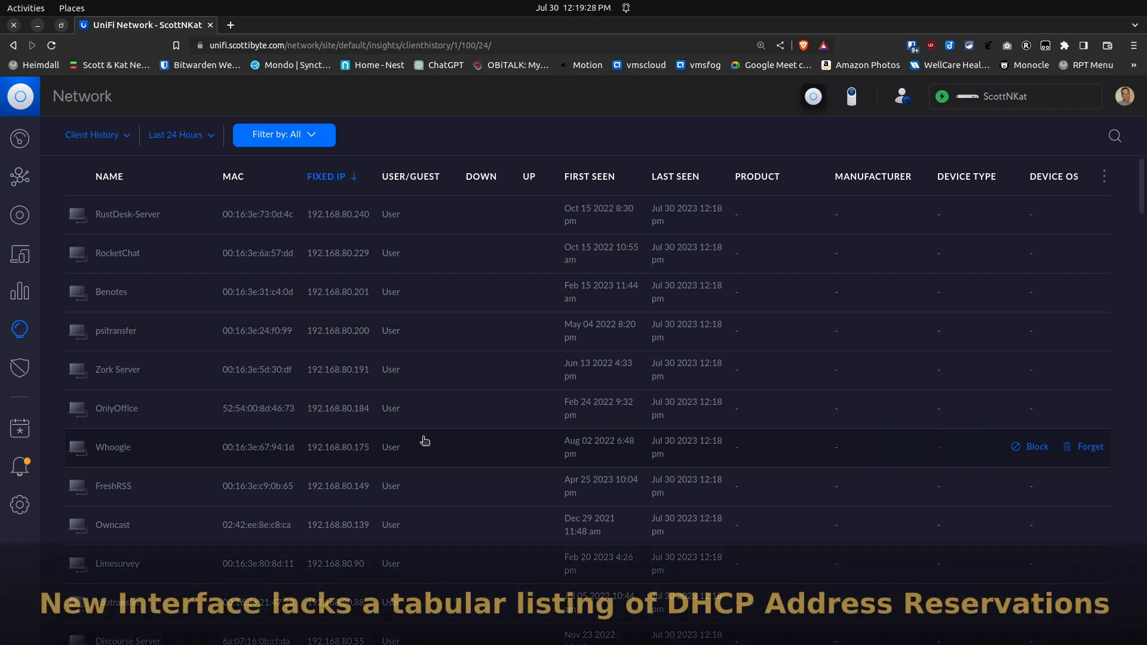
pyautogui.moveTo(407, 420)
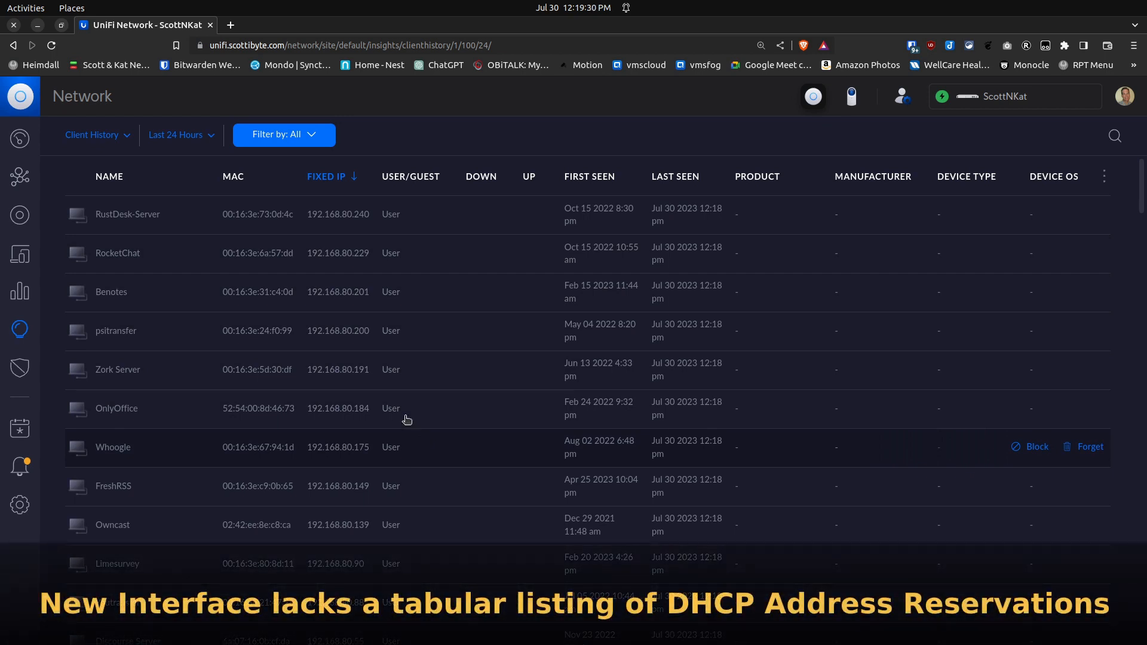
pyautogui.moveTo(321, 229)
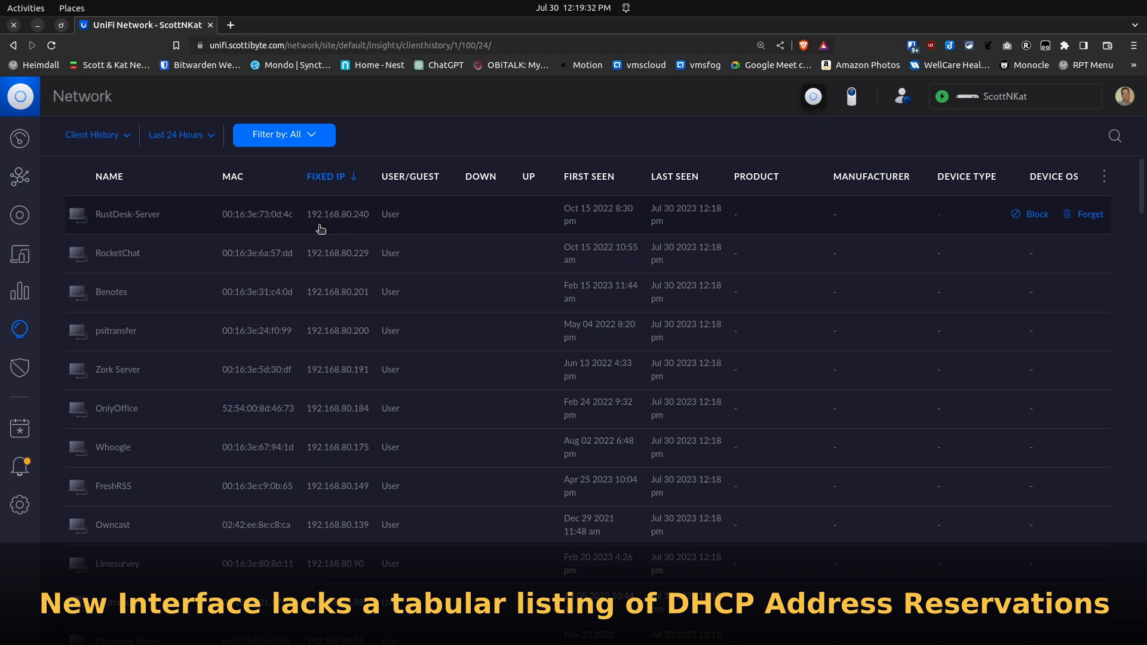
pyautogui.moveTo(302, 253)
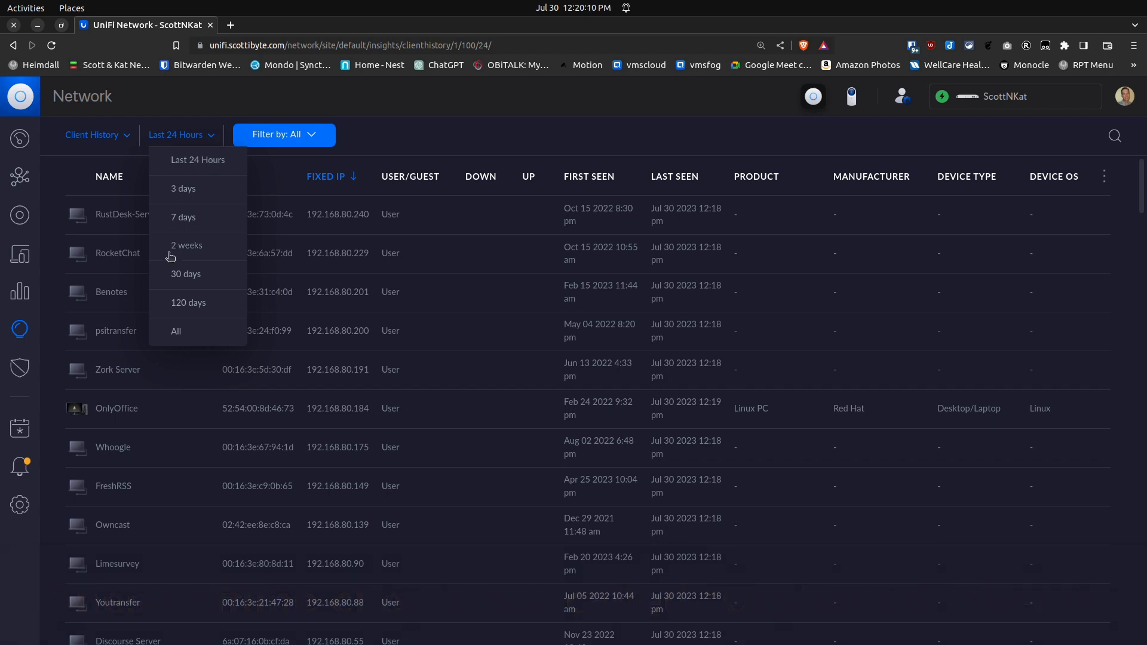
pyautogui.moveTo(175, 334)
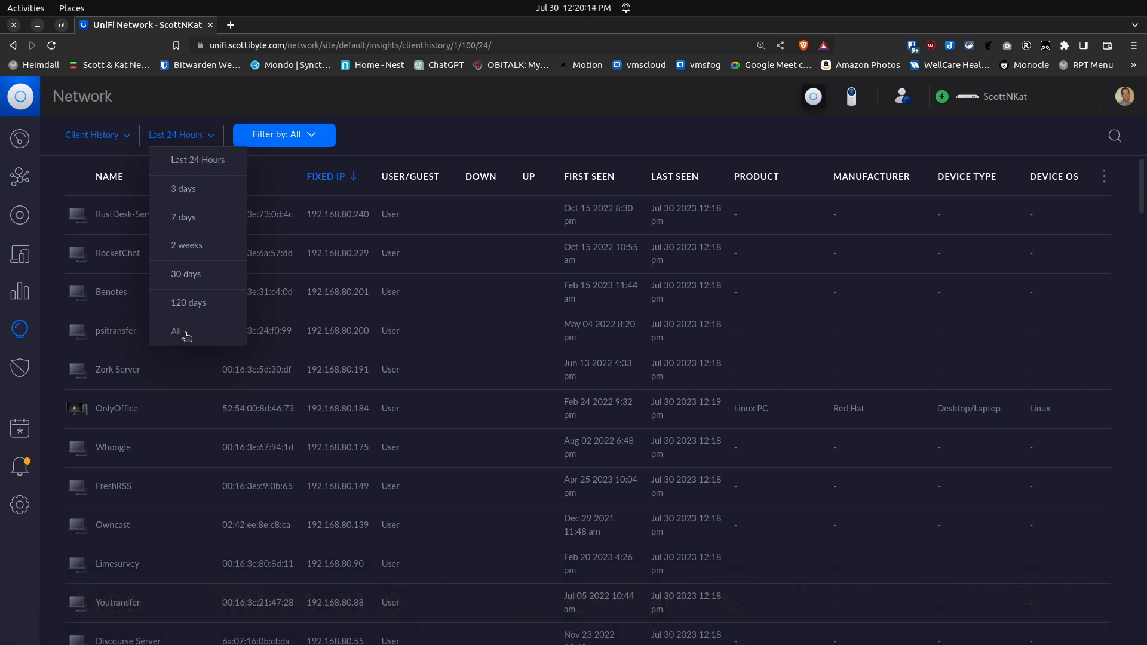
pyautogui.click(176, 331)
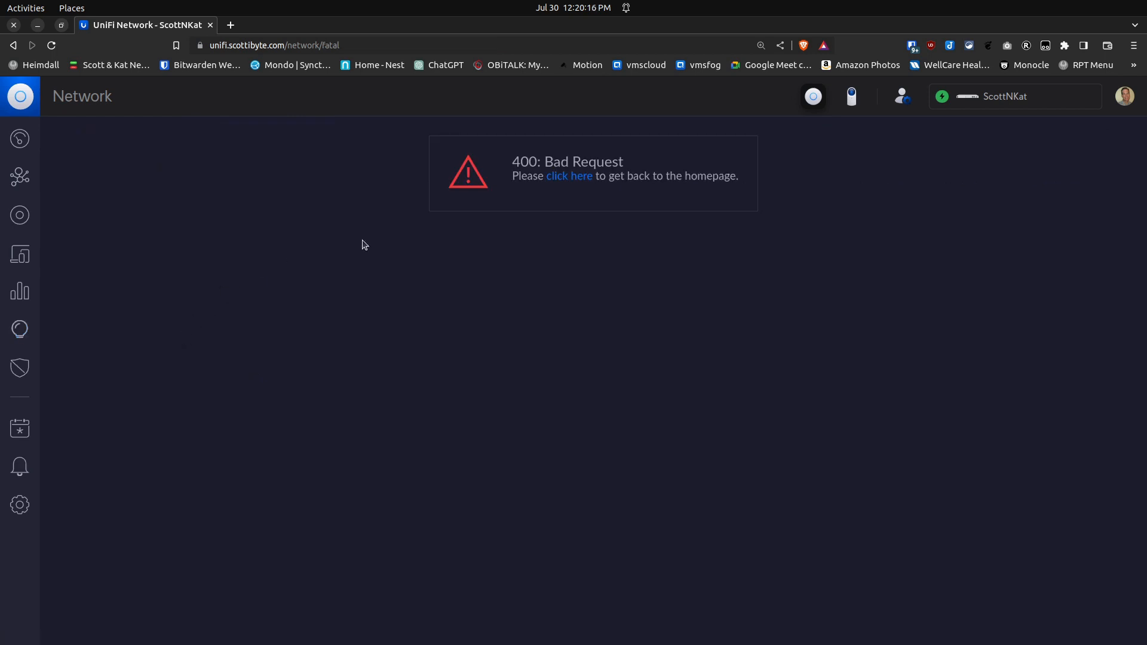
pyautogui.moveTo(567, 187)
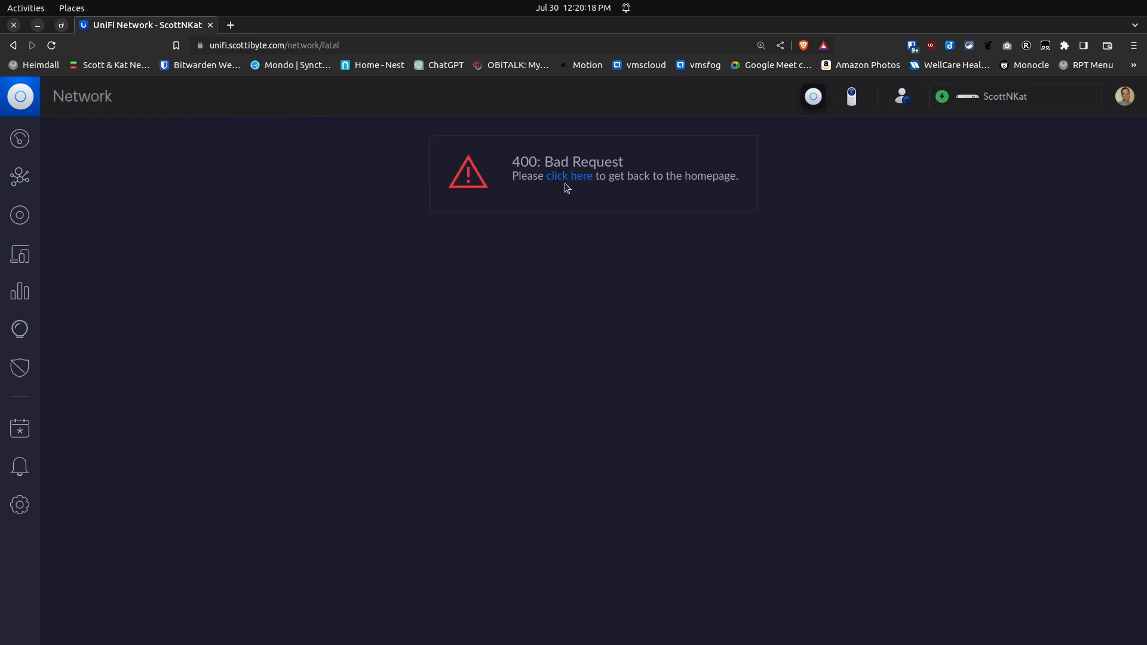
pyautogui.moveTo(572, 175)
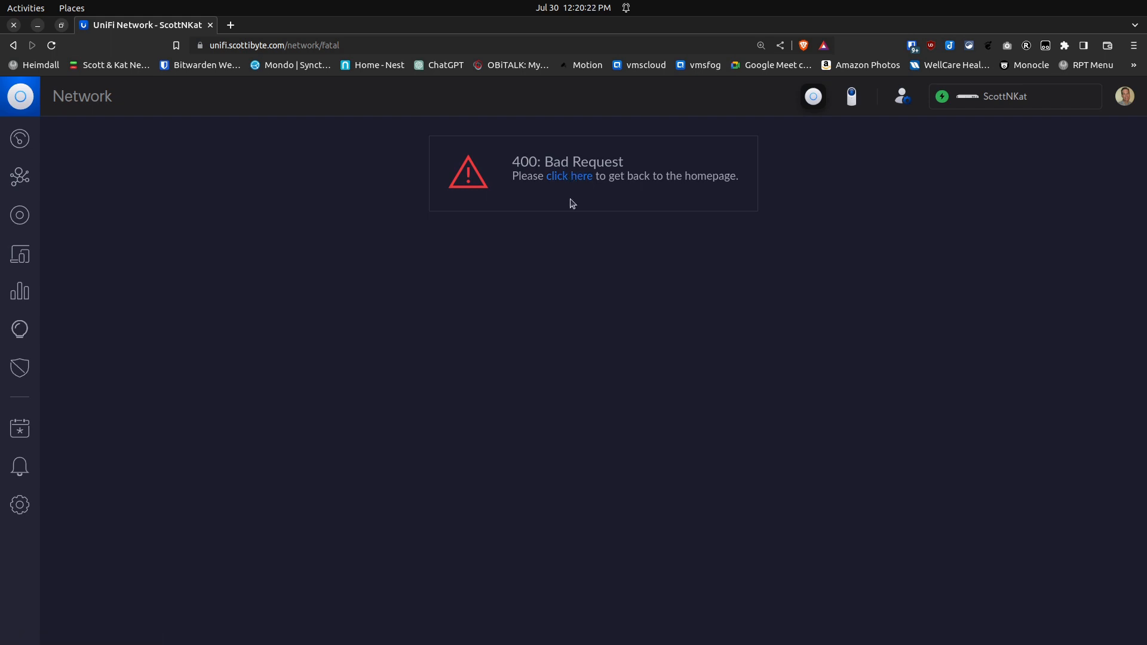
pyautogui.moveTo(572, 179)
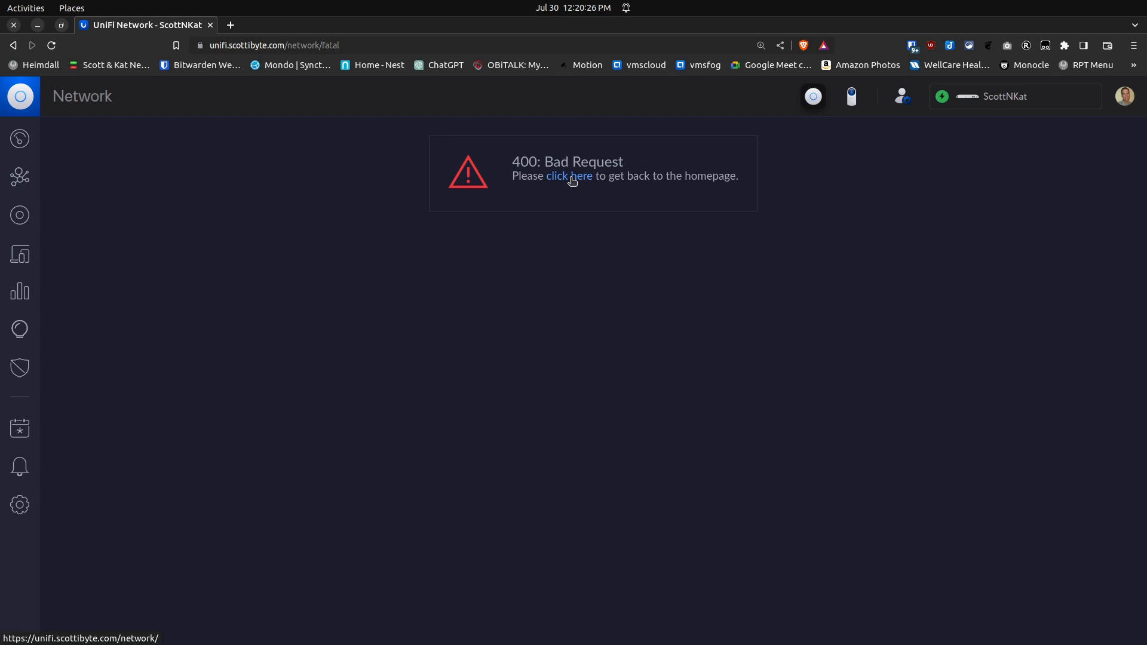
pyautogui.click(568, 176)
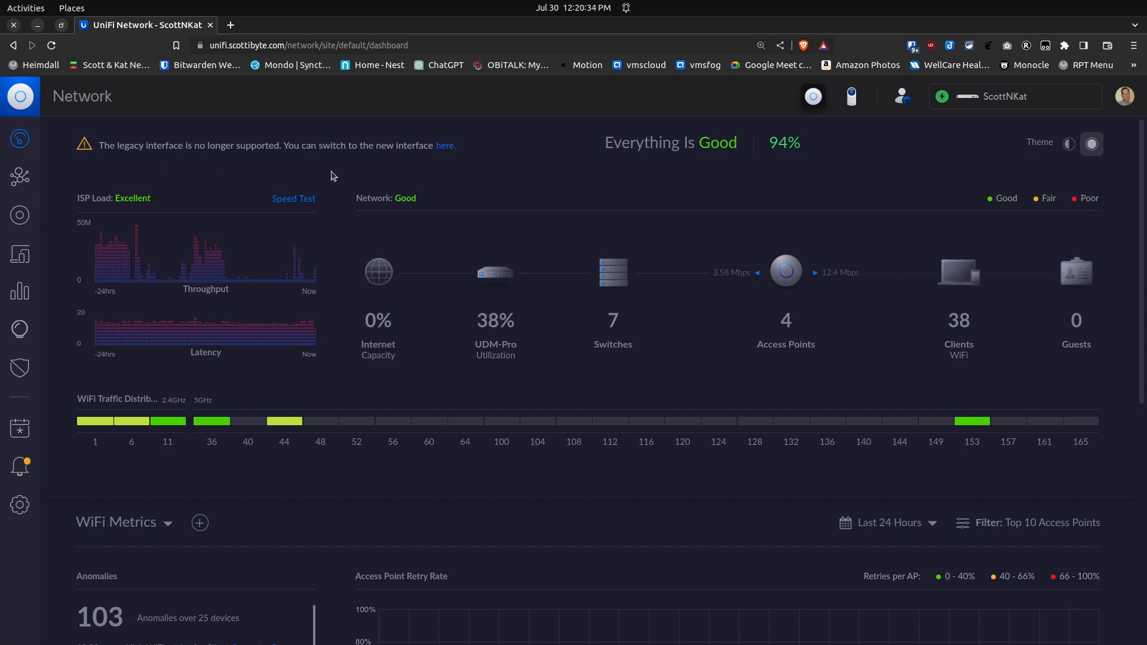
pyautogui.moveTo(296, 198)
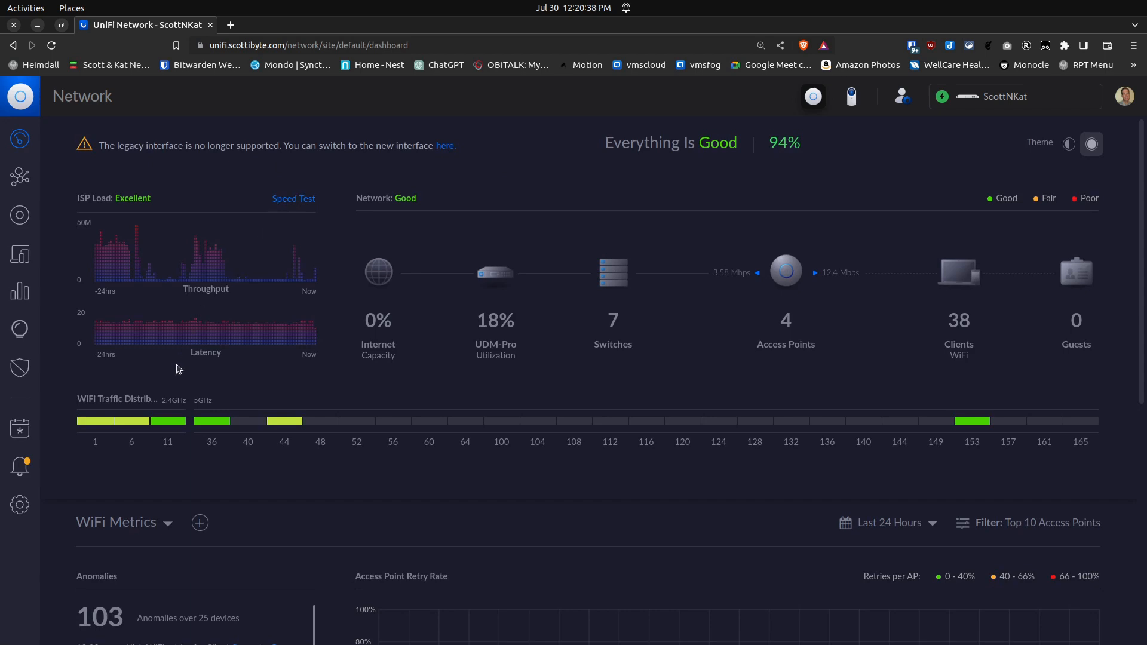
pyautogui.moveTo(19, 329)
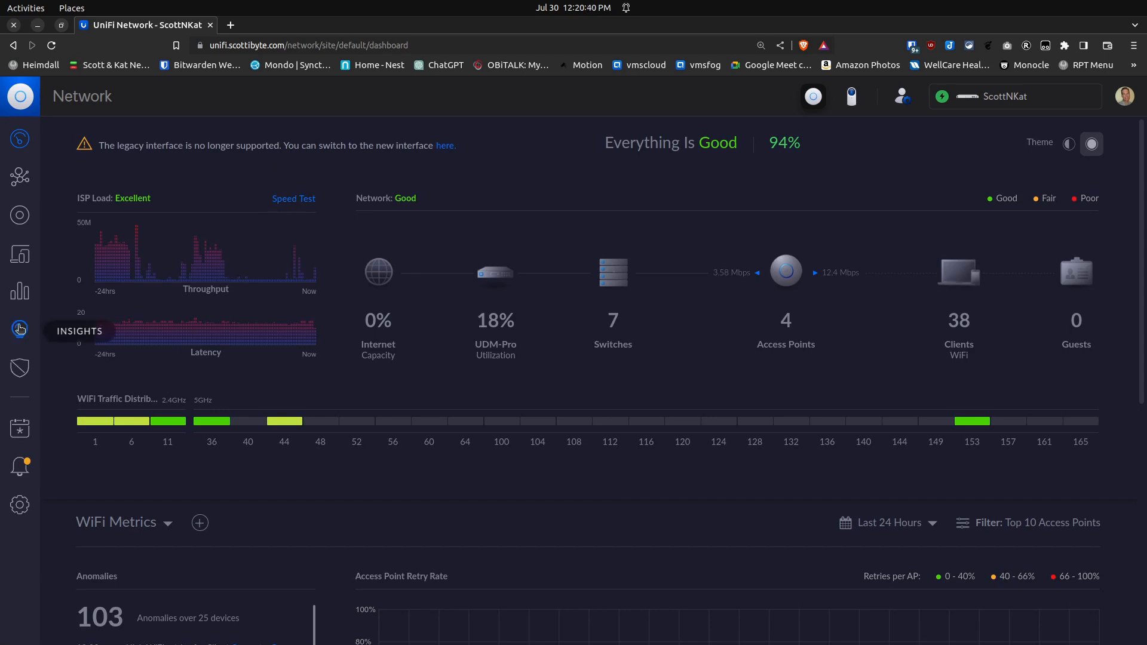
pyautogui.click(19, 330)
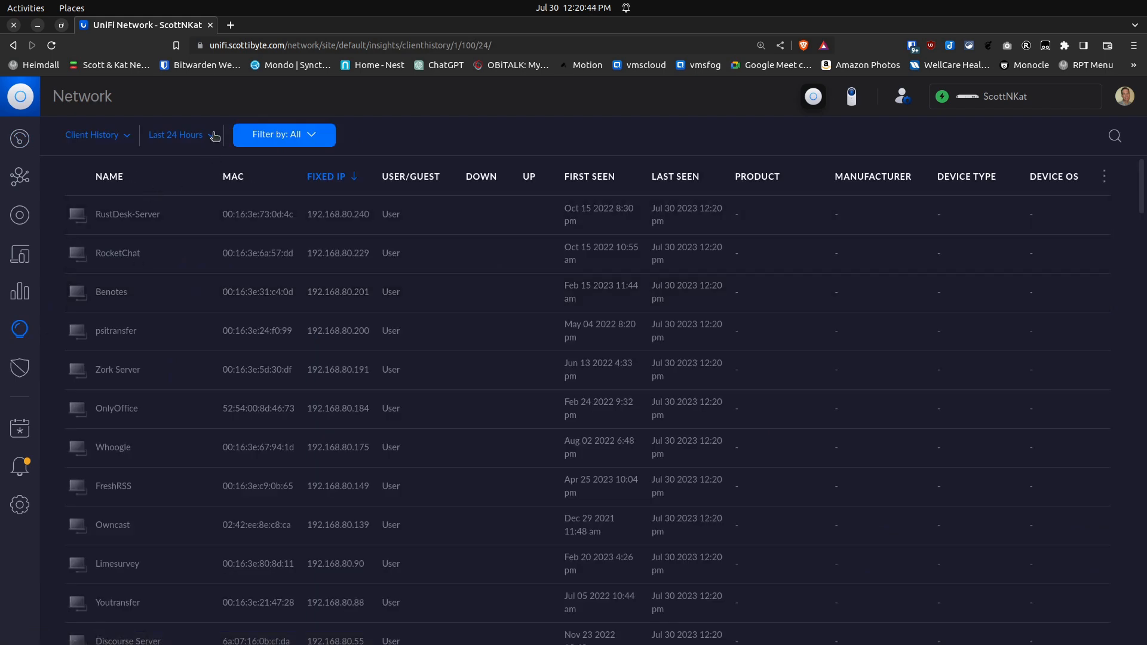
pyautogui.click(182, 135)
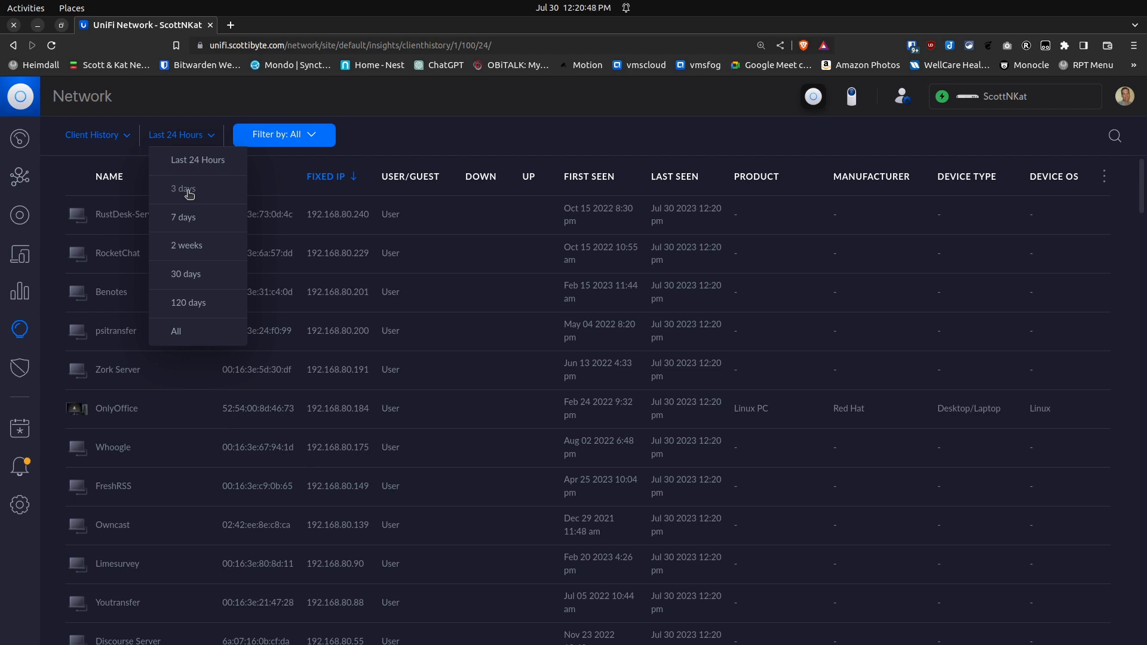
pyautogui.click(184, 189)
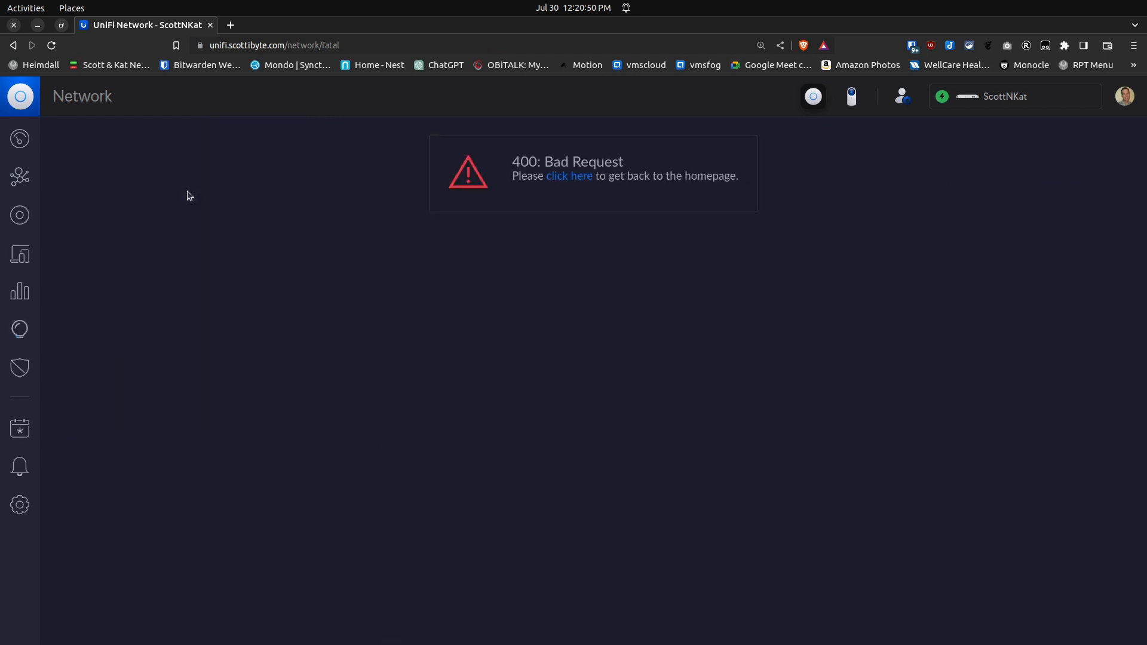
pyautogui.click(569, 176)
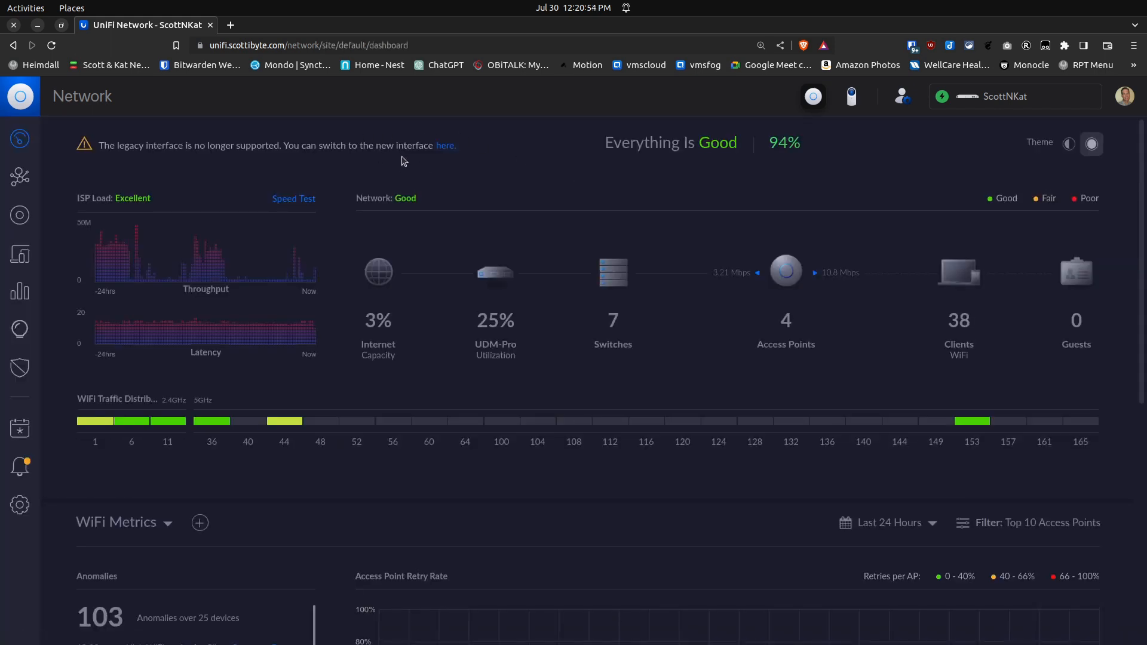
pyautogui.moveTo(17, 303)
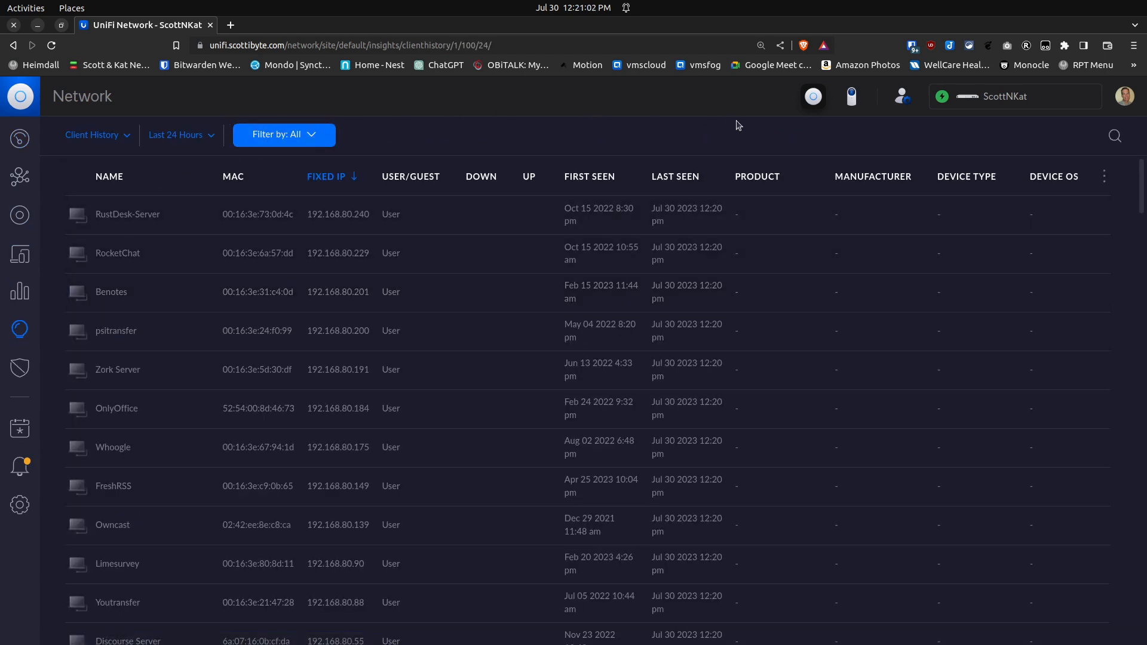
# - Search the client history for 'rocket' with the time range set to All
pyautogui.click(1115, 135)
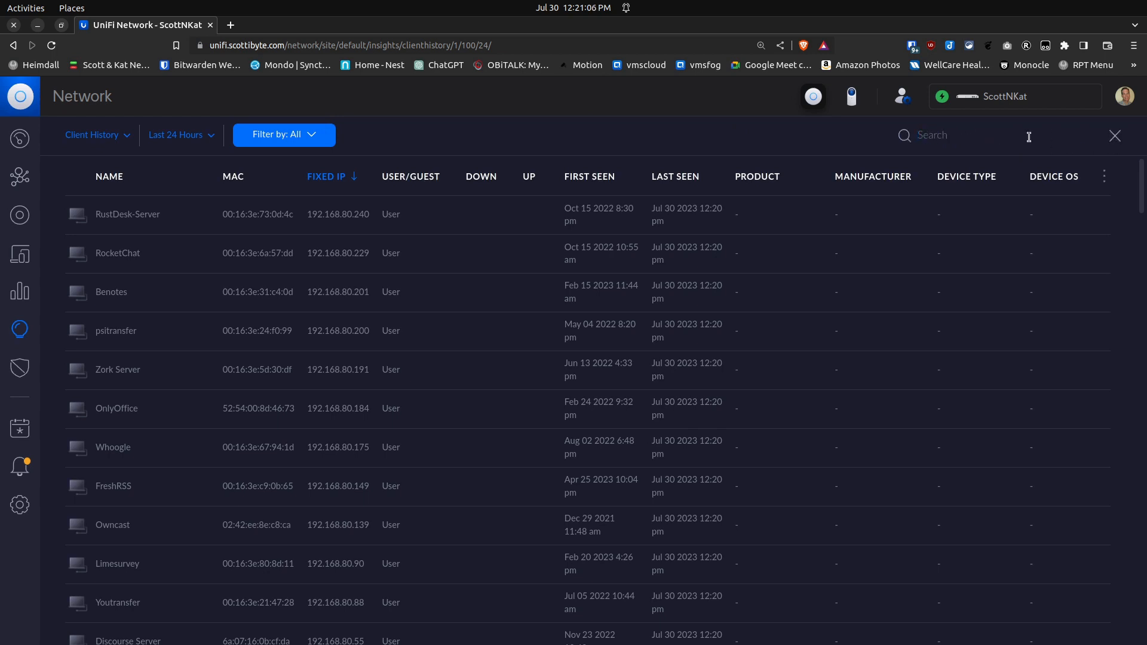
pyautogui.write('rocket')
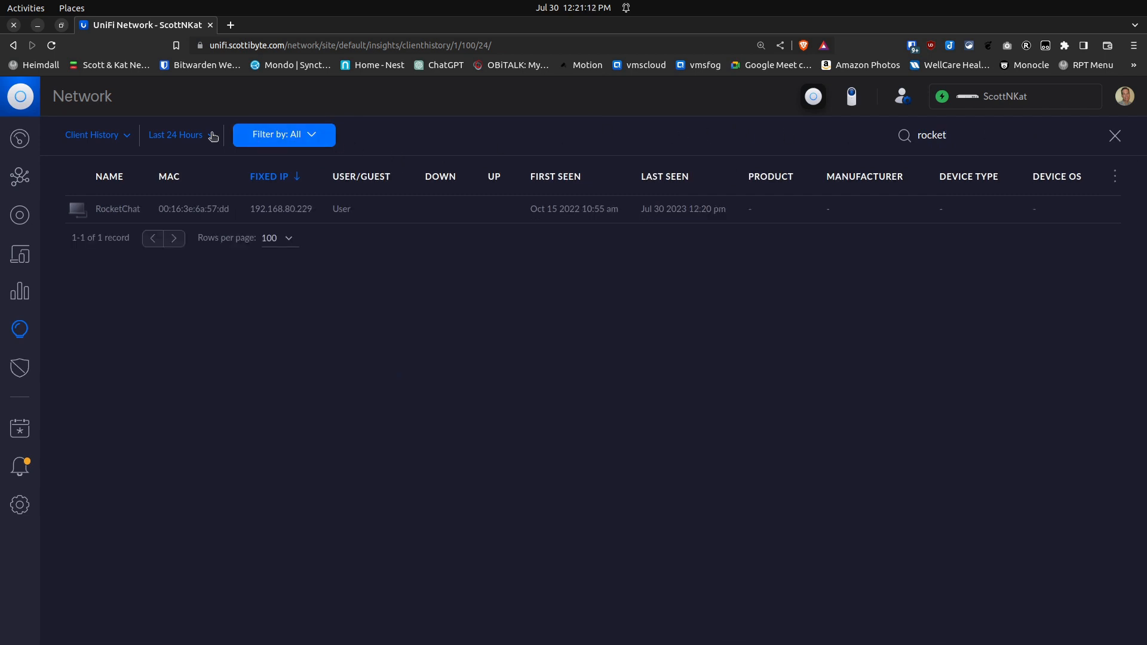
pyautogui.click(174, 133)
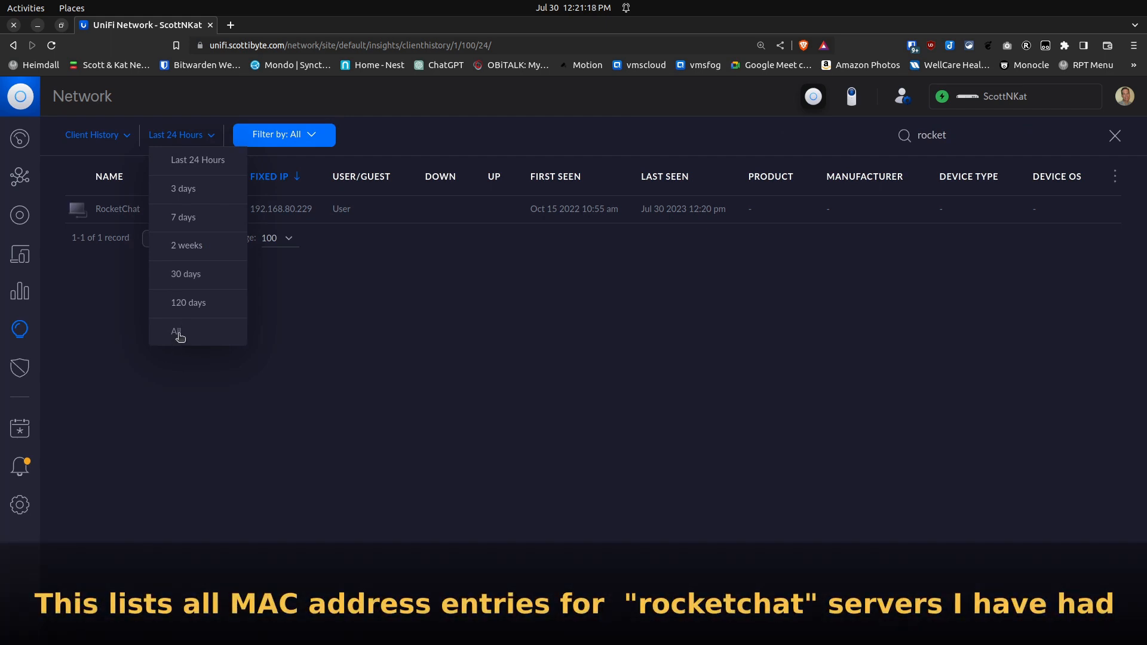
pyautogui.click(176, 332)
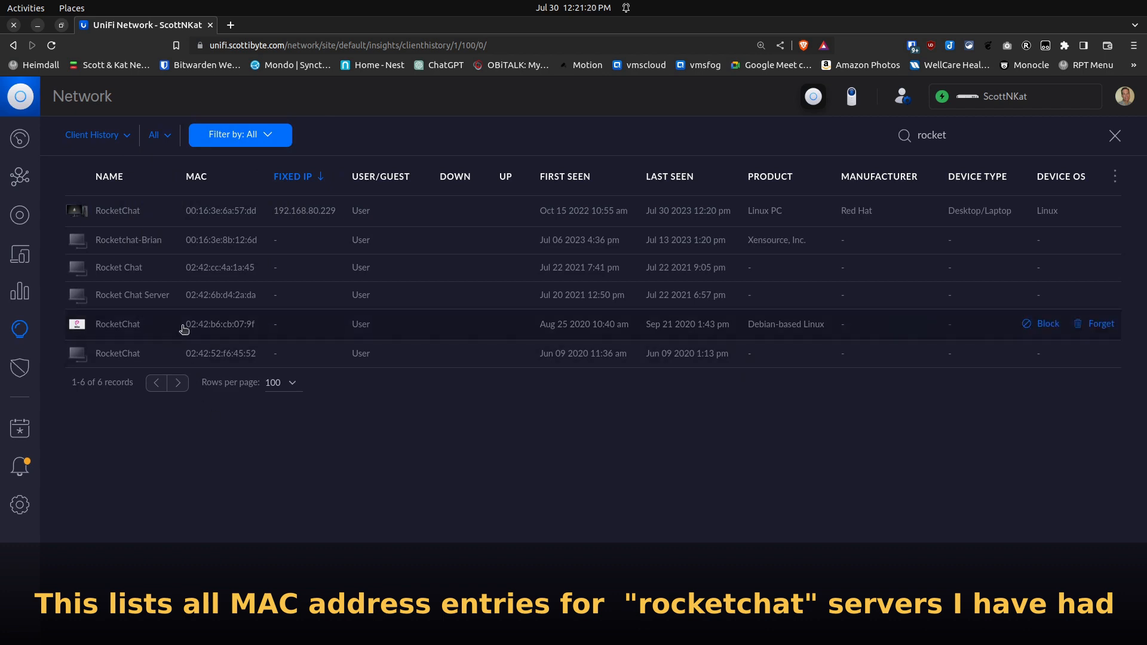
pyautogui.moveTo(231, 248)
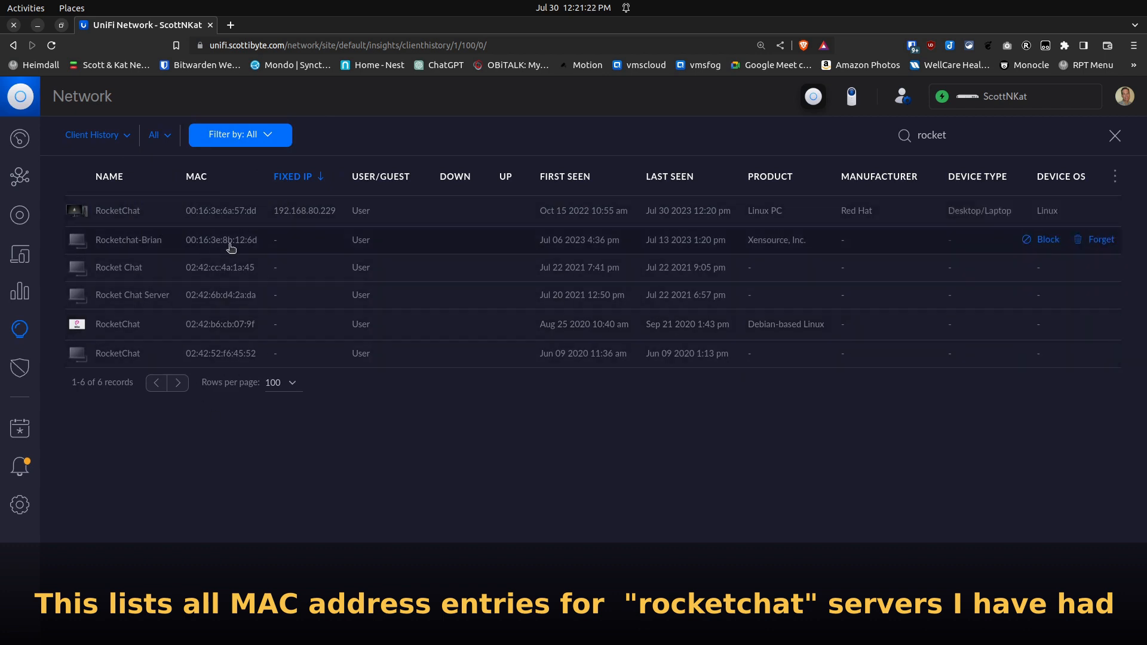
pyautogui.moveTo(237, 324)
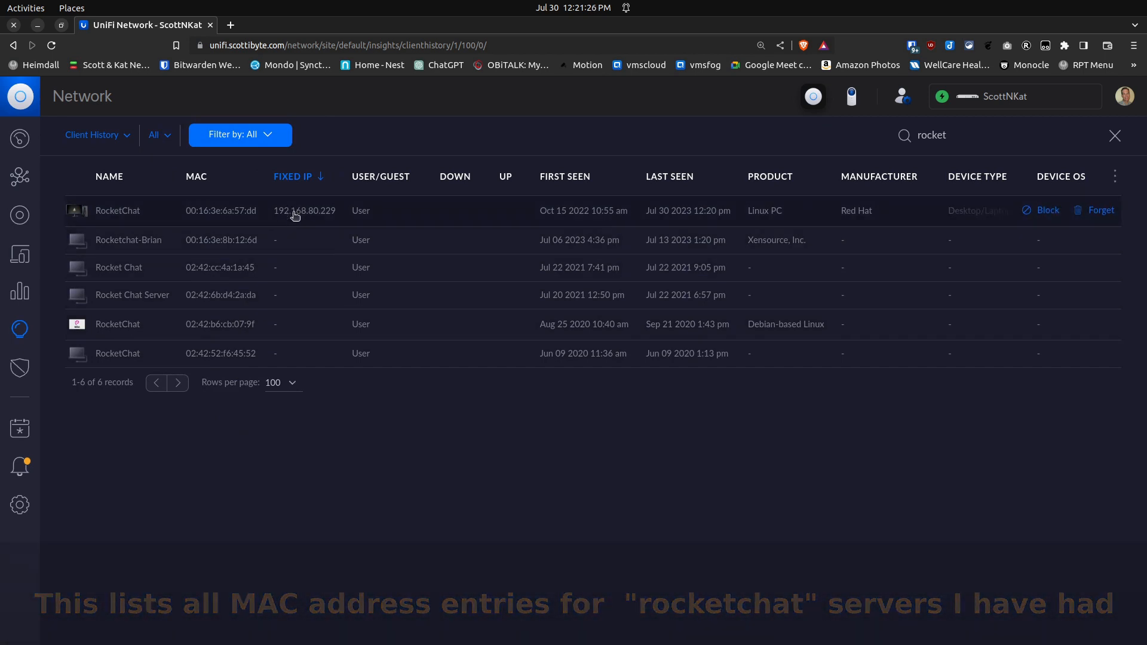
pyautogui.moveTo(311, 290)
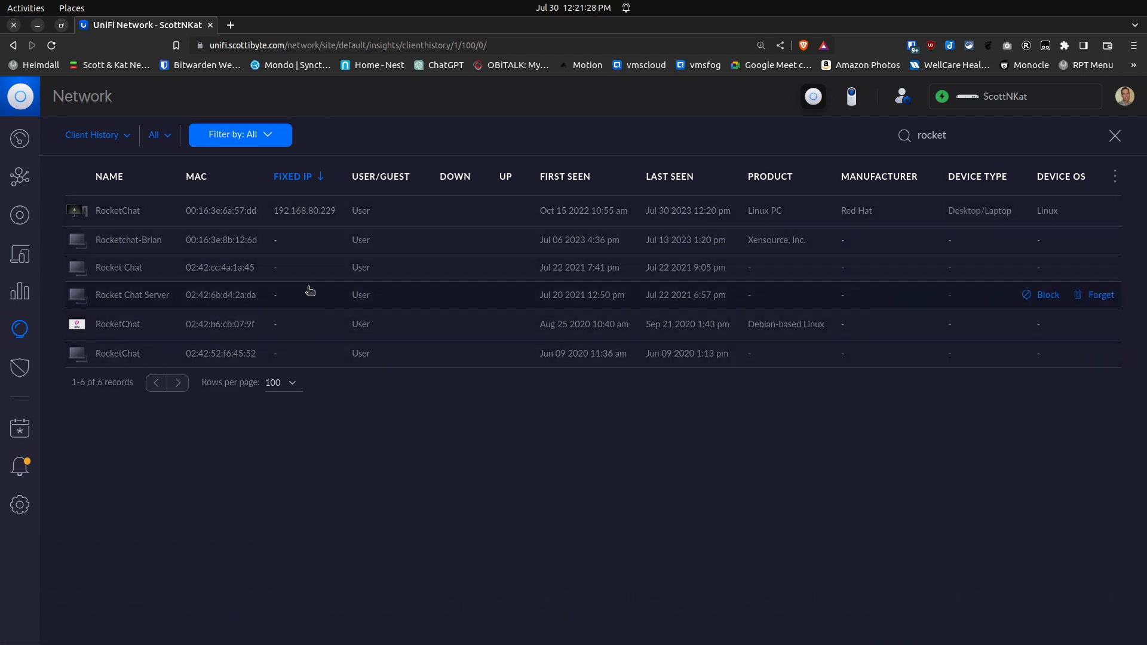
pyautogui.moveTo(308, 225)
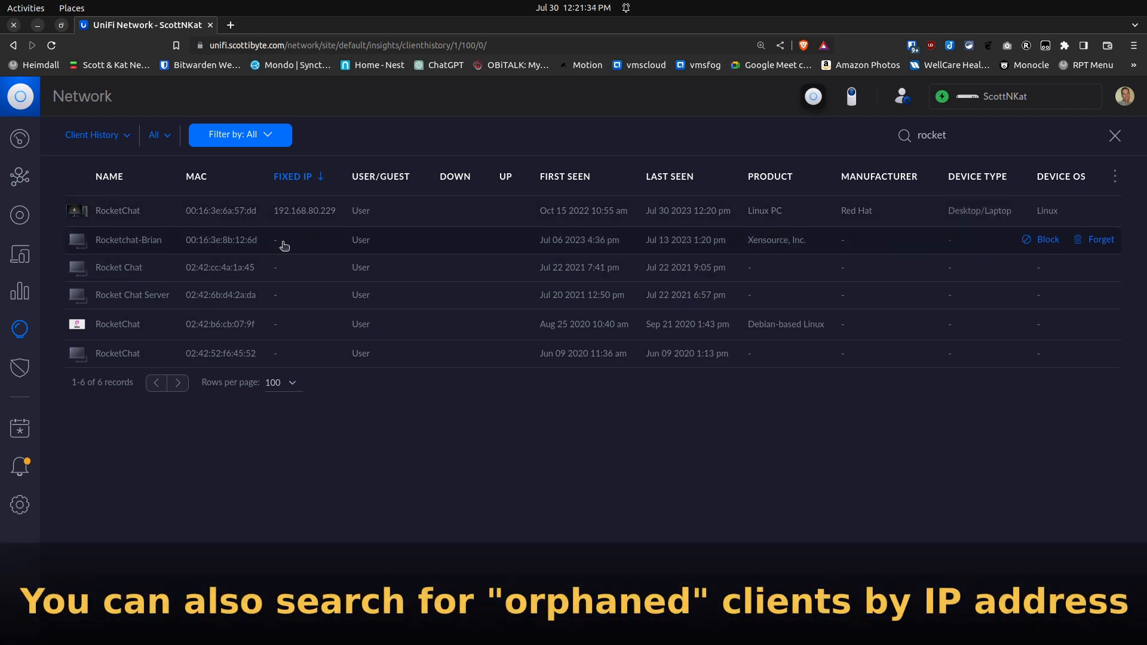
pyautogui.moveTo(287, 253)
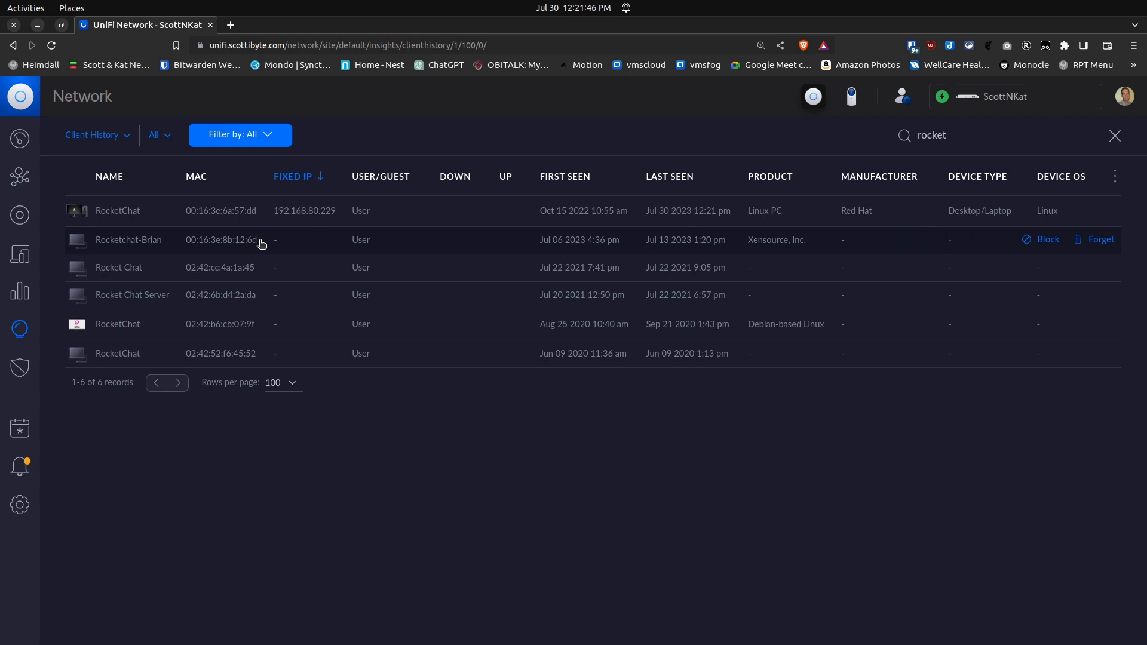
pyautogui.moveTo(136, 242)
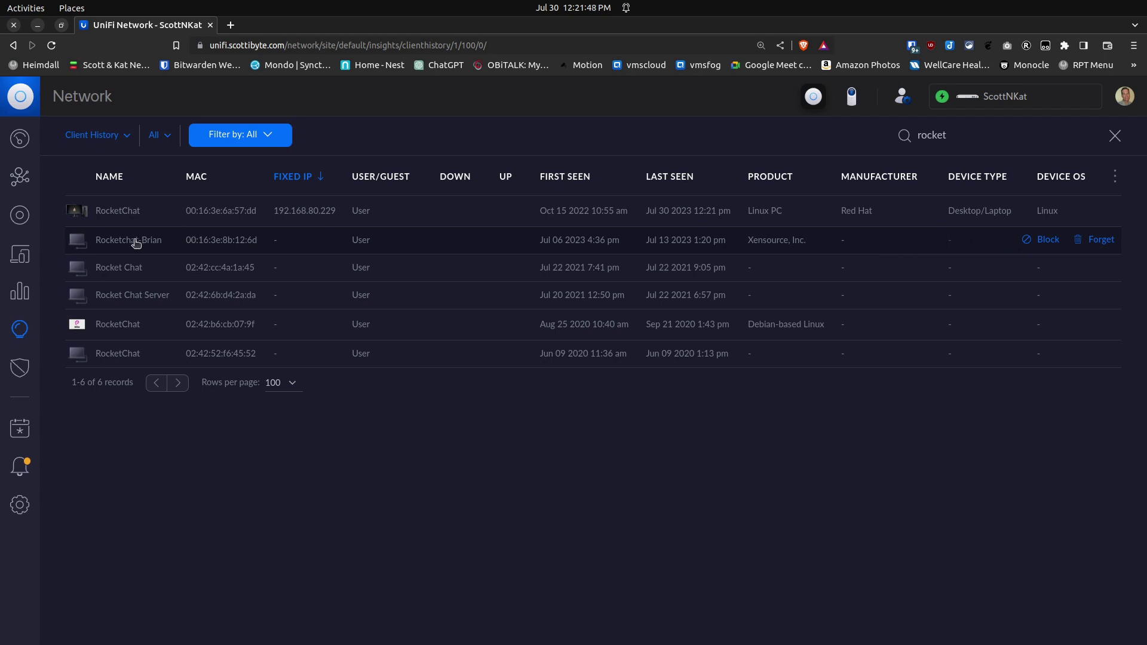
# - Show Rocketchat-Brian's settings with the Network section expanded, revealing no fixed IP
pyautogui.click(129, 240)
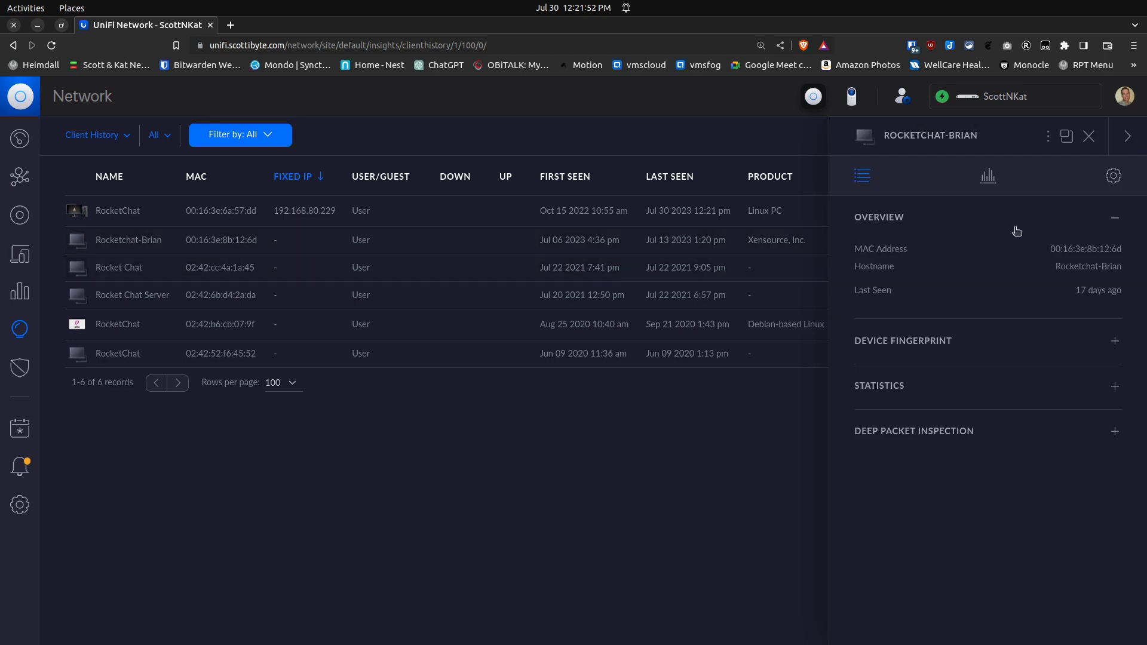
pyautogui.click(1113, 175)
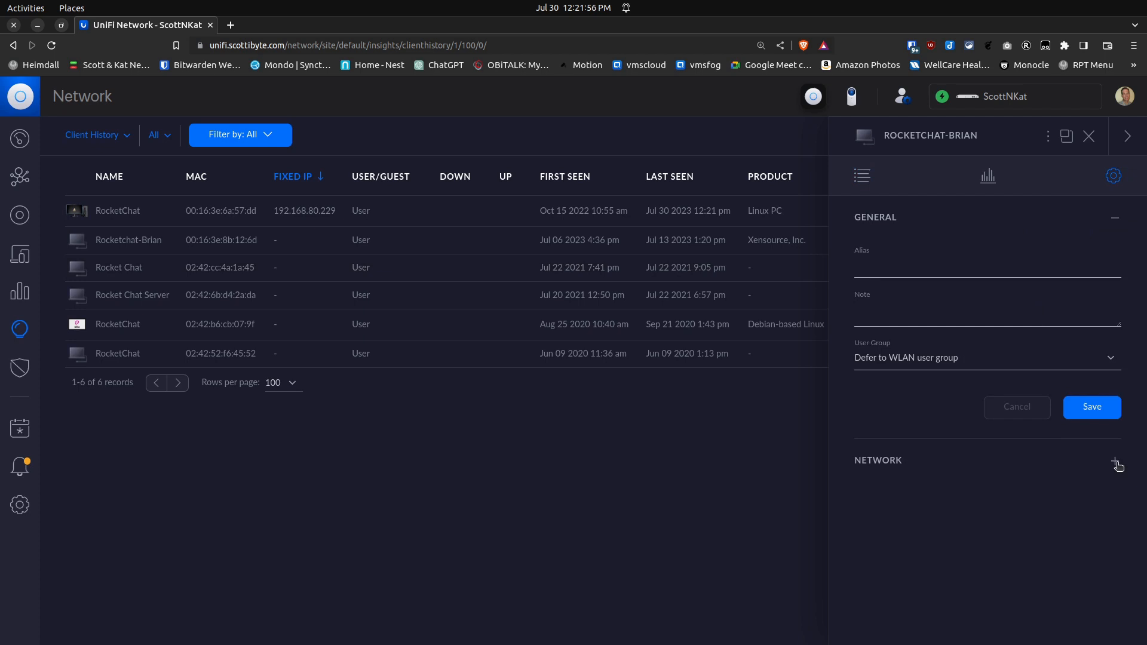
pyautogui.click(1114, 463)
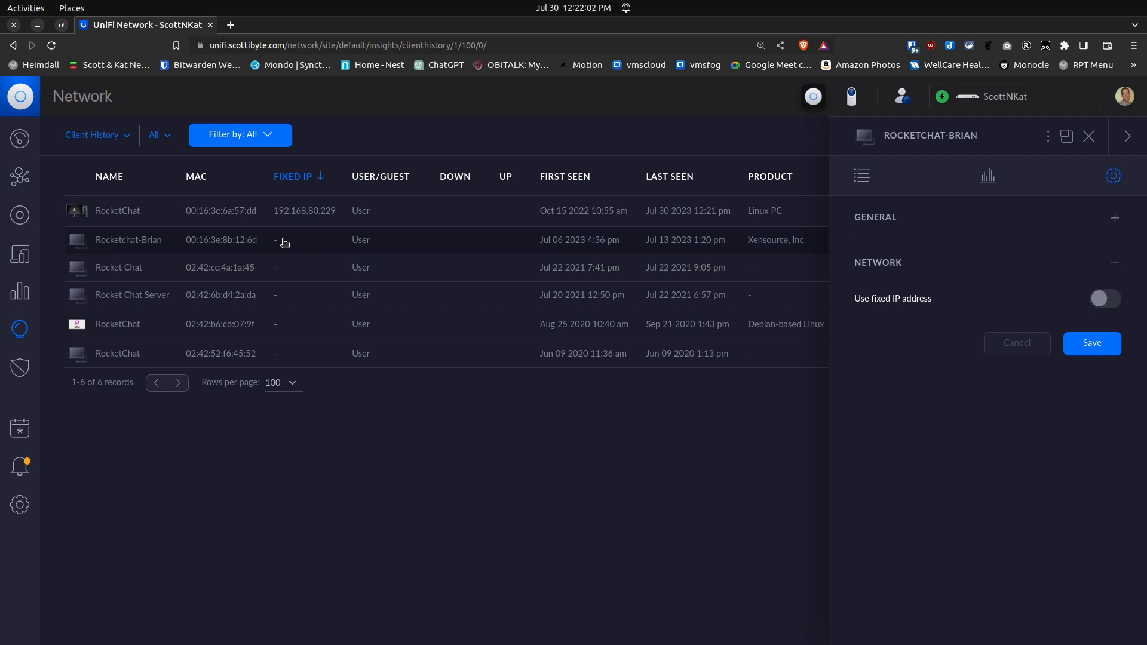
pyautogui.moveTo(351, 270)
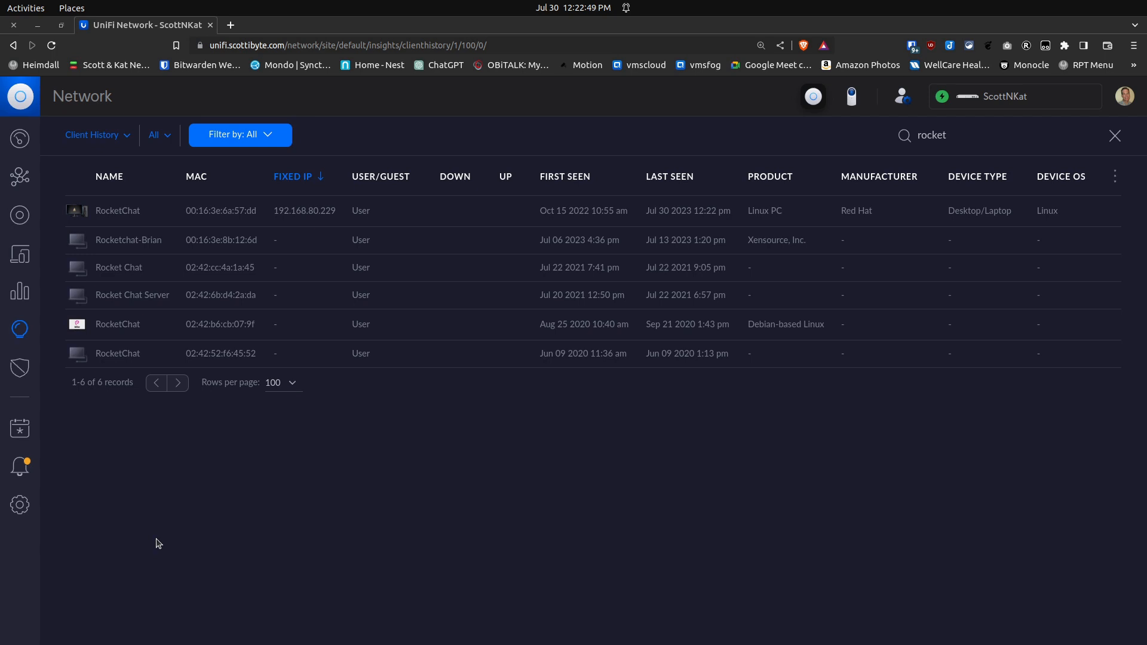
pyautogui.moveTo(178, 555)
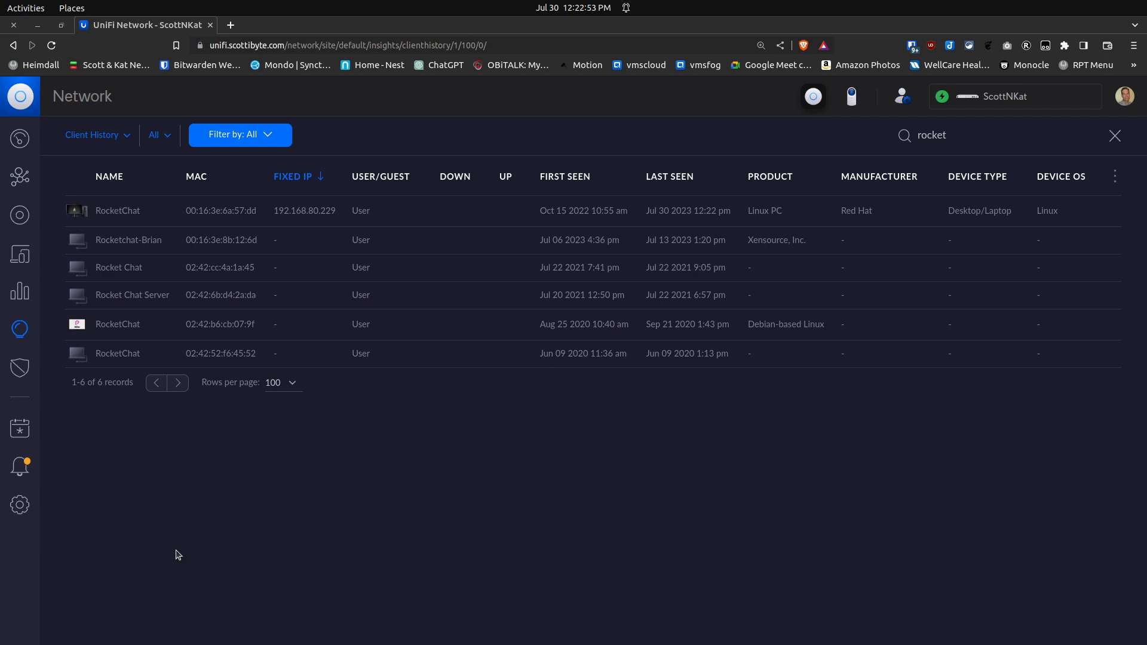
pyautogui.moveTo(190, 542)
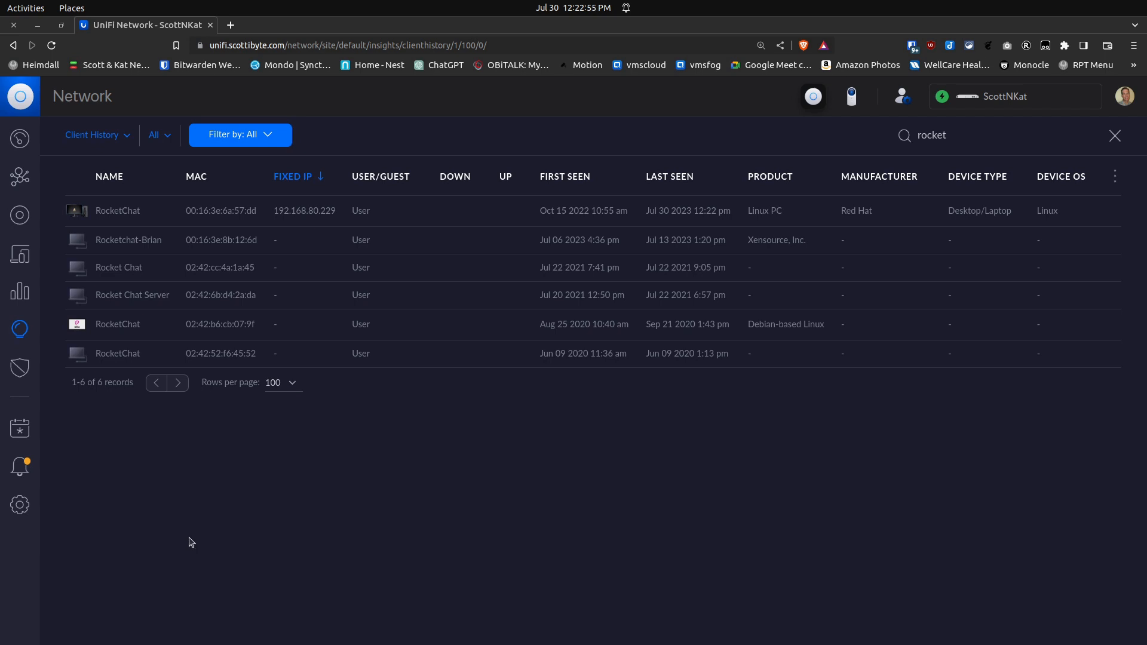
pyautogui.moveTo(214, 500)
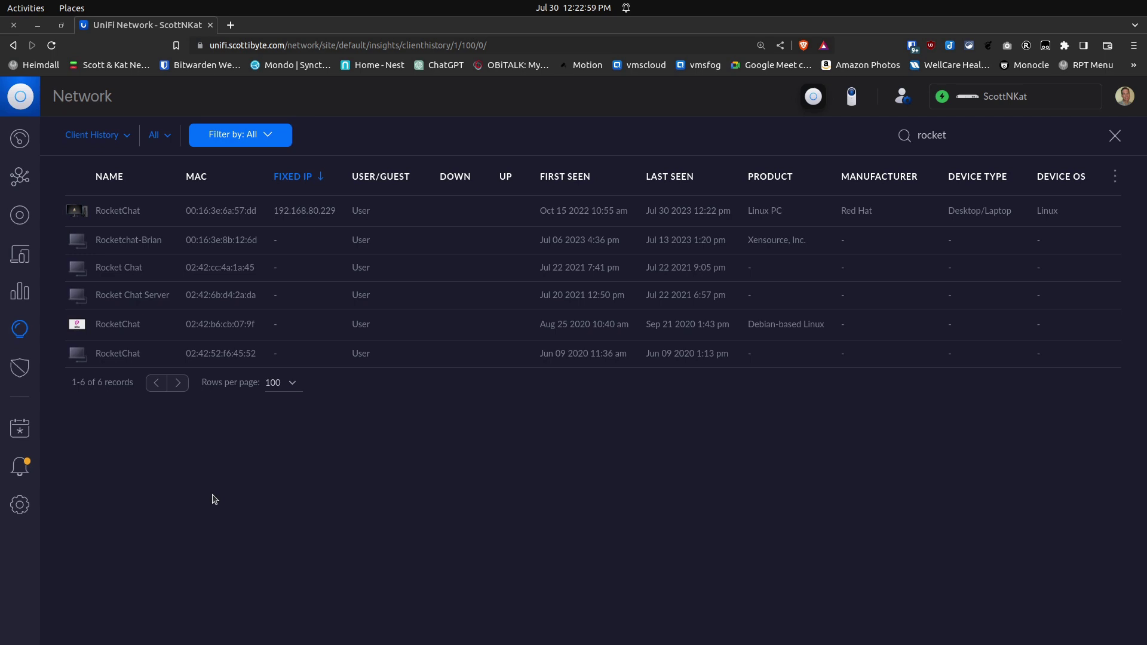
pyautogui.moveTo(224, 506)
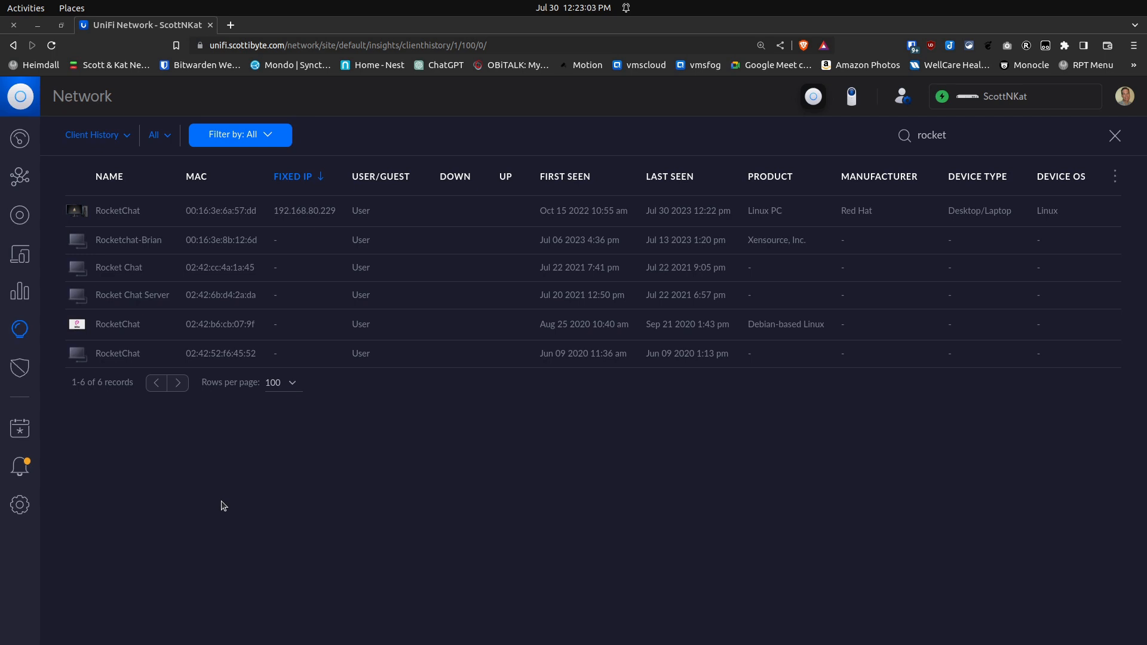
pyautogui.moveTo(255, 491)
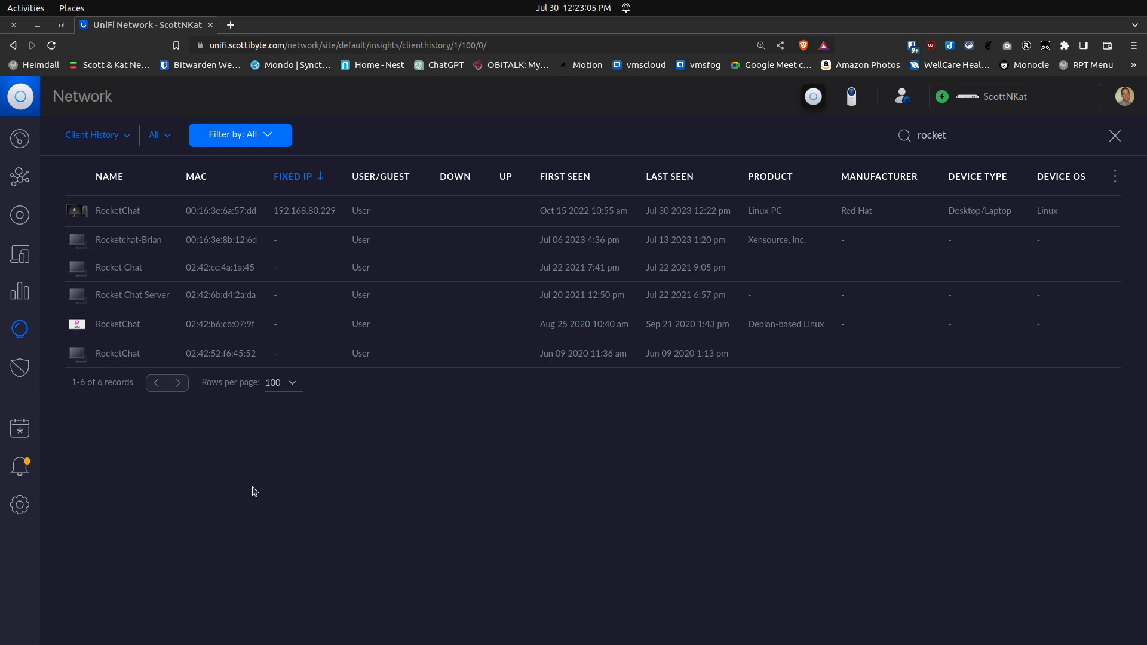
pyautogui.moveTo(262, 503)
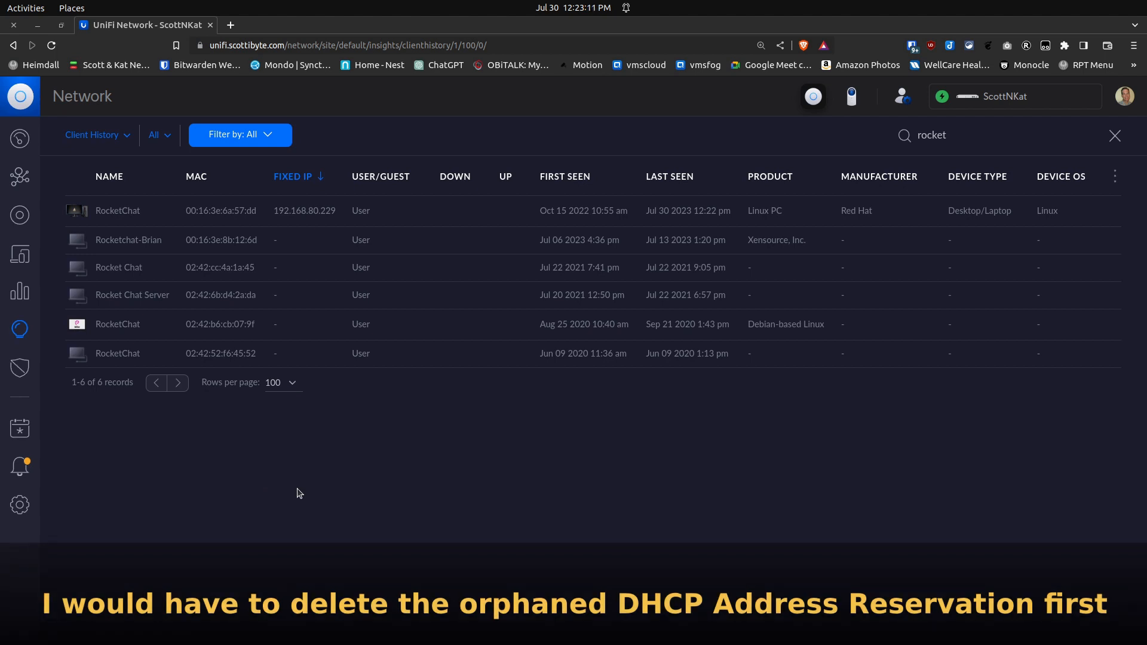
pyautogui.moveTo(334, 485)
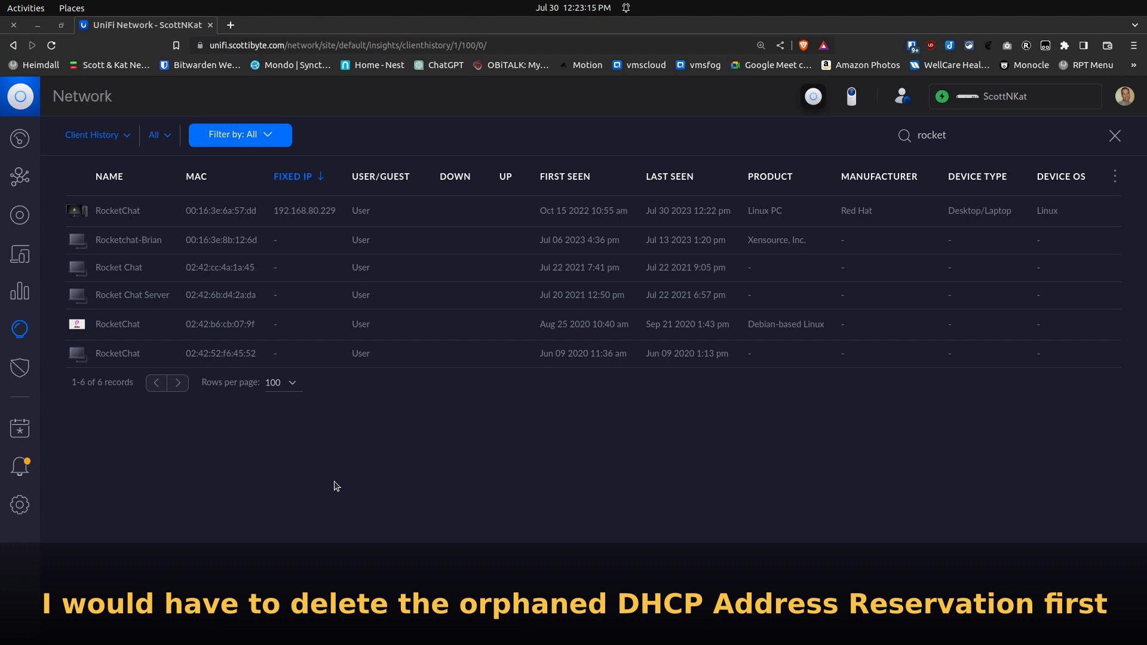
pyautogui.moveTo(259, 364)
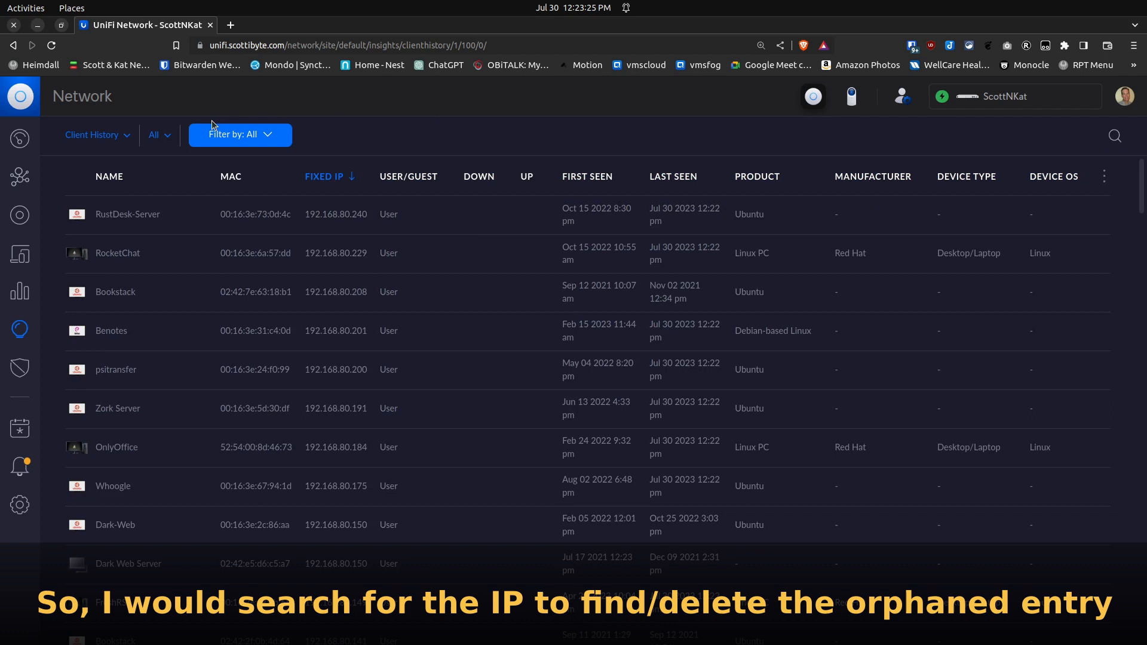
pyautogui.moveTo(166, 162)
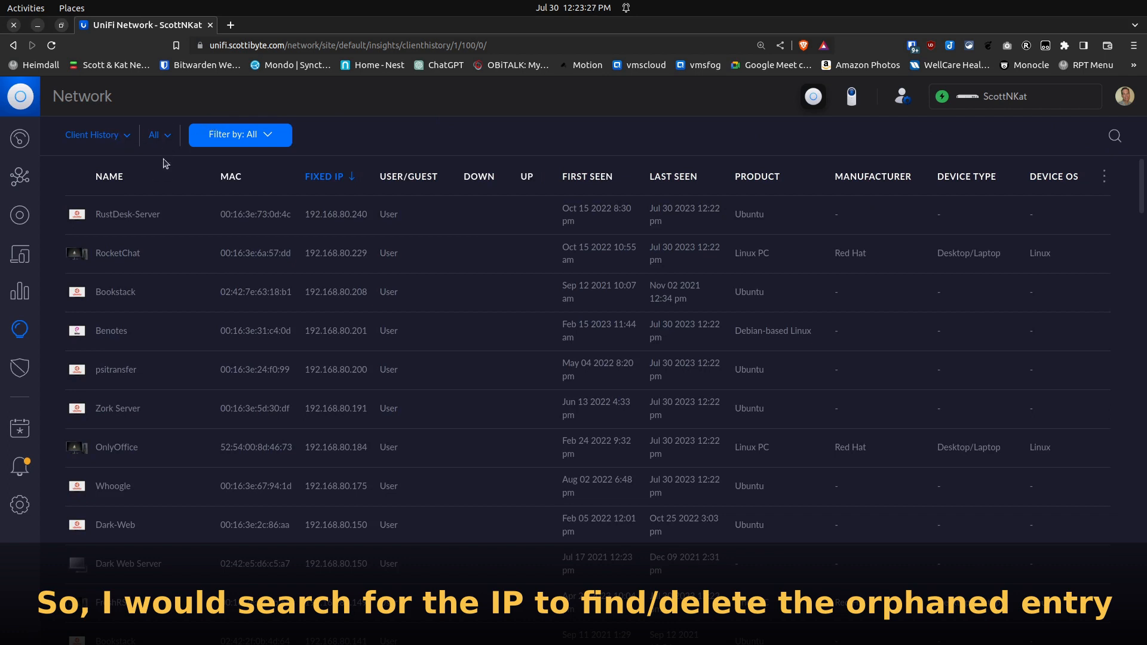
pyautogui.moveTo(184, 408)
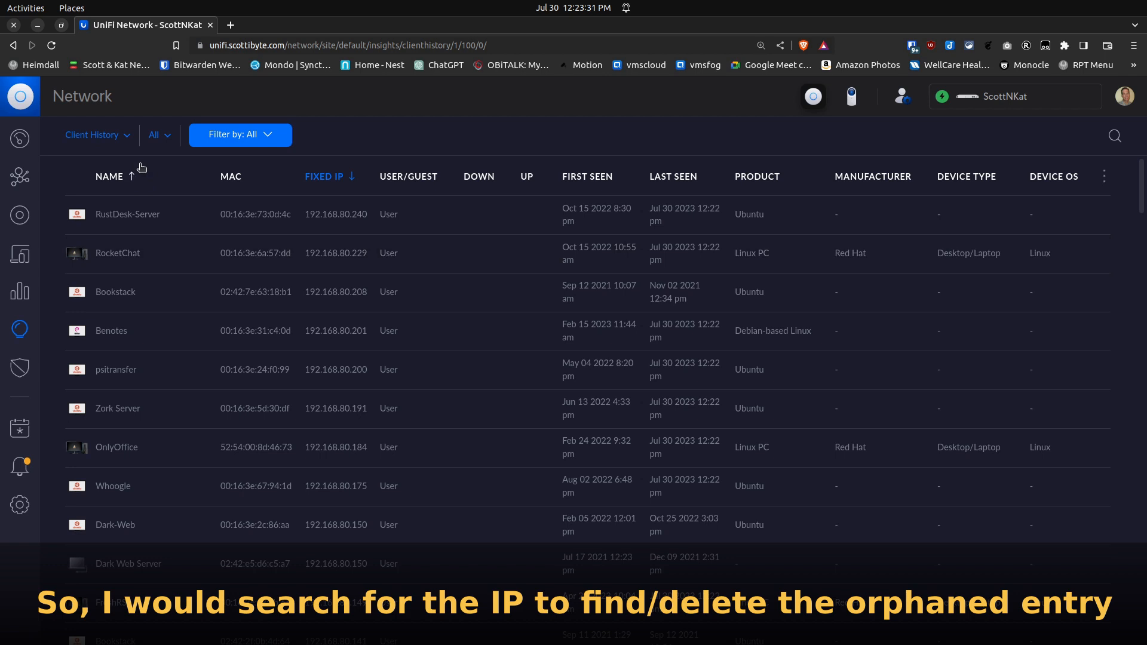
pyautogui.moveTo(138, 254)
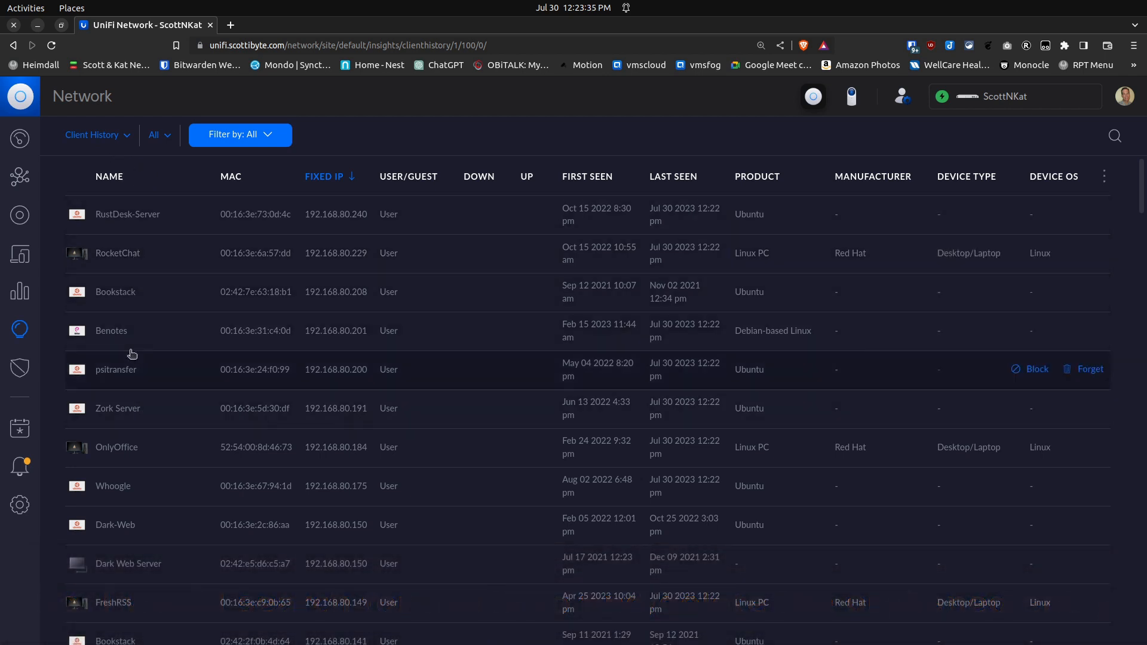
pyautogui.moveTo(162, 158)
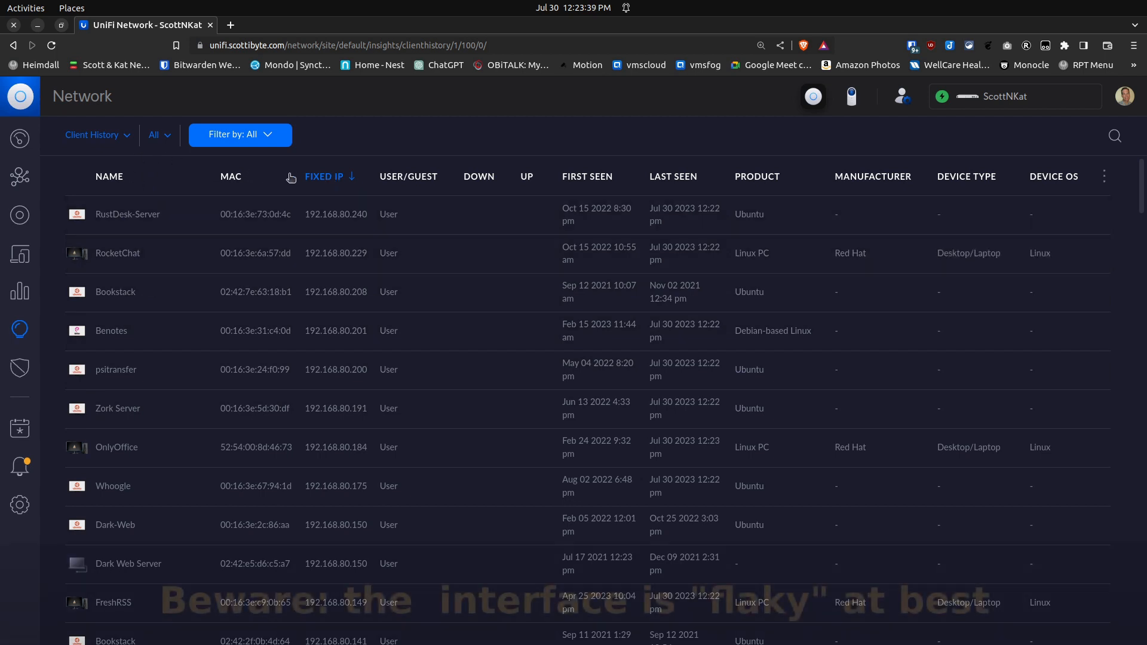
pyautogui.scroll(-3)
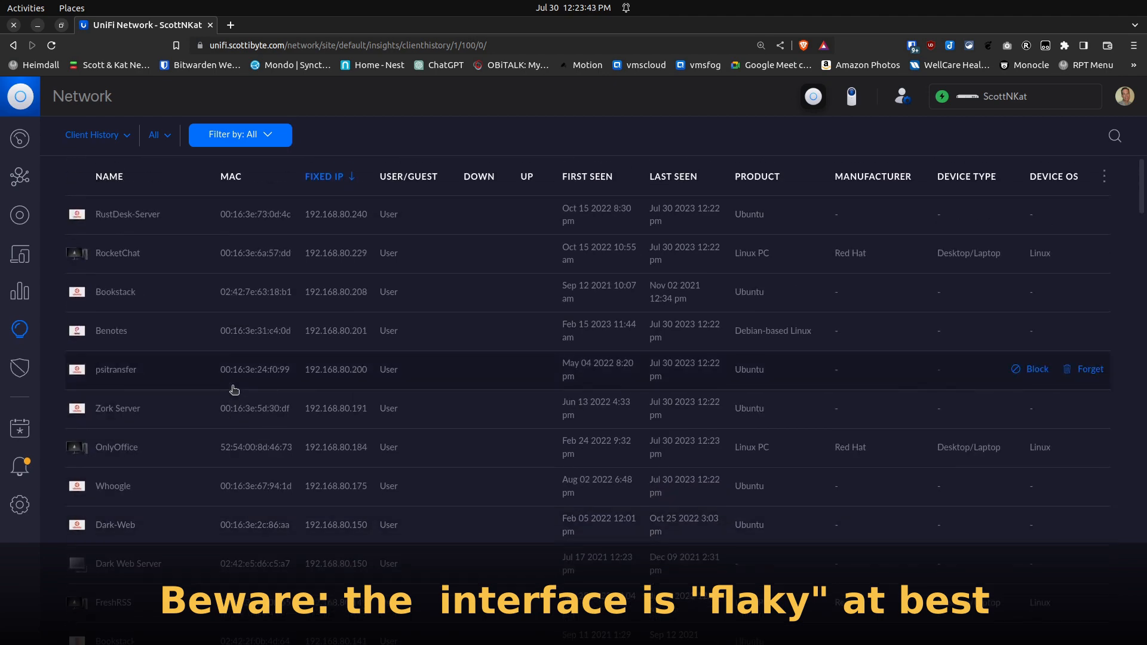
pyautogui.scroll(-3)
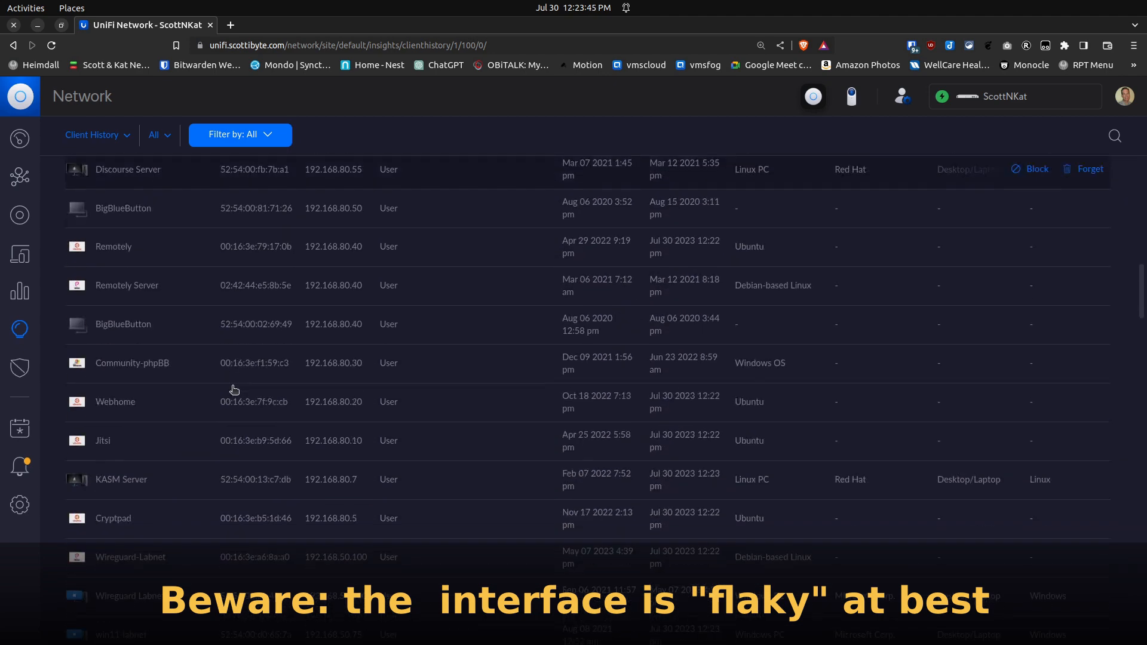
pyautogui.scroll(-3)
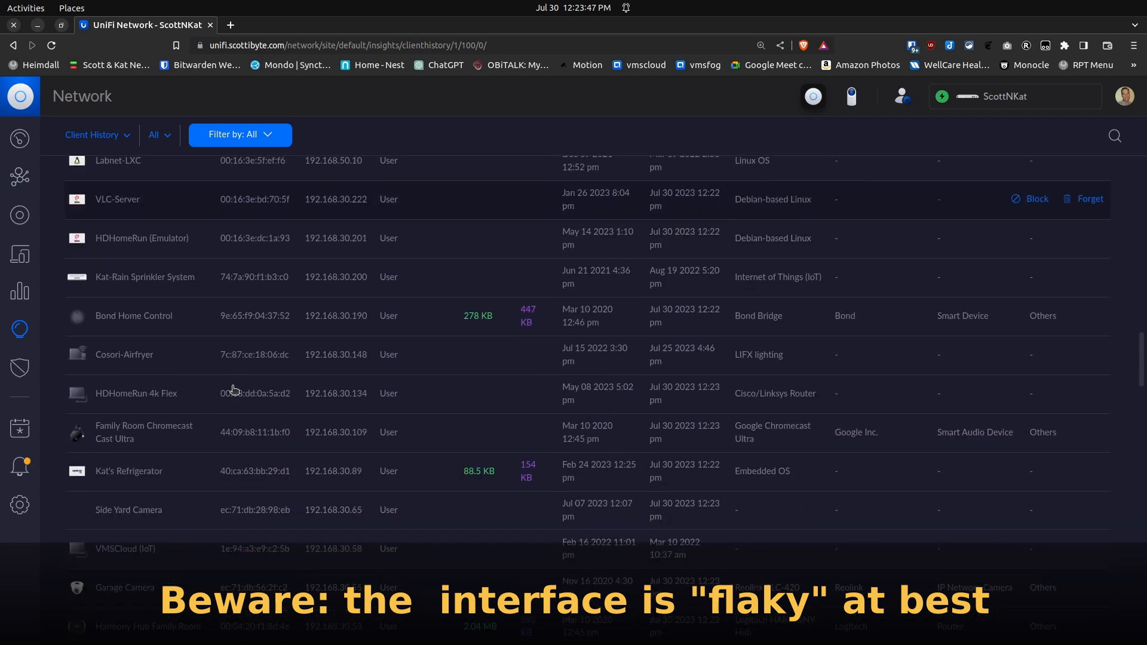
pyautogui.scroll(-3)
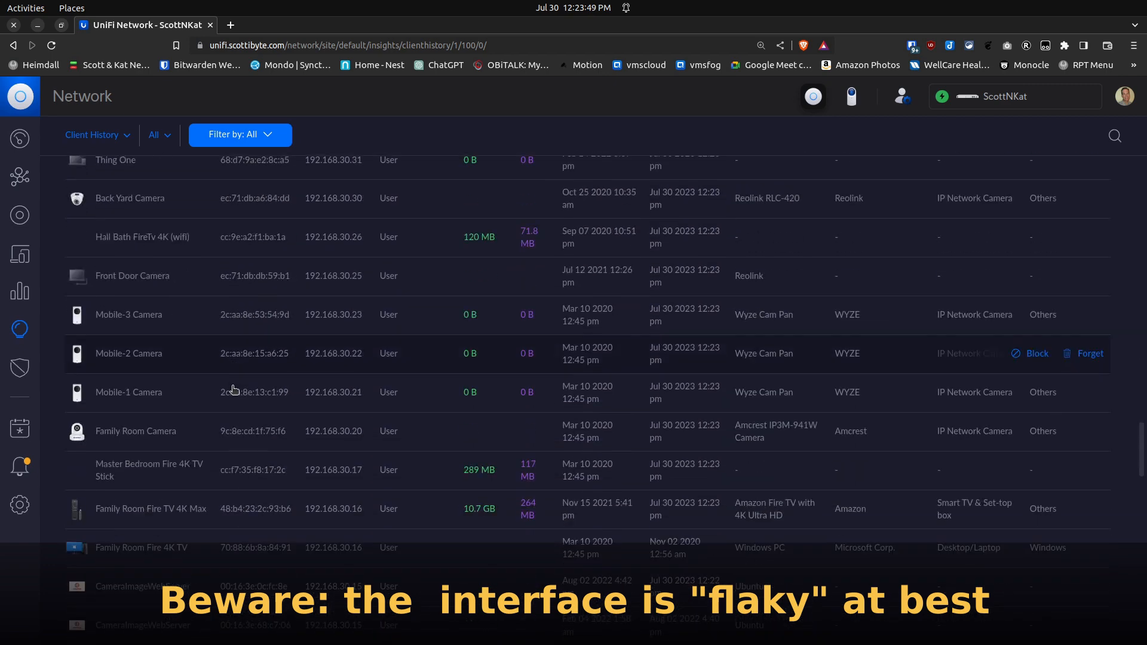
pyautogui.scroll(-3)
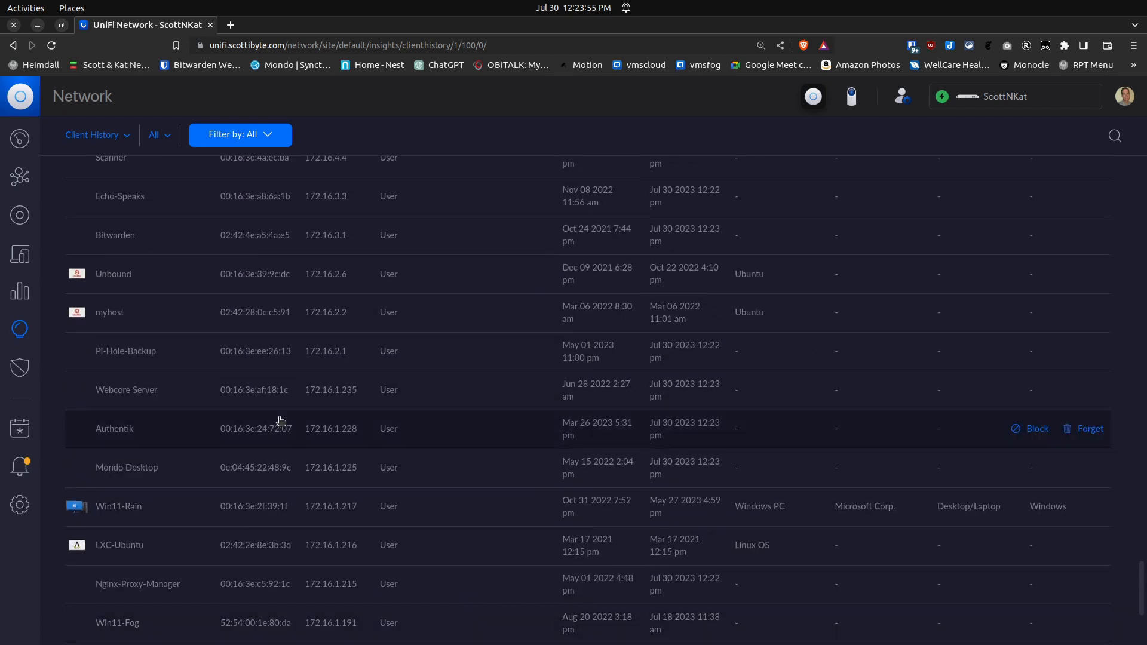
pyautogui.moveTo(96, 454)
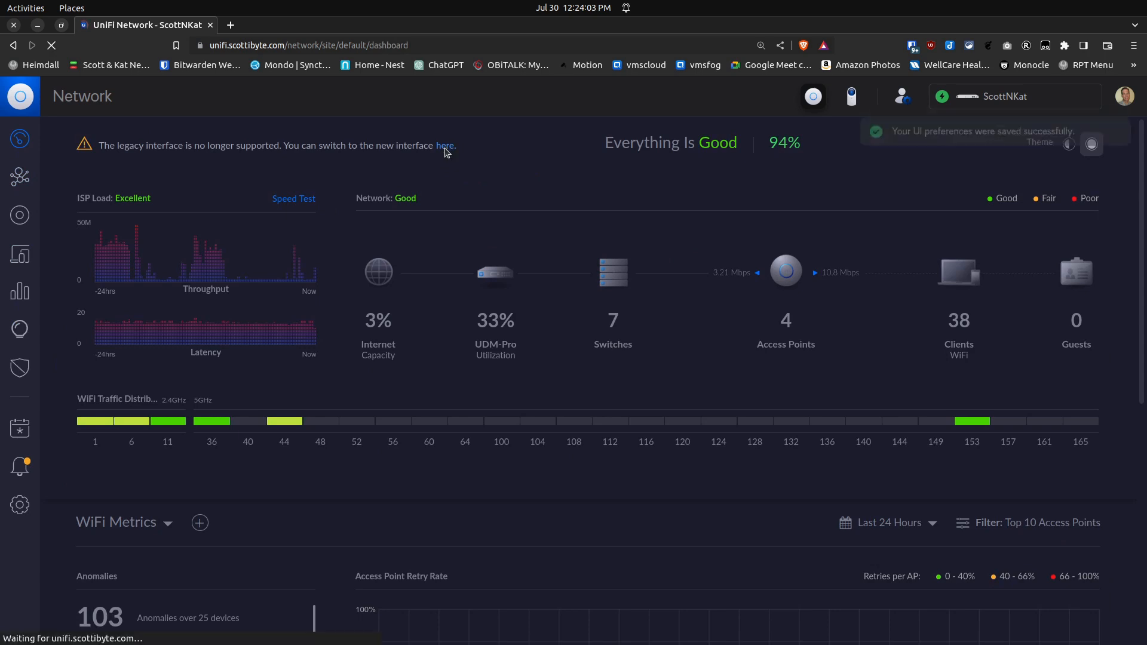
# - Return to the new interface and show the WiFi Performance insights for clients
pyautogui.click(444, 145)
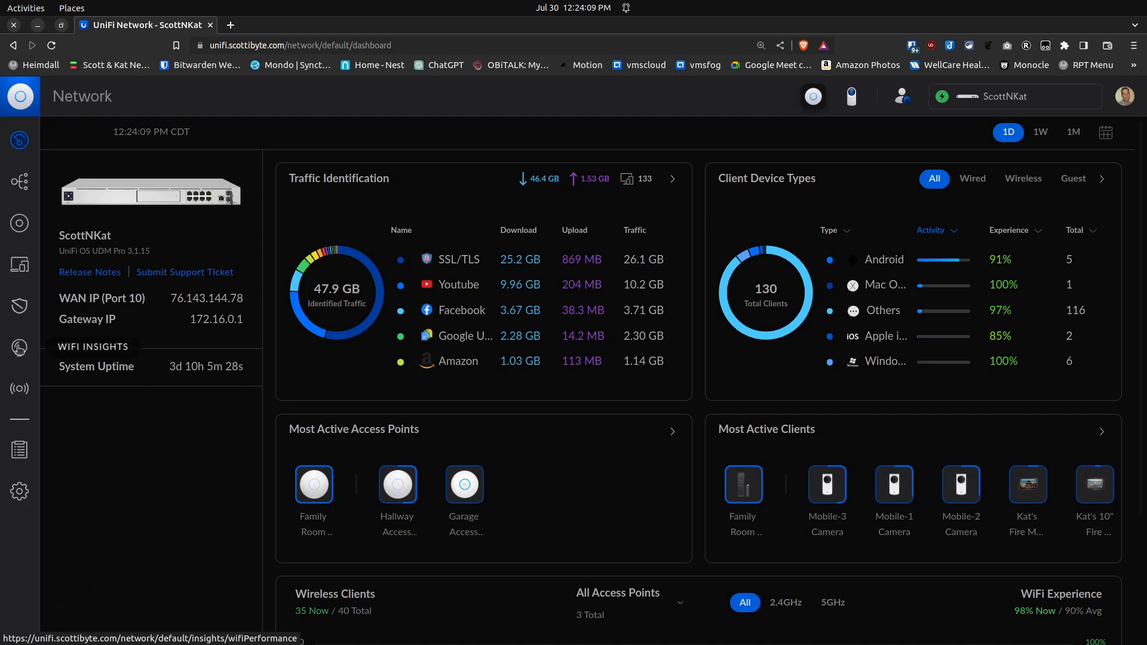
pyautogui.click(19, 348)
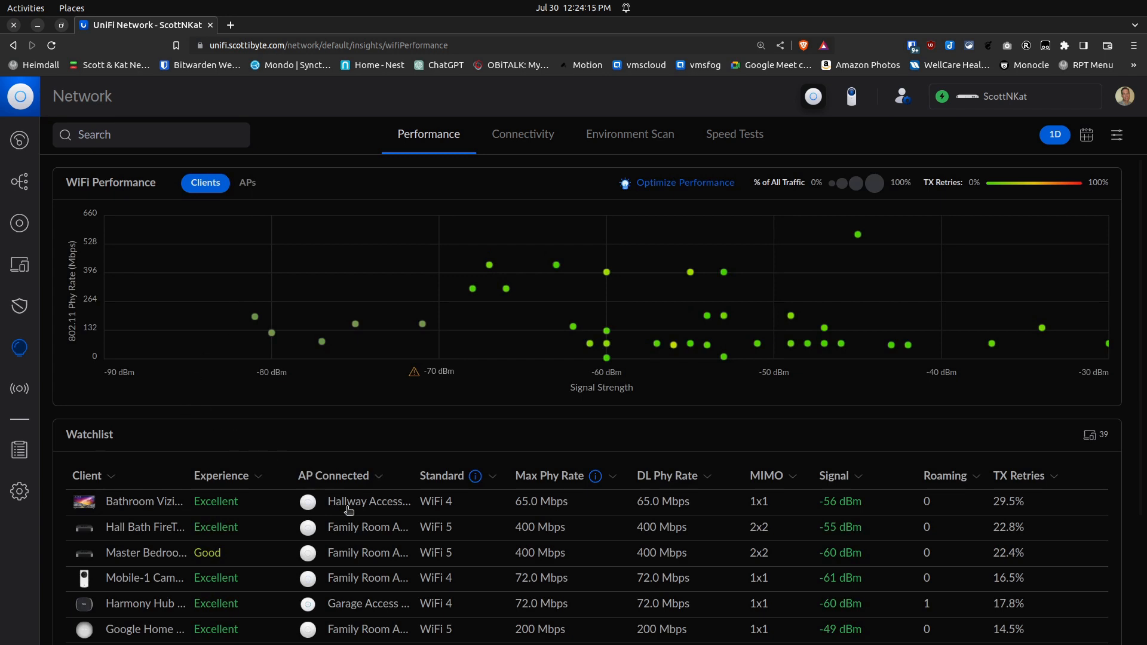
pyautogui.moveTo(407, 530)
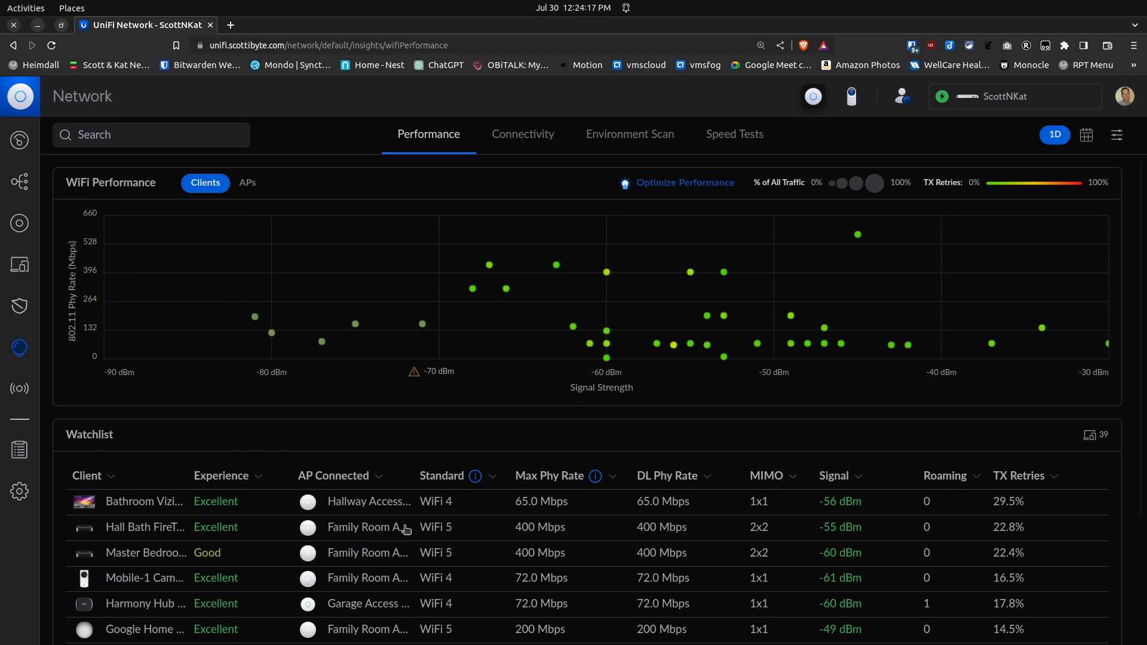
pyautogui.moveTo(160, 344)
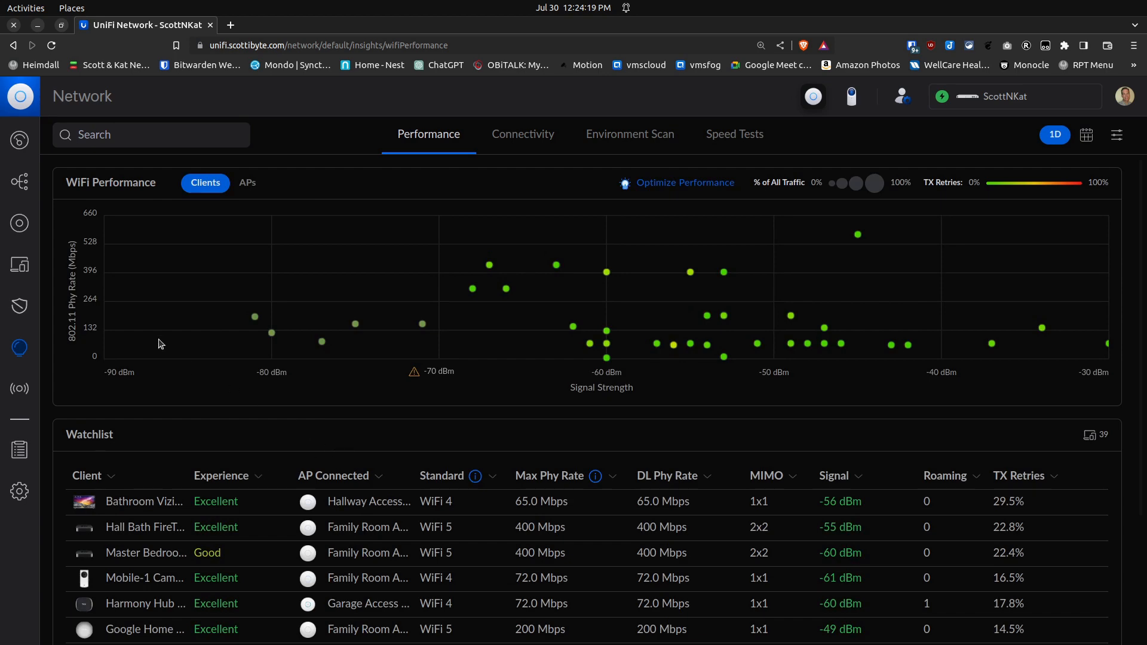
pyautogui.moveTo(42, 287)
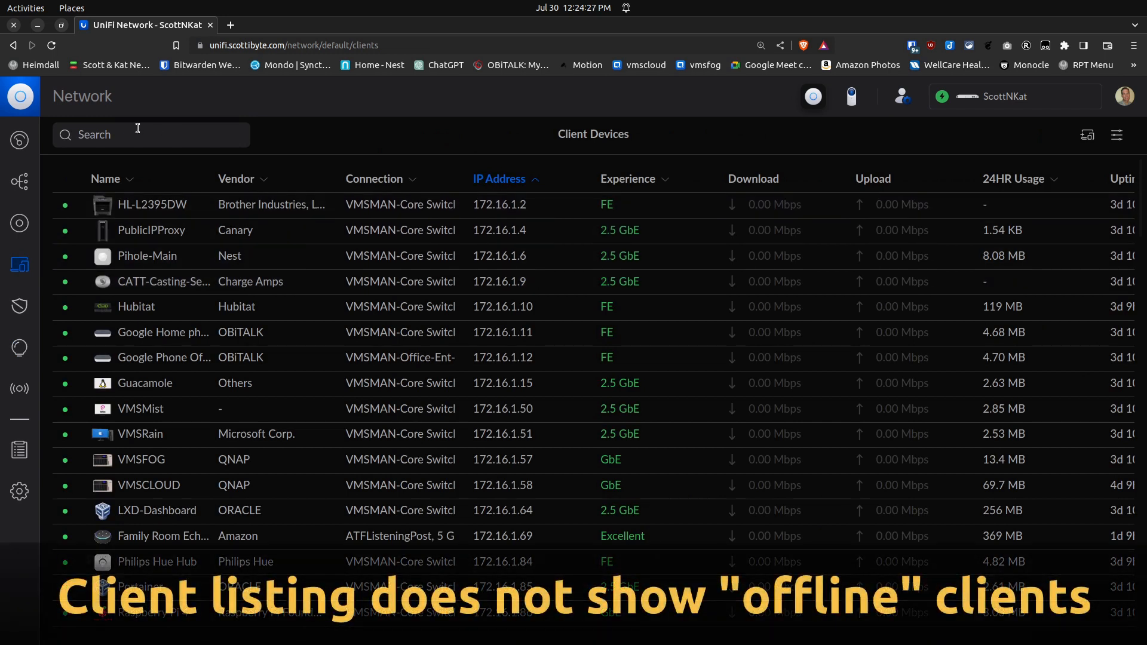
# - Filter the Client Devices list by searching 'rocke', leaving the RocketChat client at 192.168.80.229
pyautogui.click(136, 134)
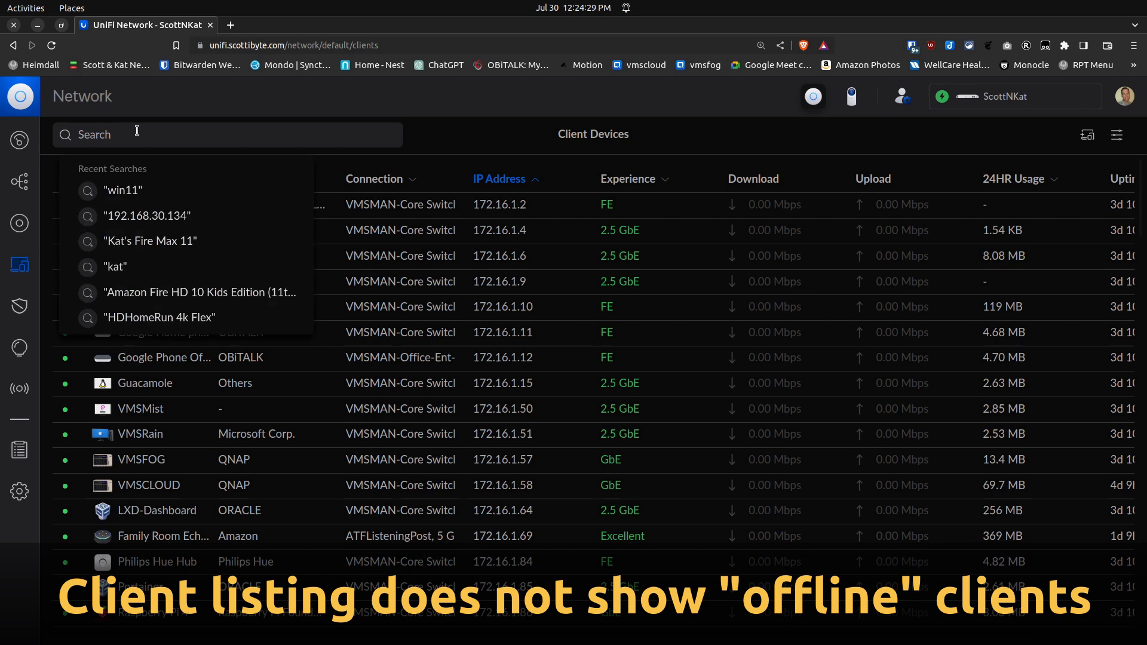
pyautogui.write('rocket')
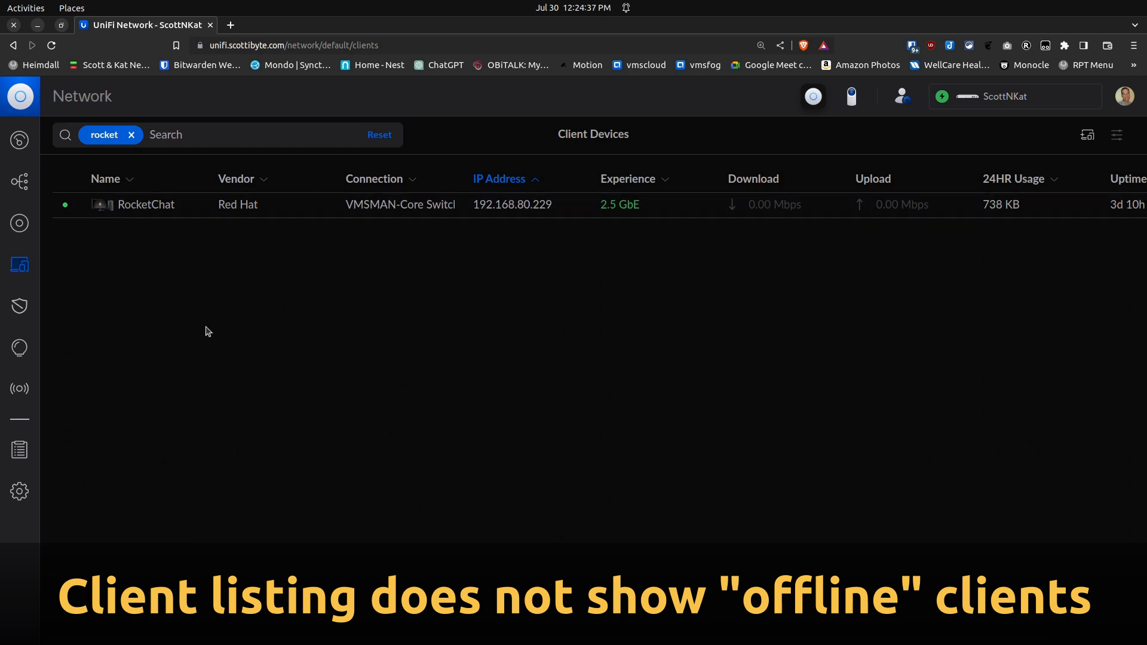
pyautogui.moveTo(175, 335)
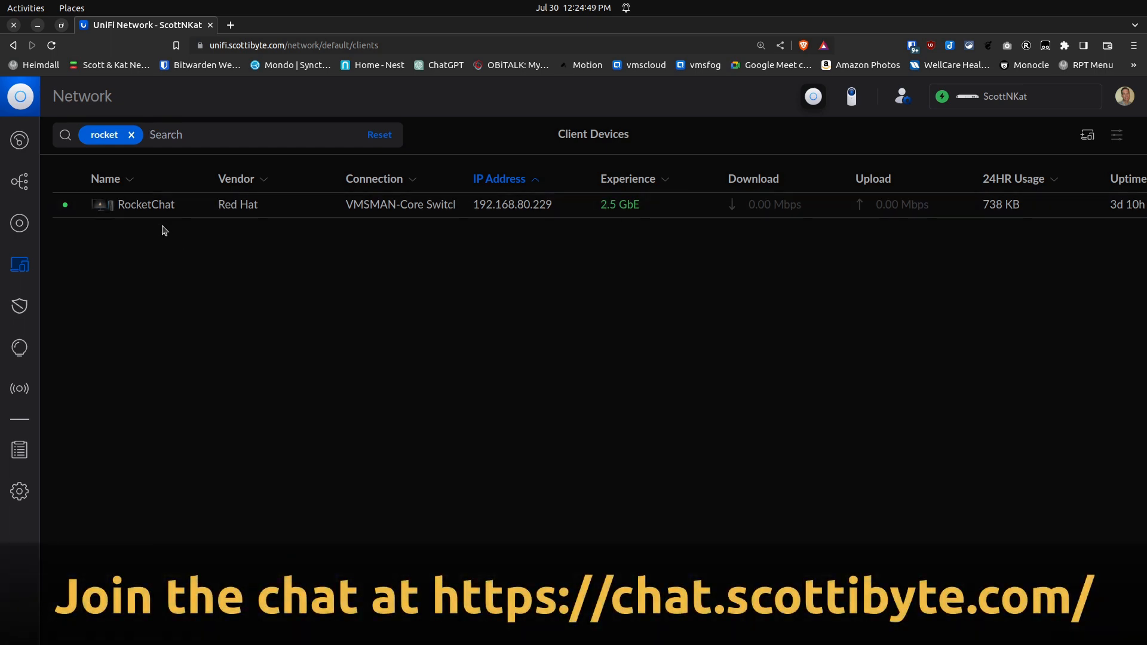
pyautogui.moveTo(144, 230)
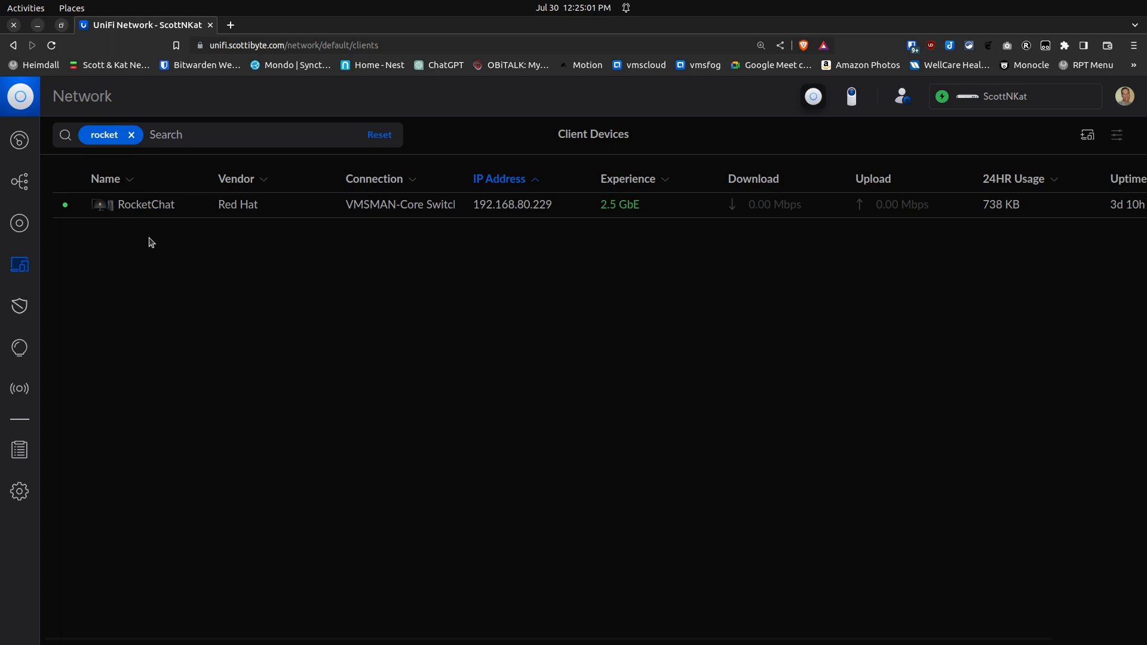
pyautogui.moveTo(153, 277)
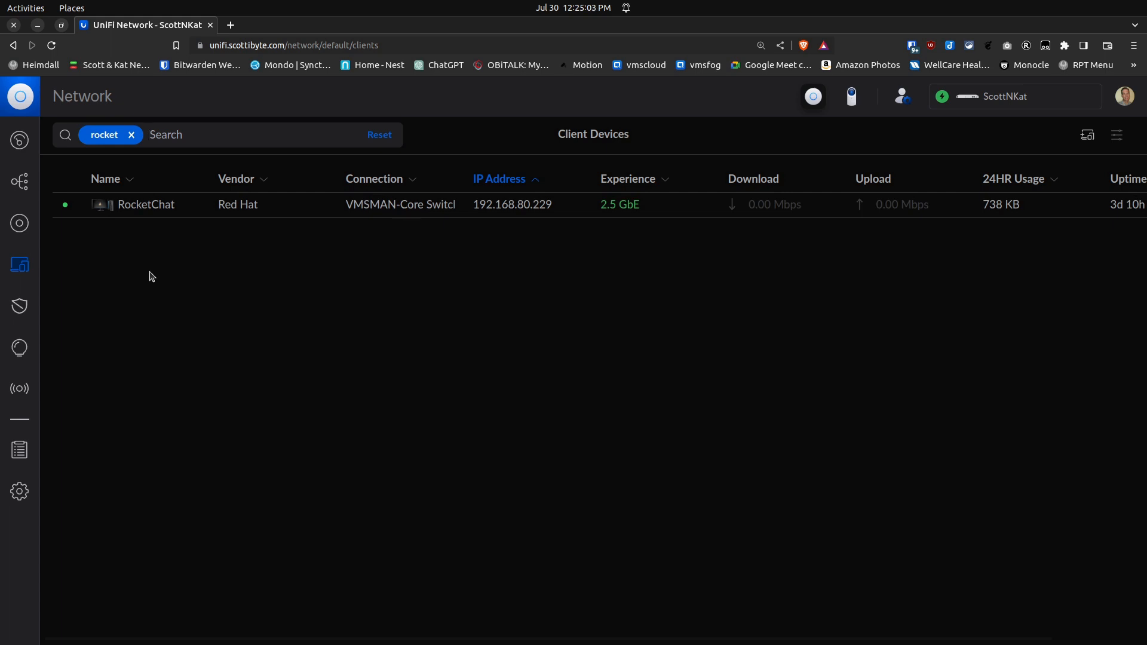
pyautogui.moveTo(277, 542)
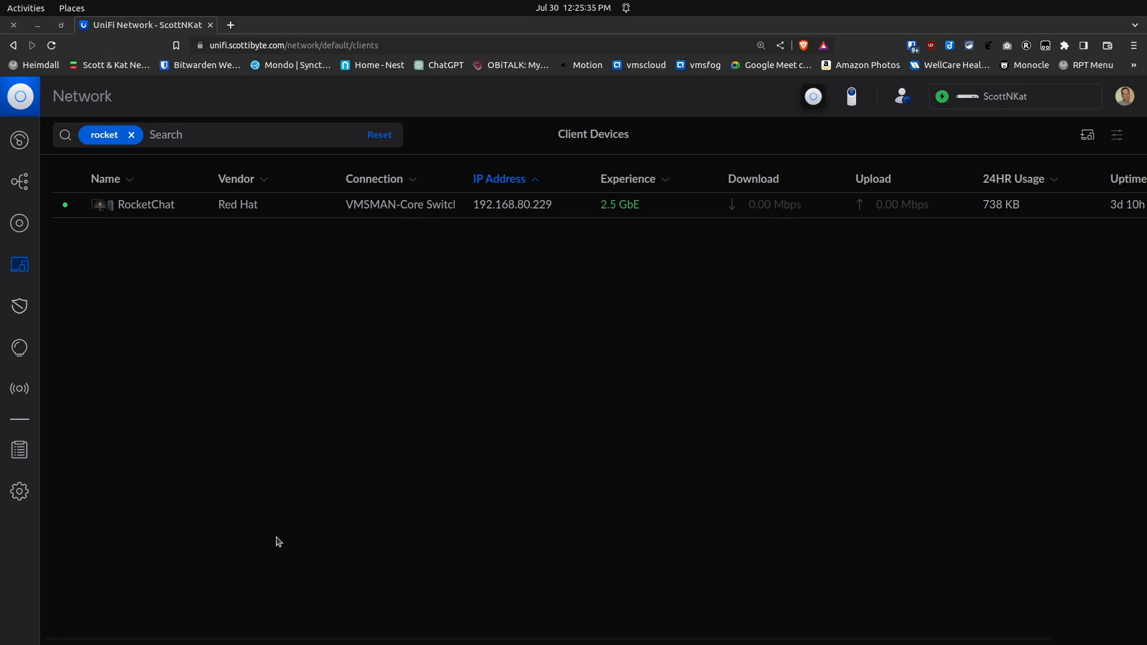
pyautogui.moveTo(281, 442)
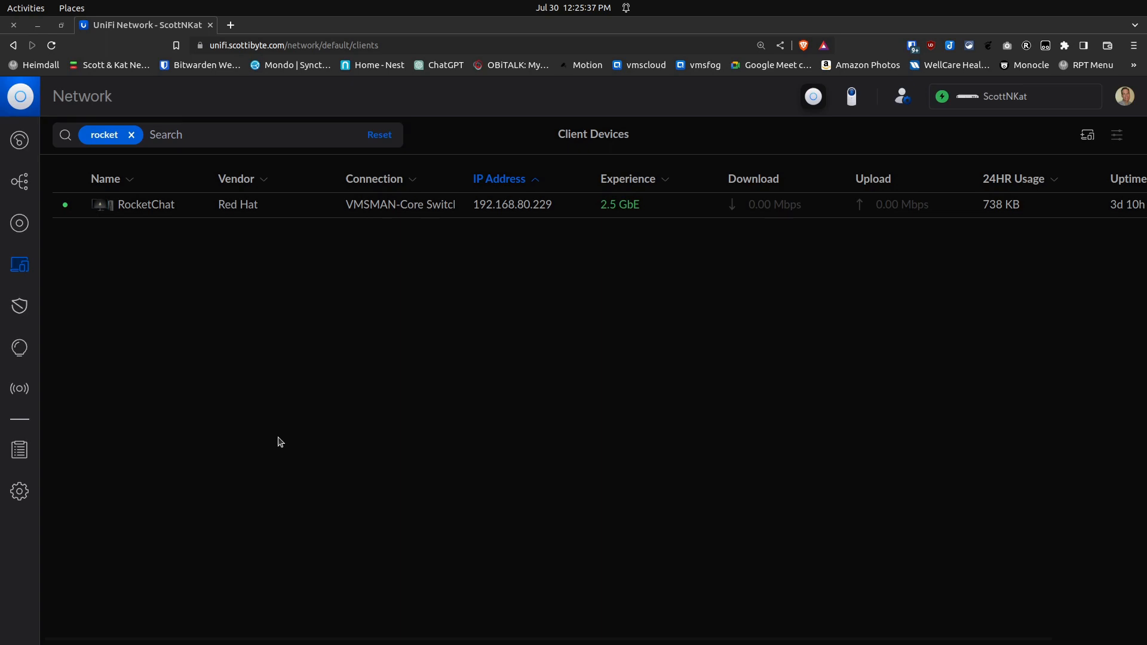
pyautogui.moveTo(71, 322)
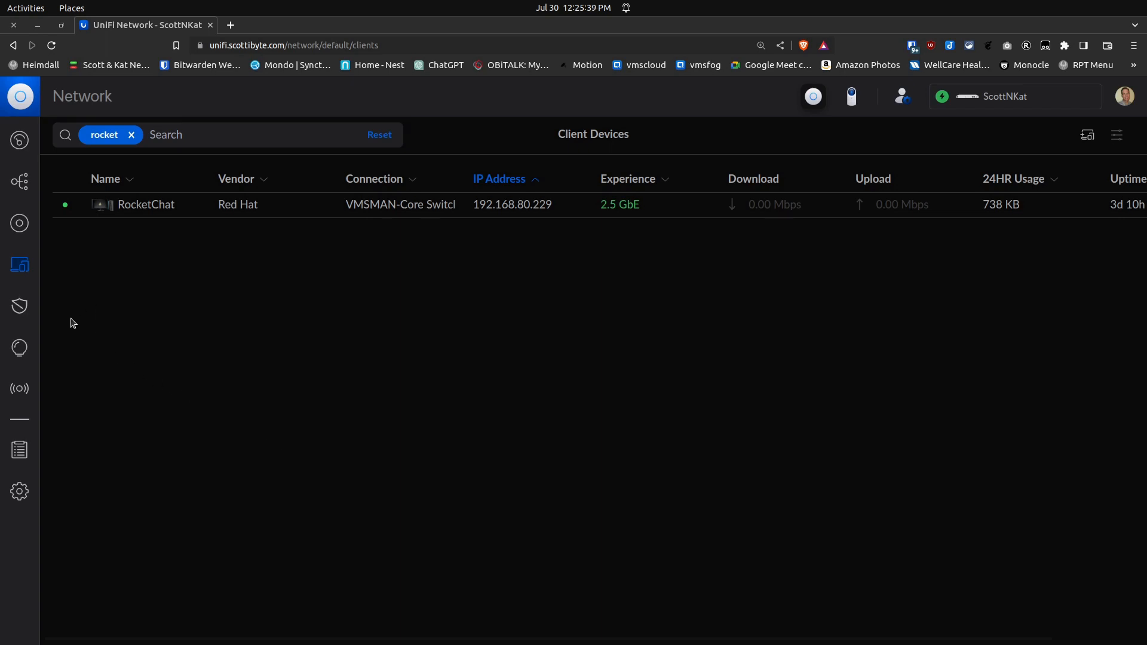
pyautogui.moveTo(19, 388)
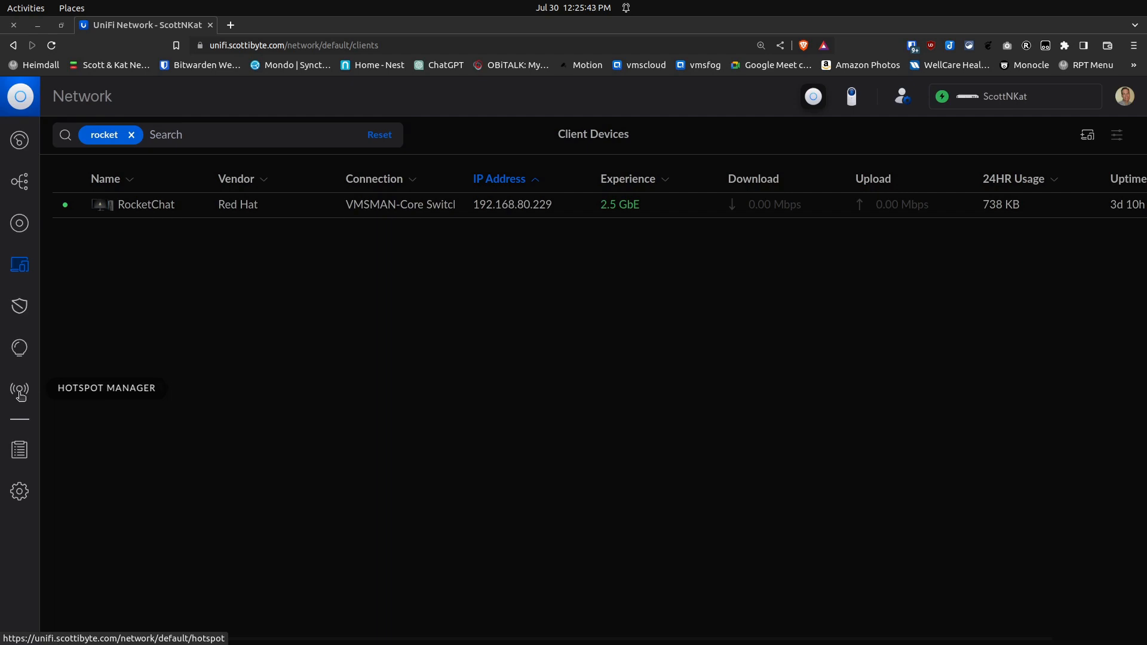
# - Show the Hotspot Manager Guests list, which has no connected guests
pyautogui.click(19, 389)
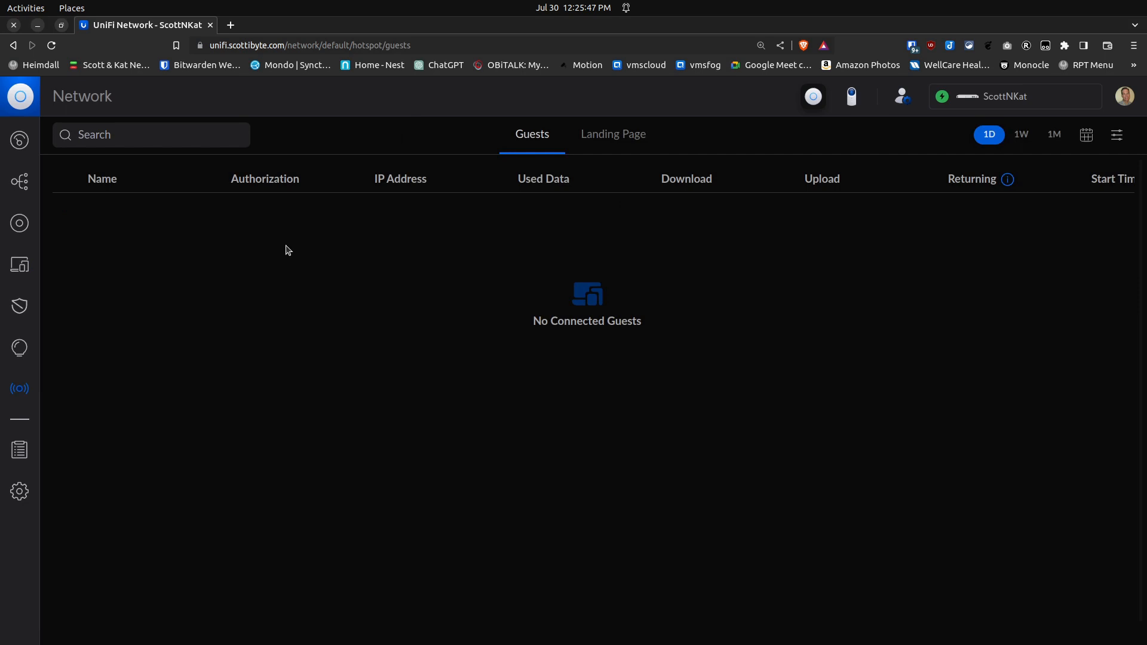
pyautogui.moveTo(341, 201)
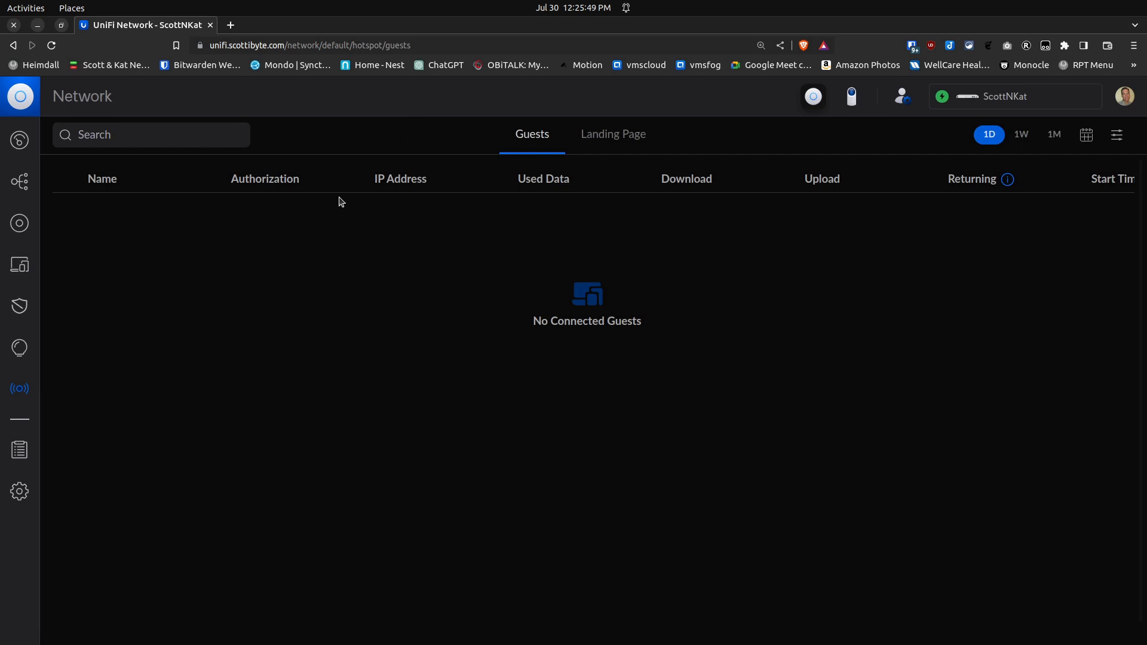
pyautogui.moveTo(266, 209)
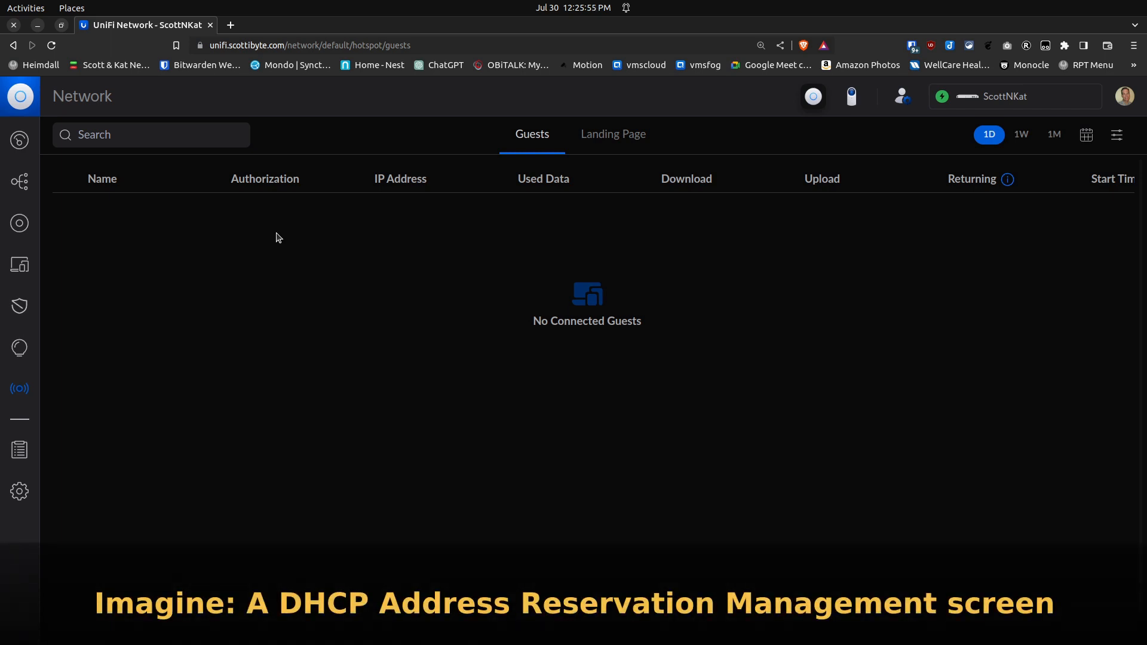
pyautogui.moveTo(169, 174)
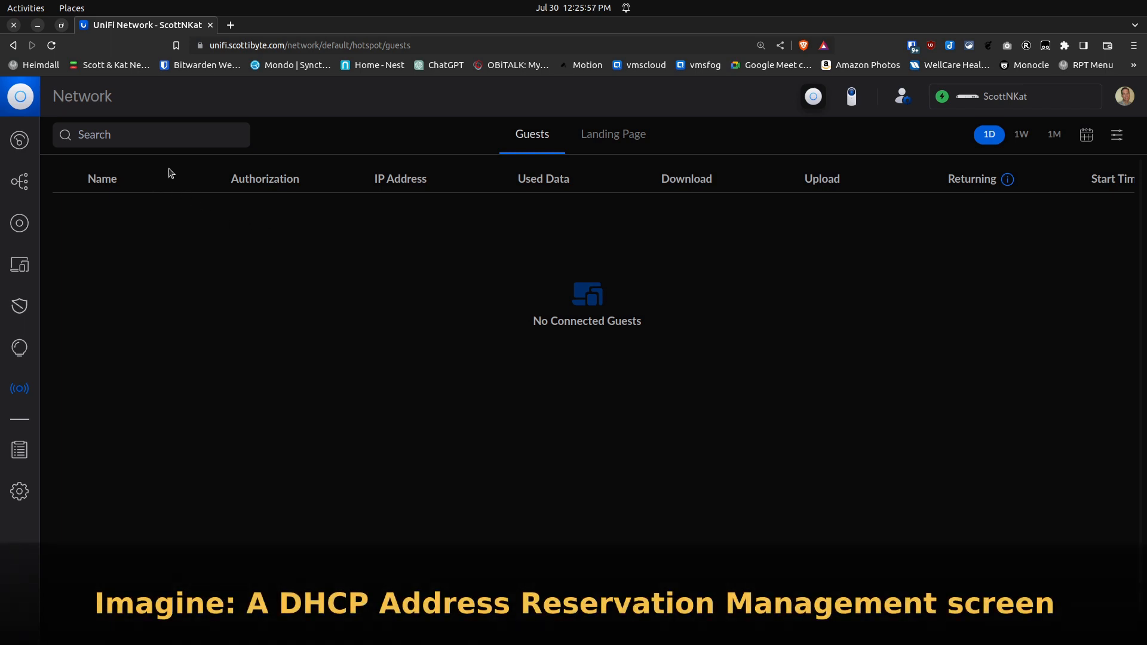
pyautogui.moveTo(200, 213)
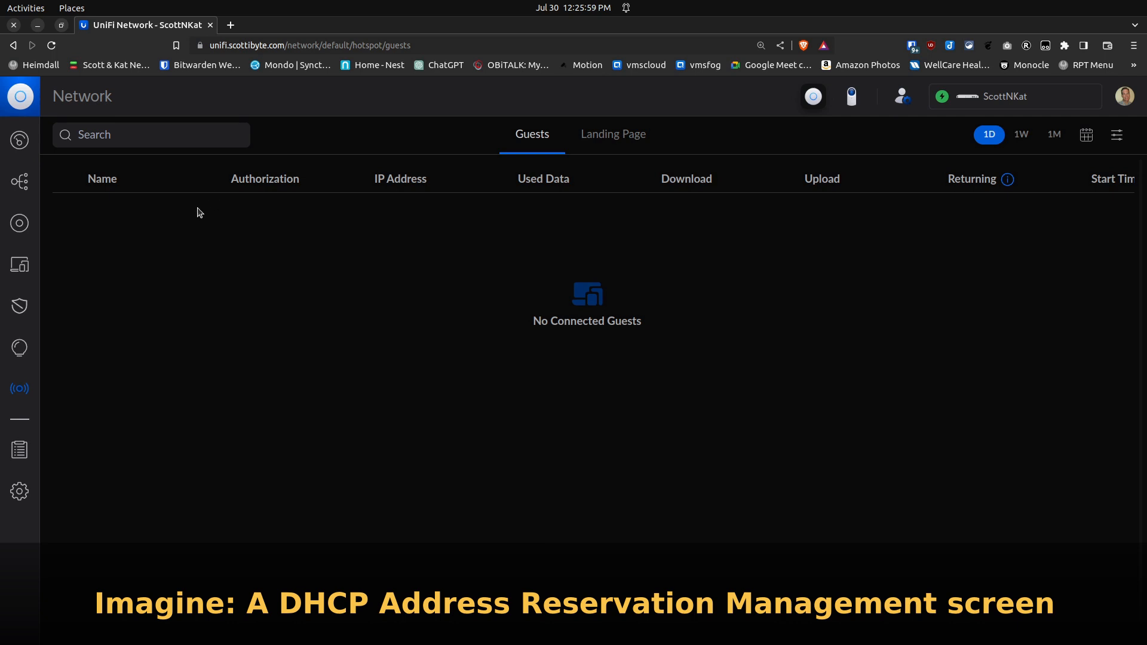
pyautogui.moveTo(155, 178)
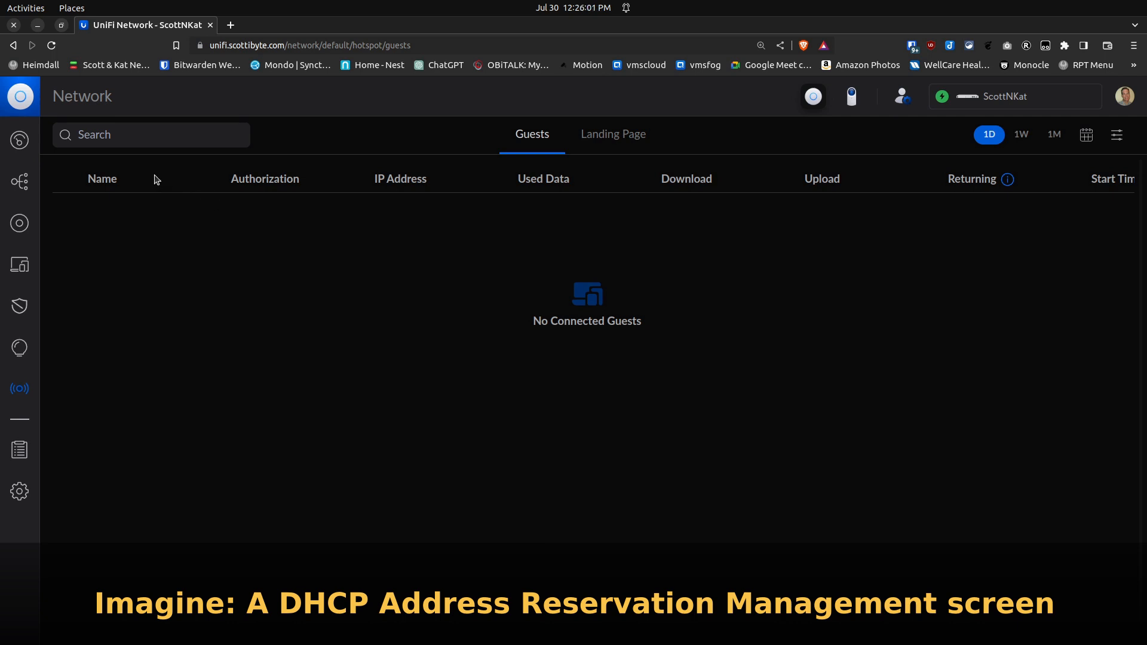
pyautogui.moveTo(149, 244)
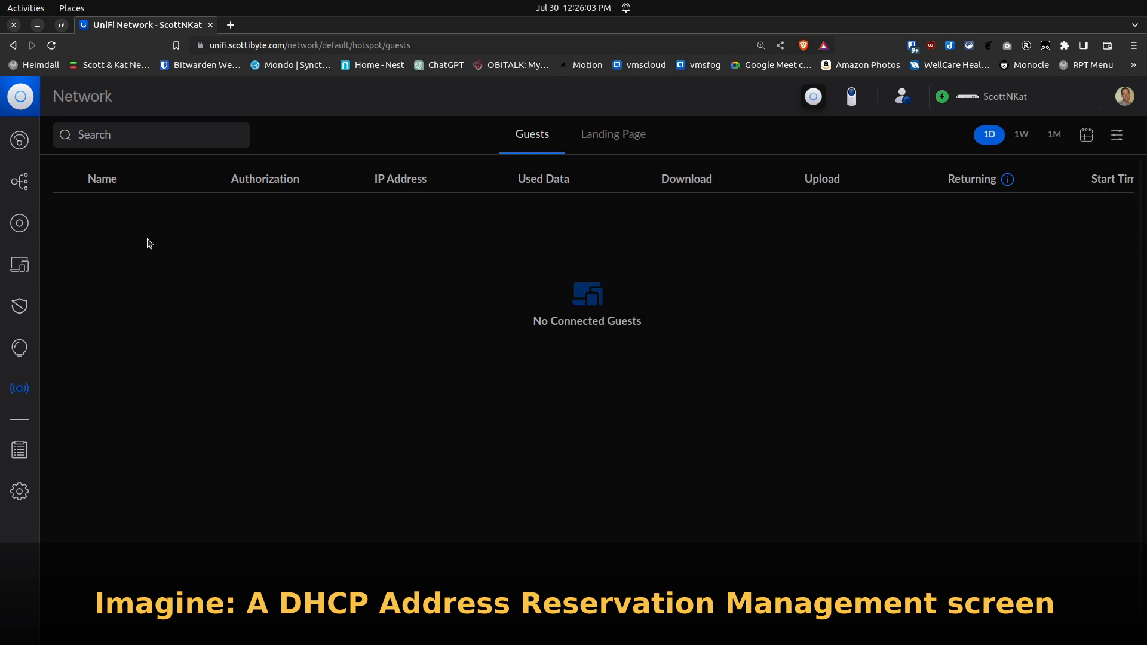
pyautogui.moveTo(153, 254)
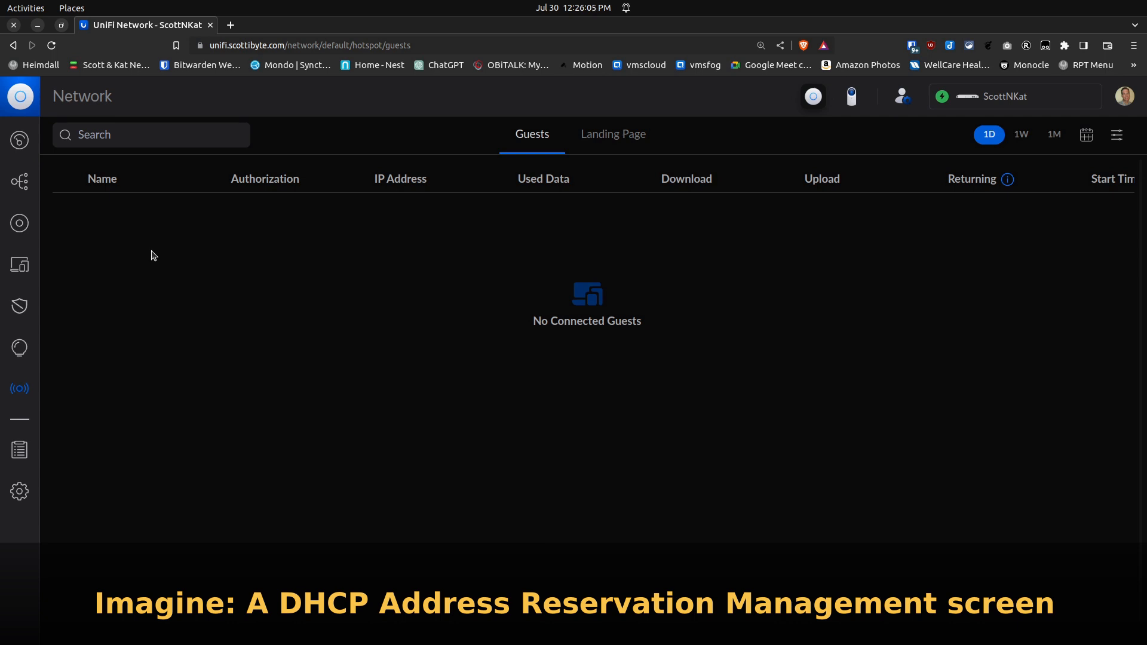